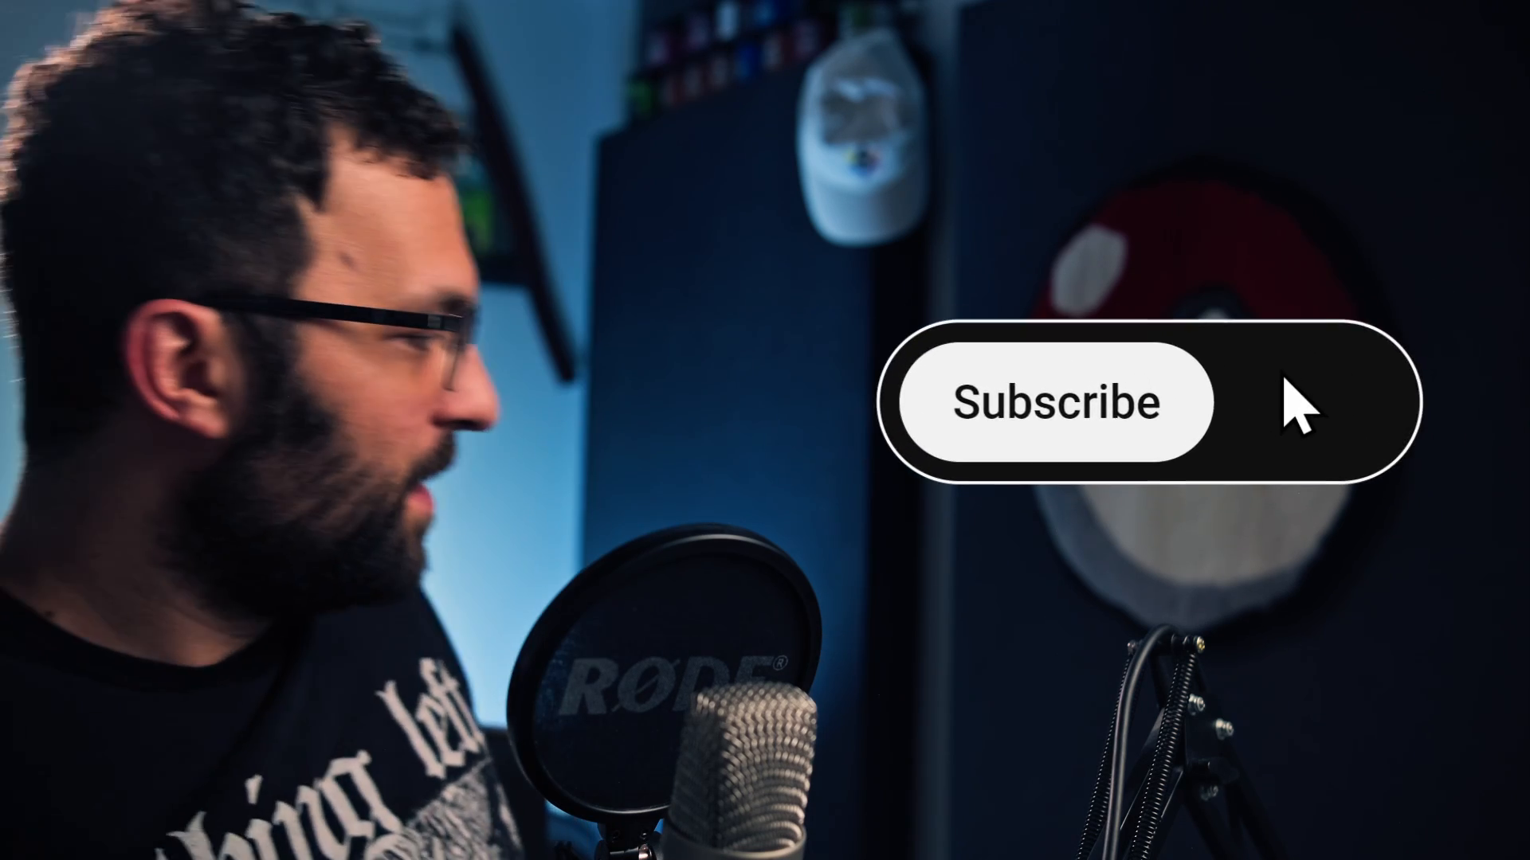
# Bring the Edit page back into focus with the Short timeline and its clips showing.
pyautogui.click(1053, 402)
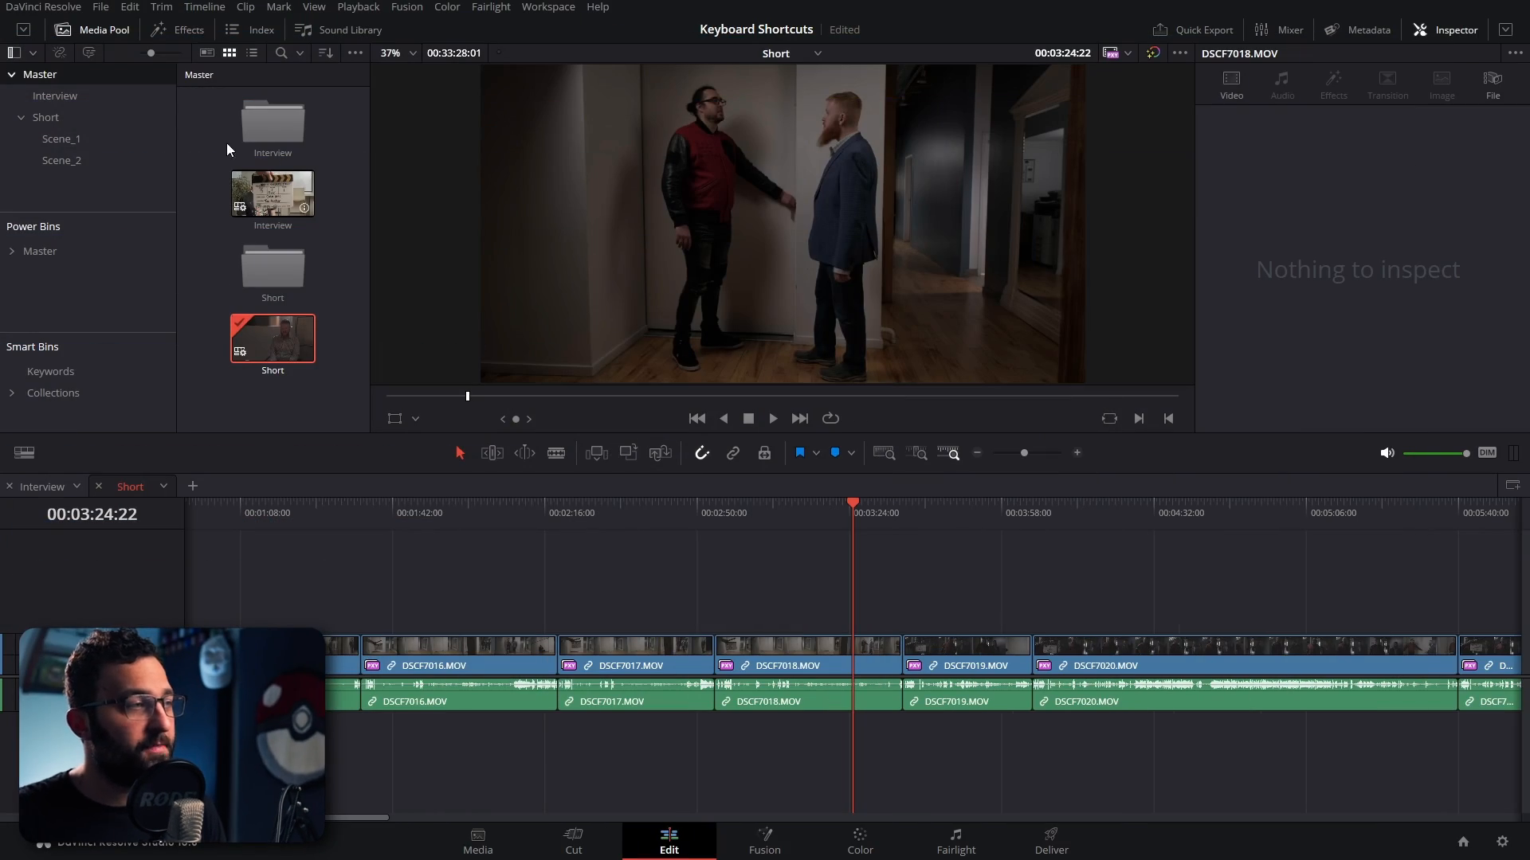
# Open Keyboard Customization and look up the keys for Split Clip and Select All Clips Under Playhead.
pyautogui.click(44, 10)
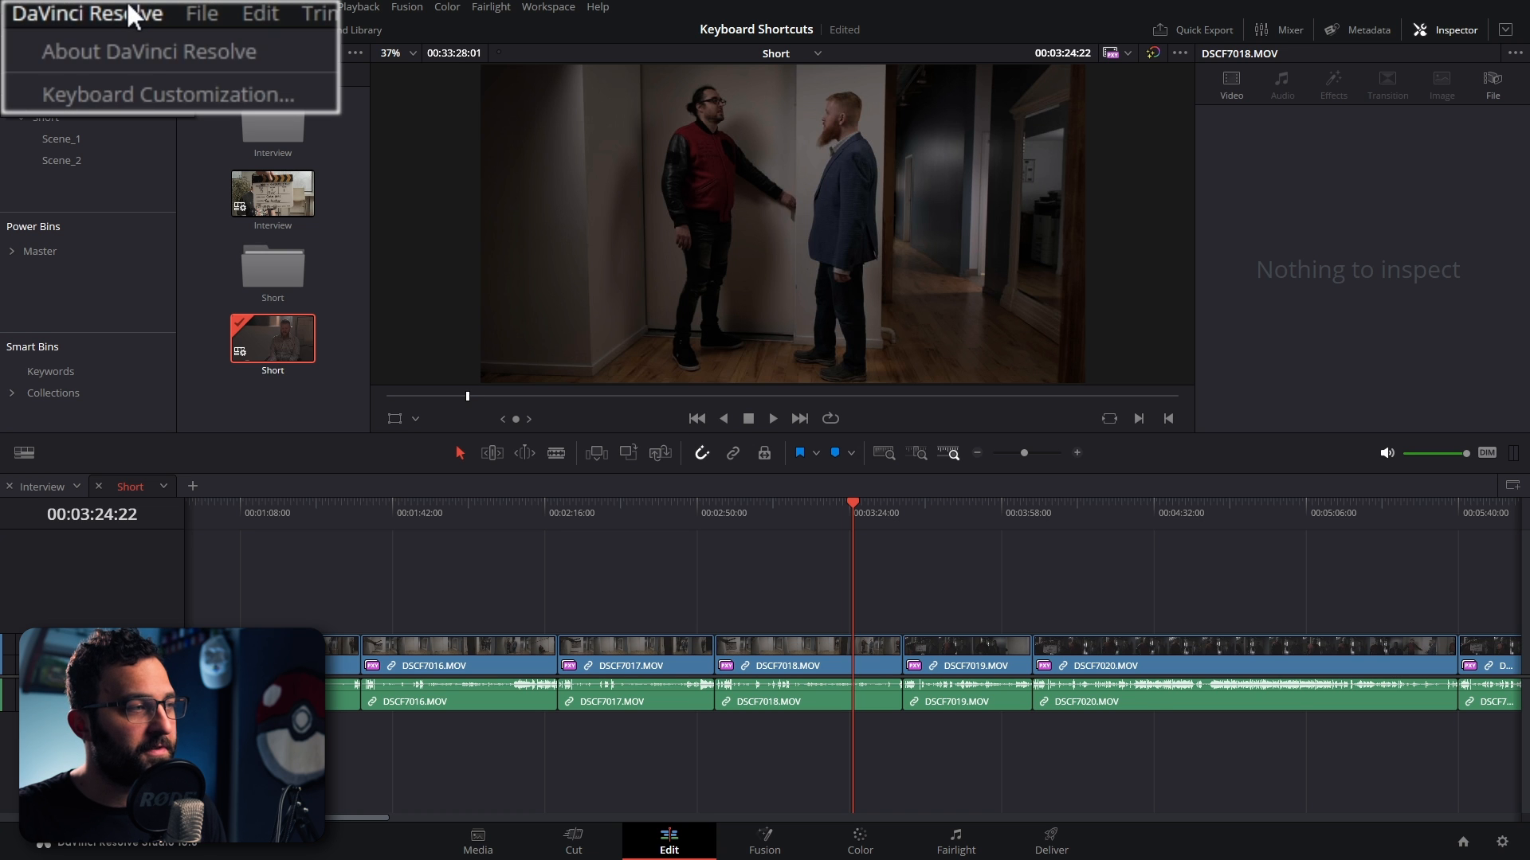
pyautogui.click(167, 93)
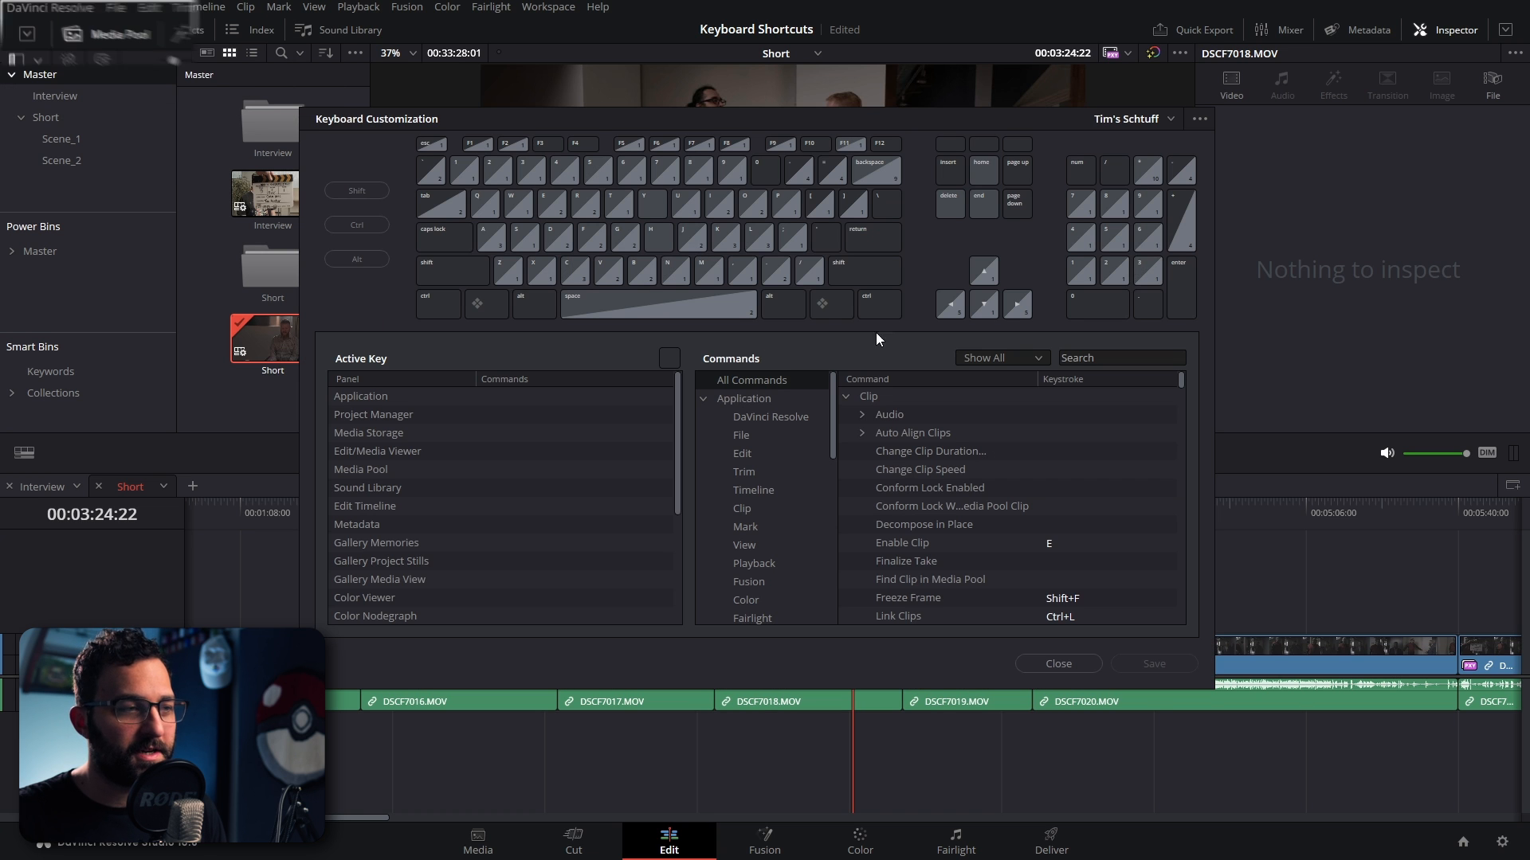
pyautogui.moveTo(1075, 678)
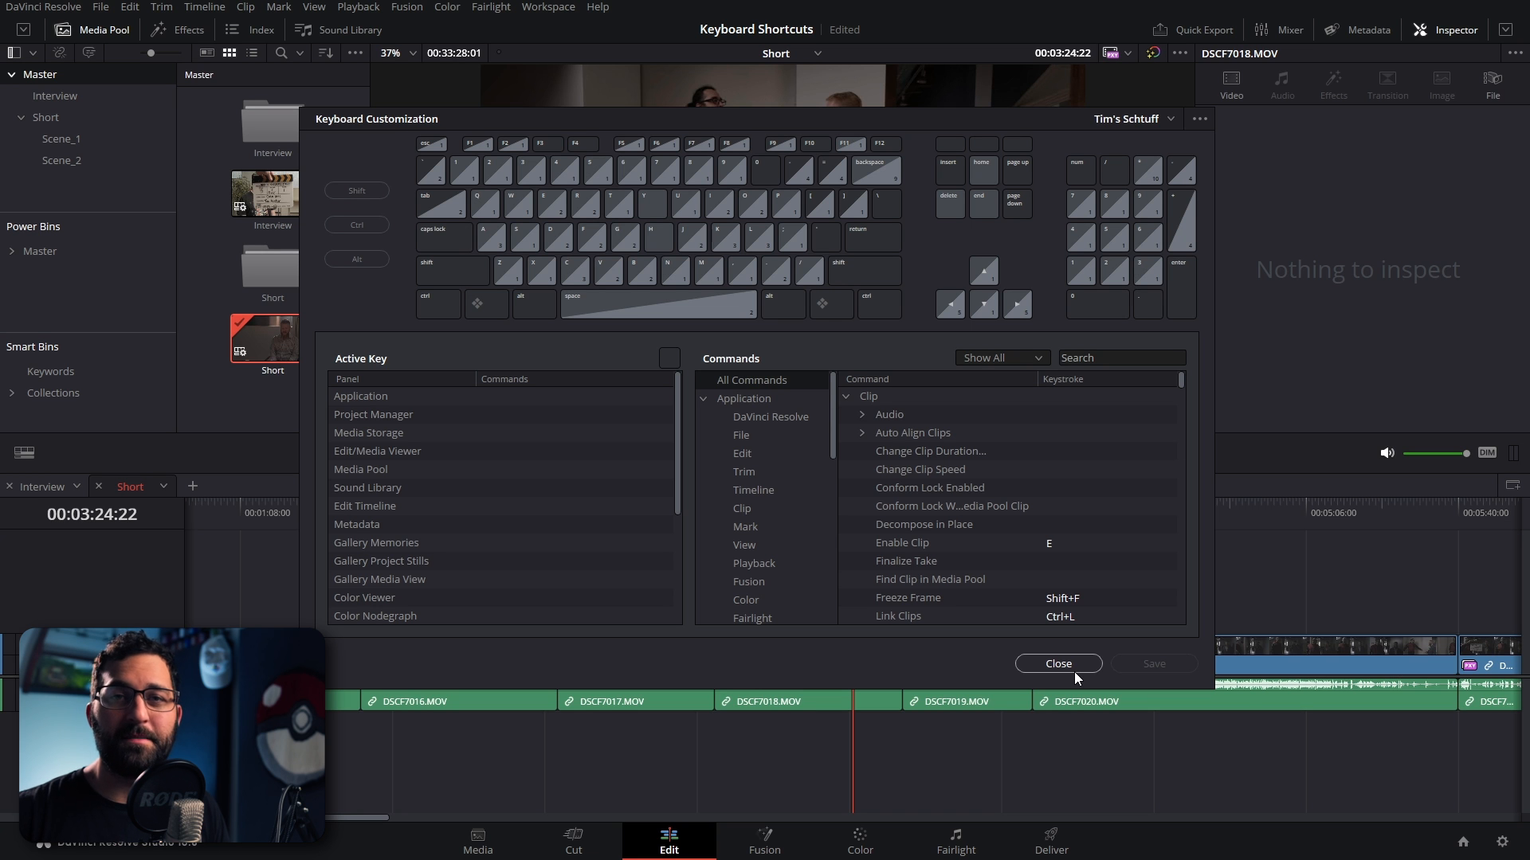
pyautogui.click(1058, 663)
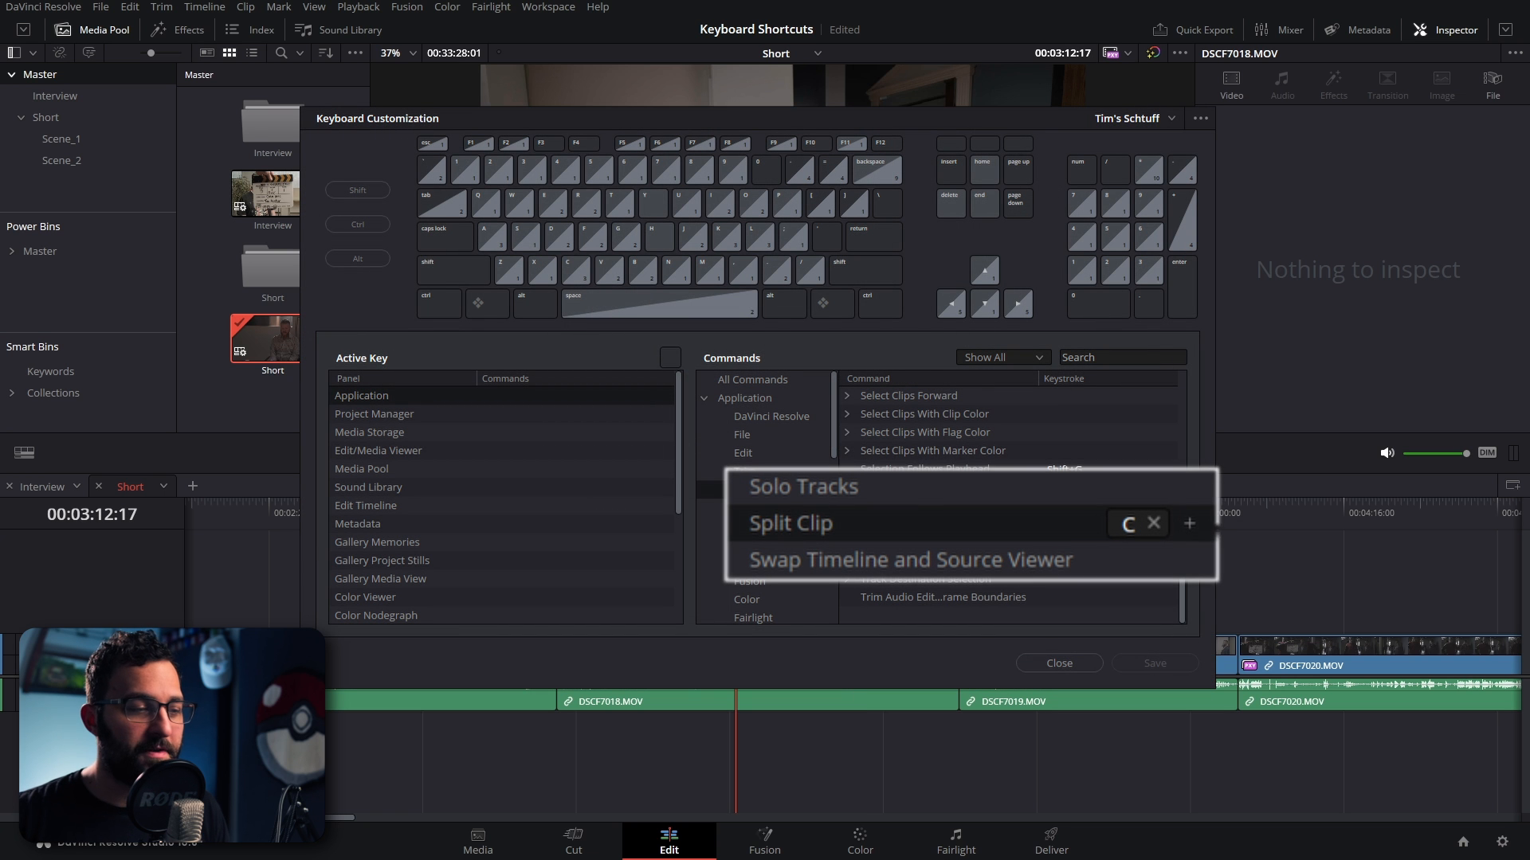
pyautogui.click(1058, 663)
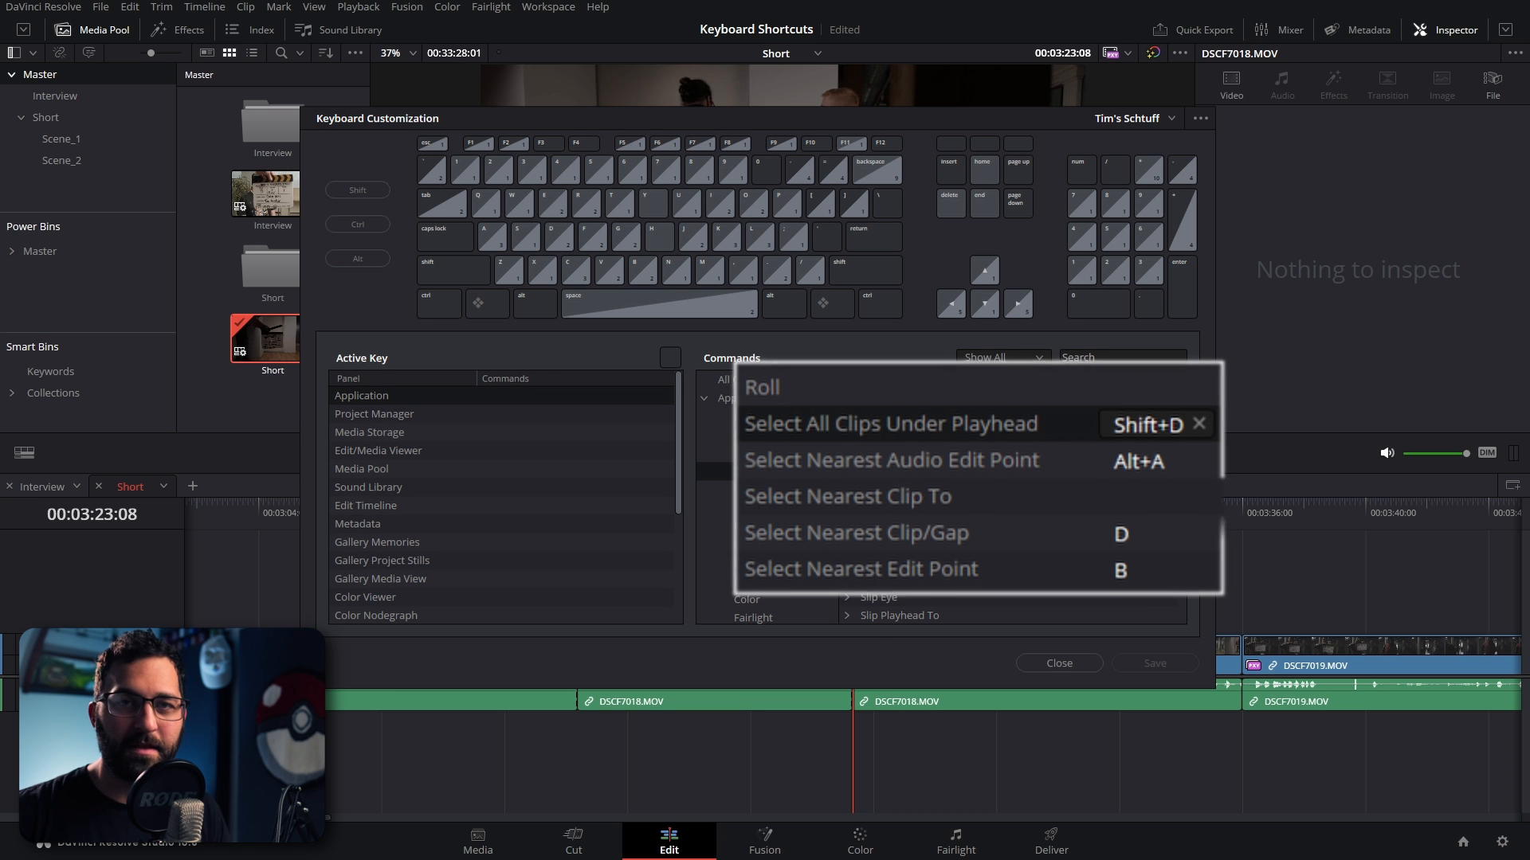
# Look up the Select Clips Forward on This Track key, then select the clips forward with A.
pyautogui.click(1058, 663)
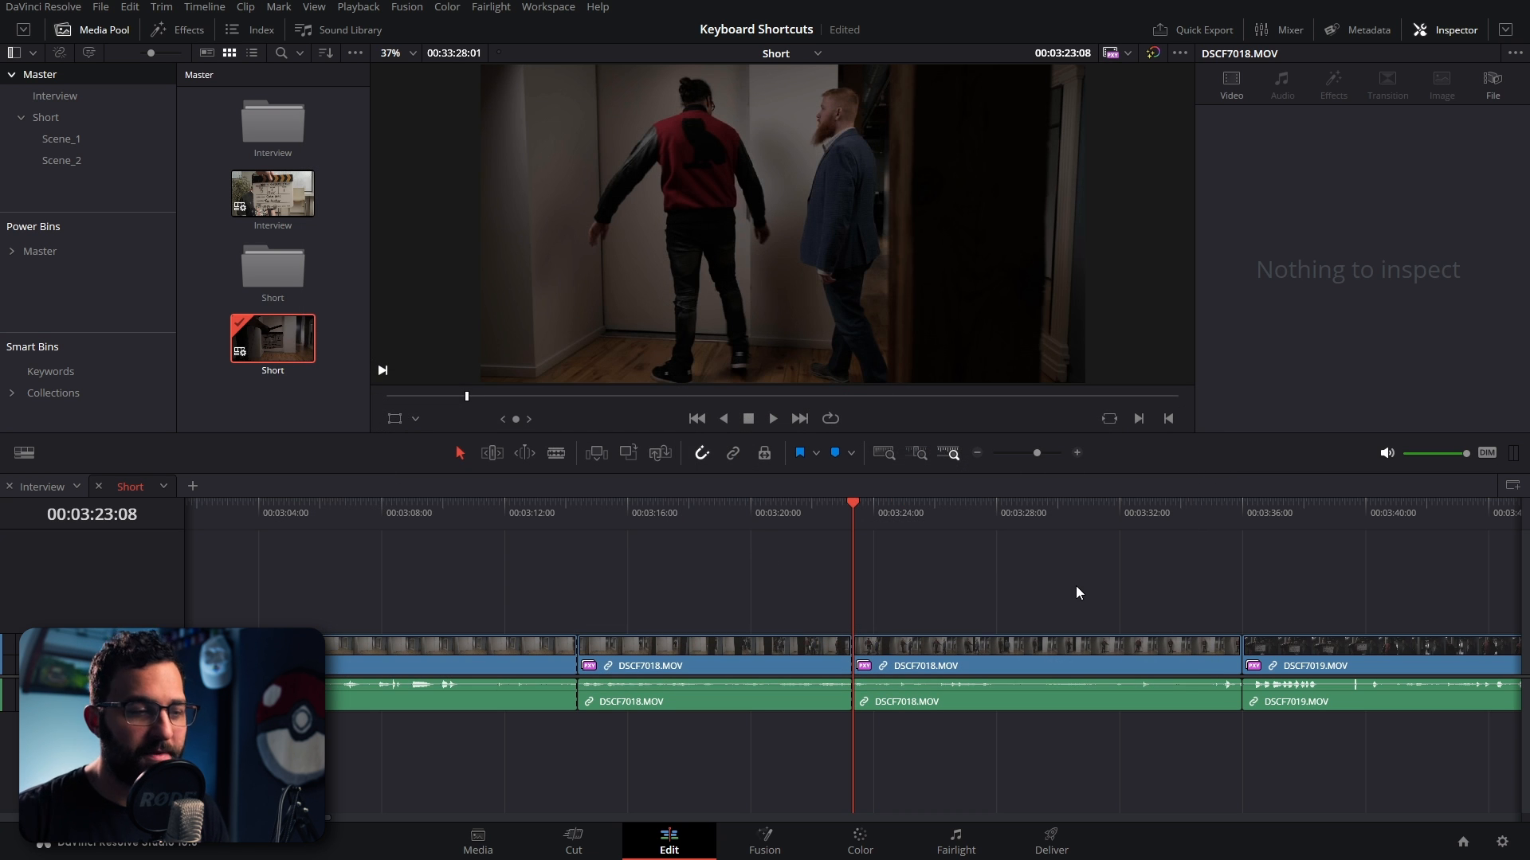
pyautogui.click(1041, 666)
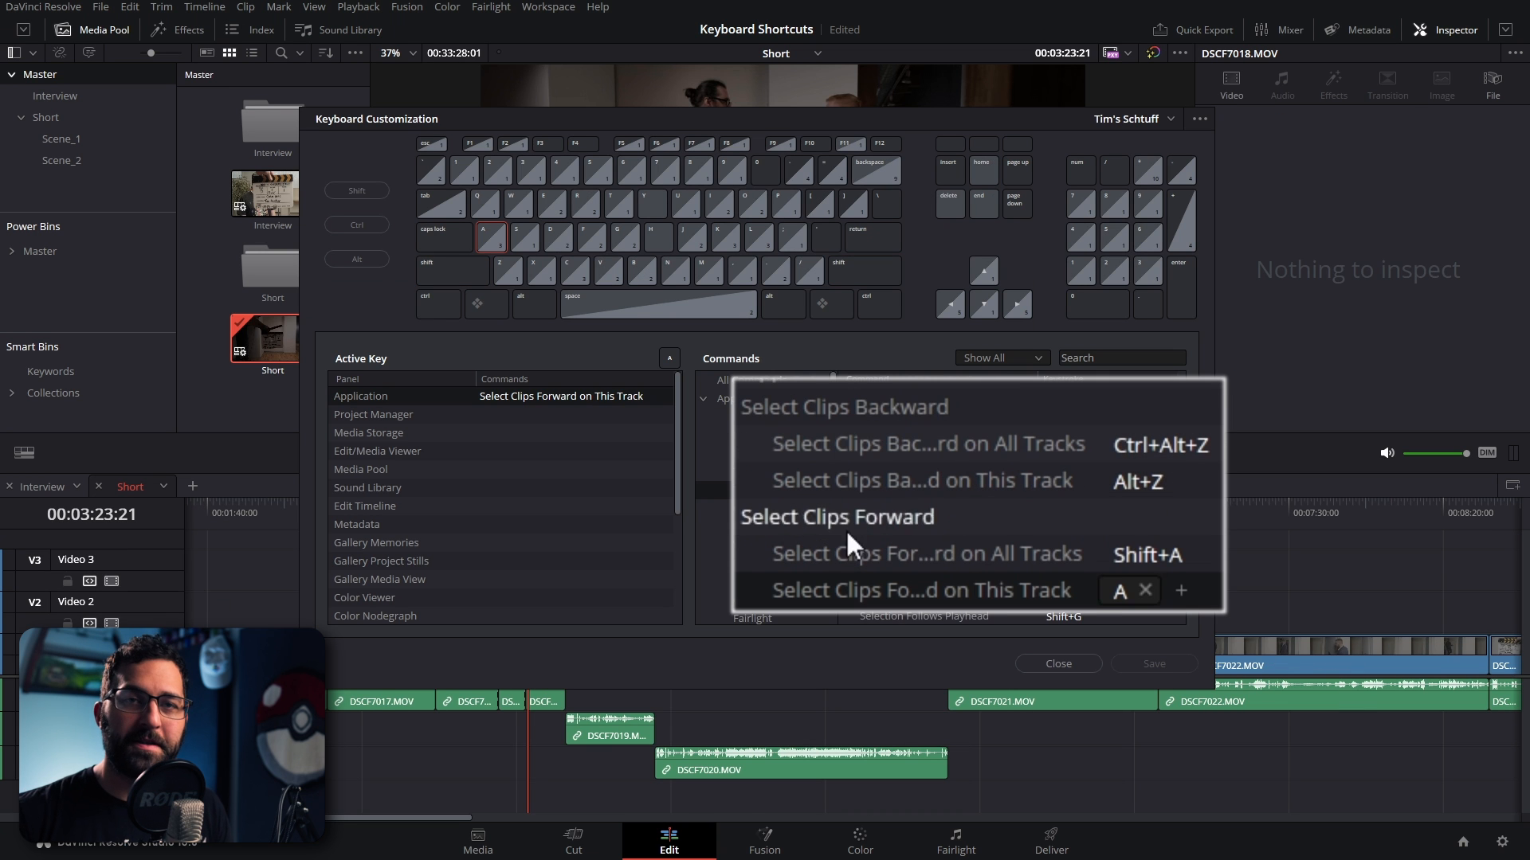
pyautogui.click(1058, 663)
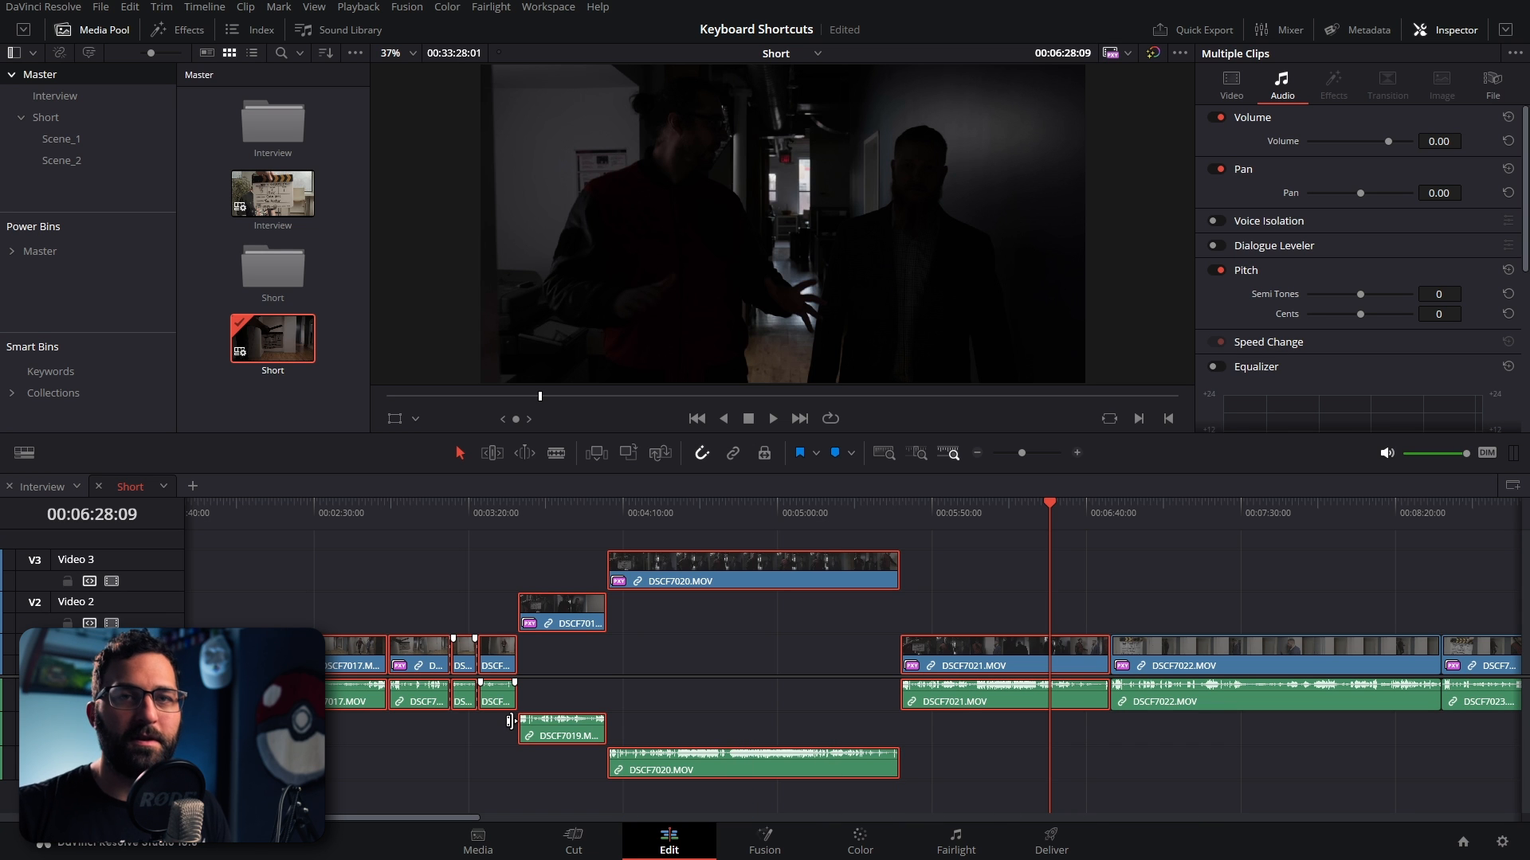
pyautogui.moveTo(1182, 597)
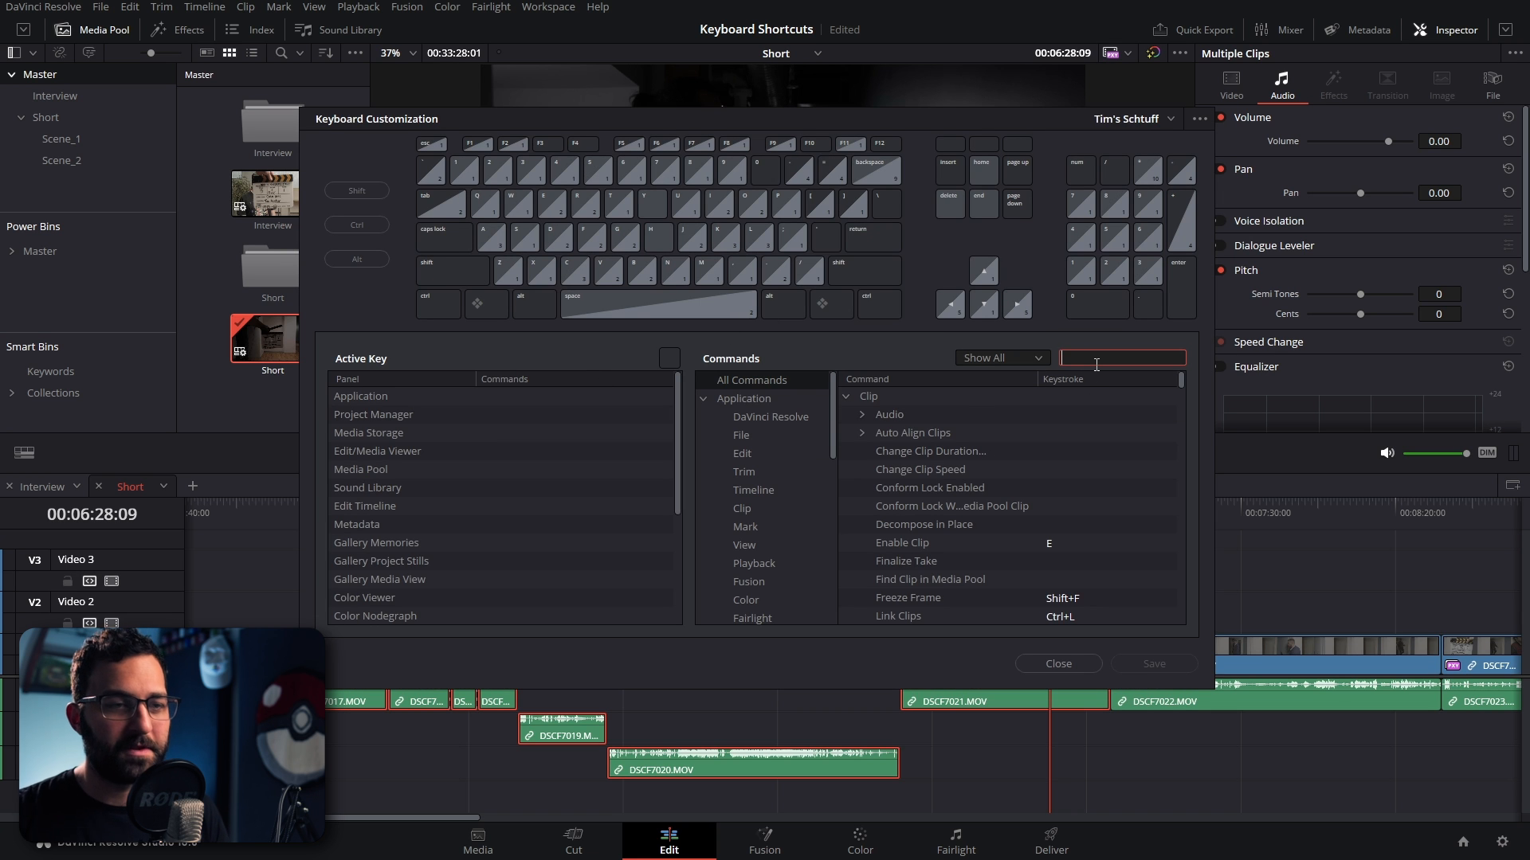
# Search 'dese' to see the Deselect All key, clear the search and browse Panels > Edit Timeline commands.
pyautogui.write('desel')
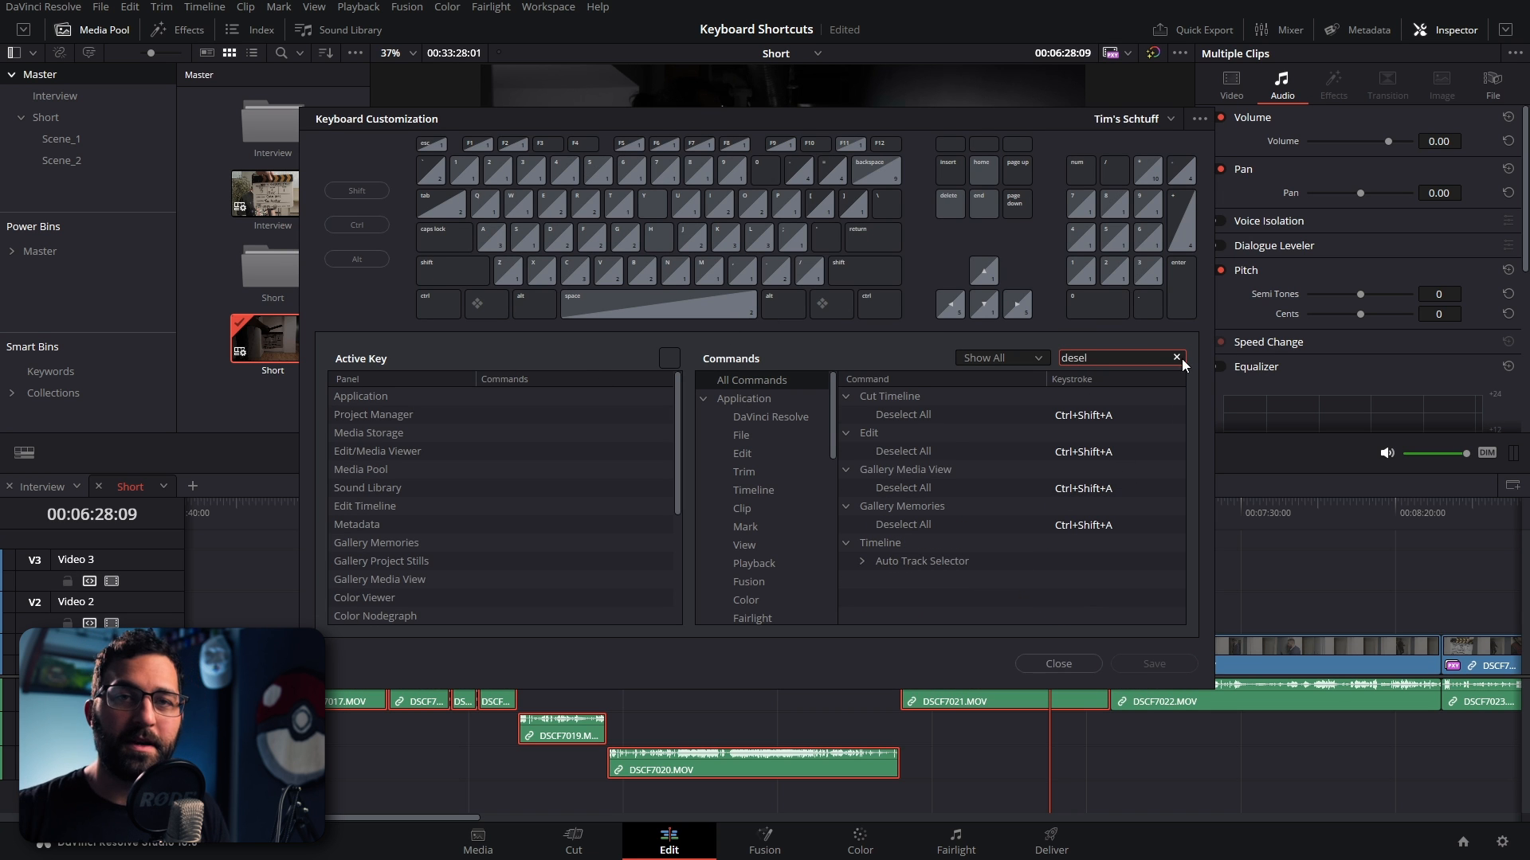
pyautogui.click(1058, 663)
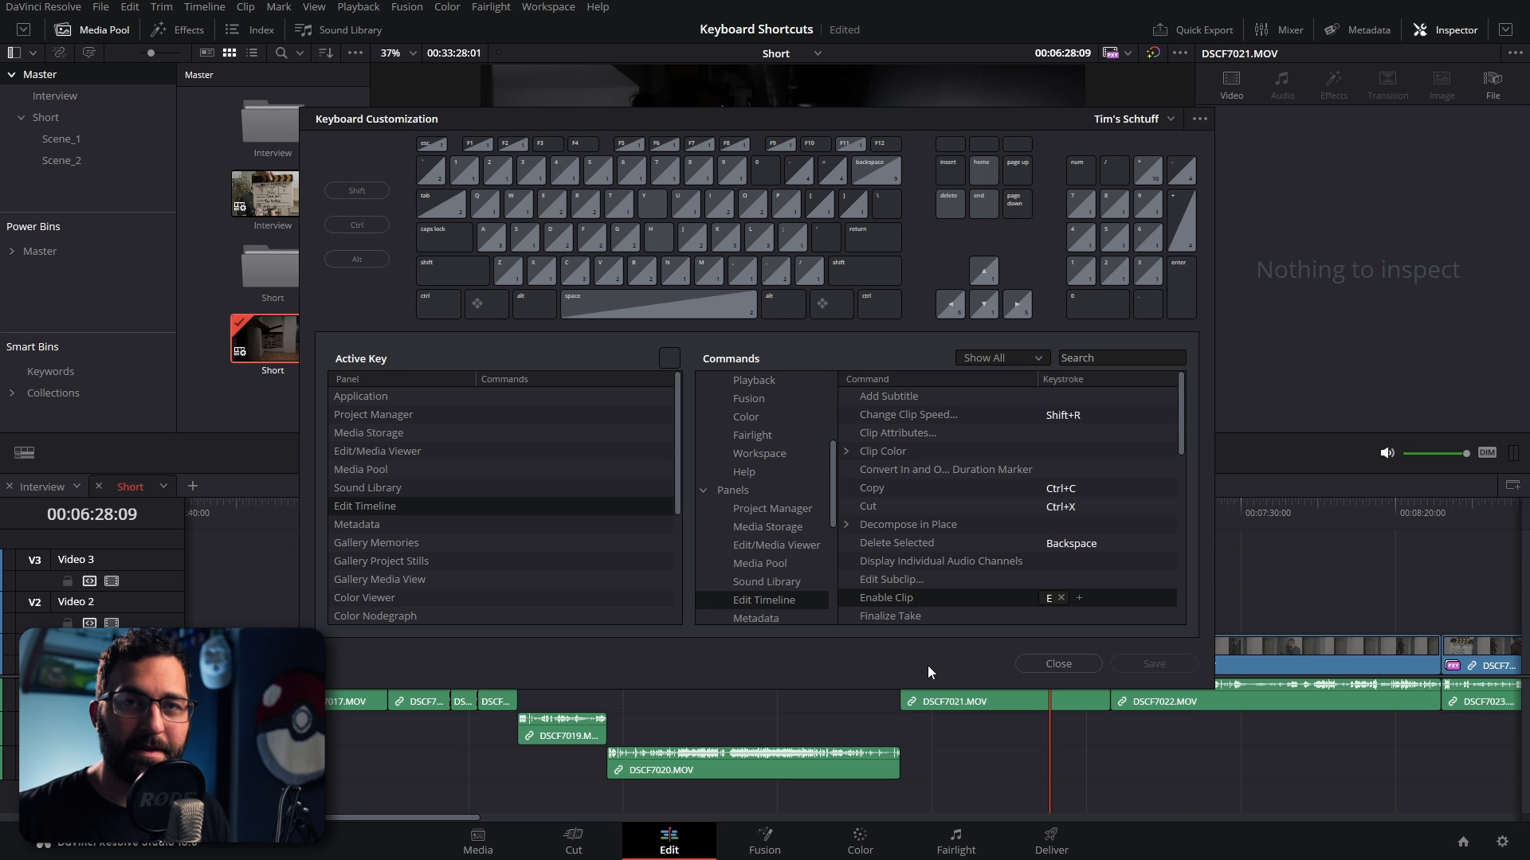
pyautogui.click(1058, 663)
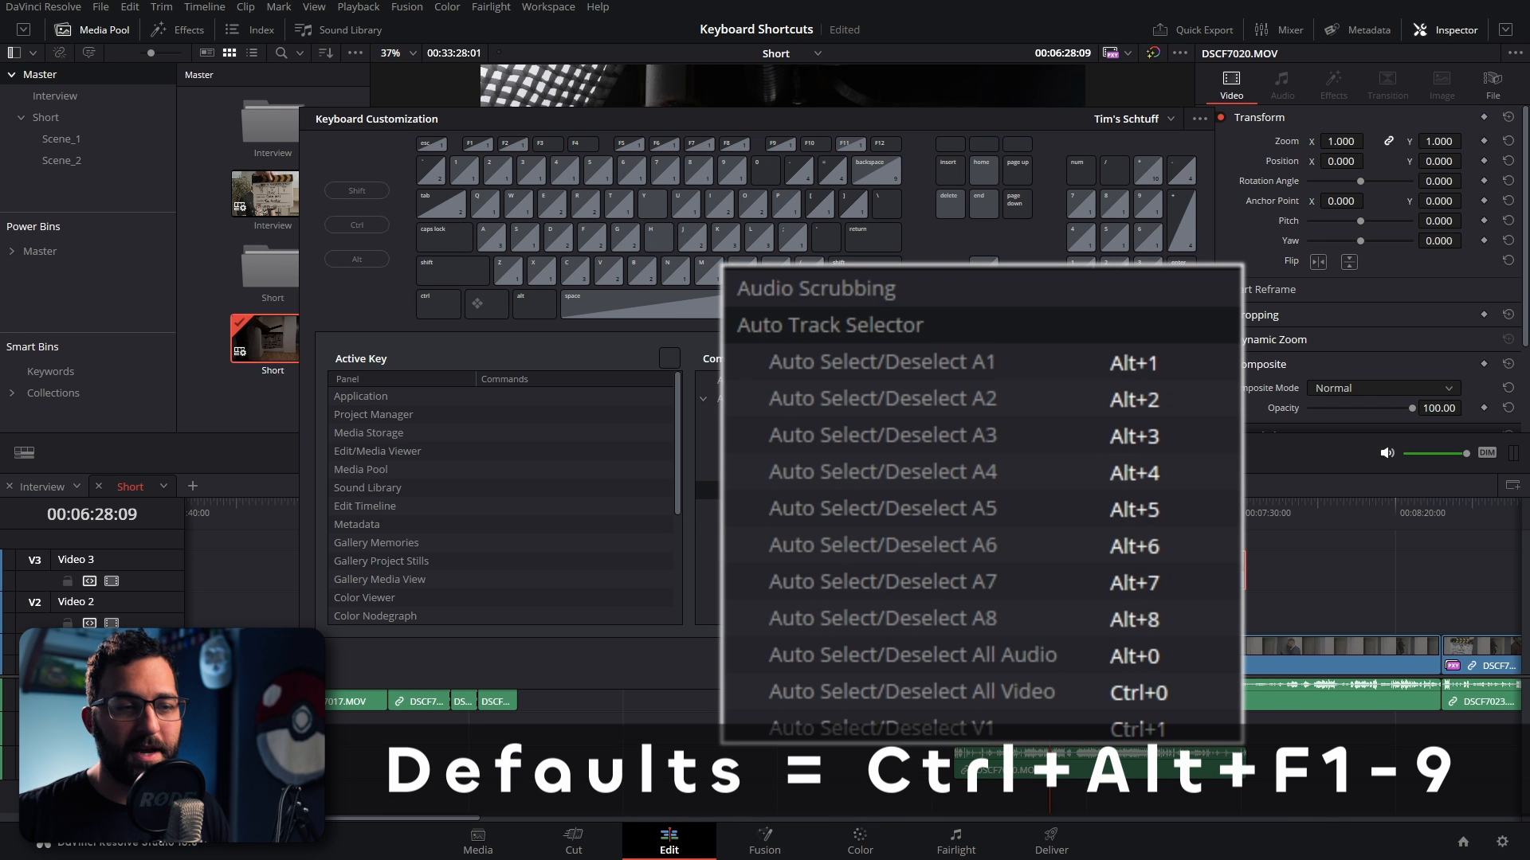
pyautogui.moveTo(1176, 593)
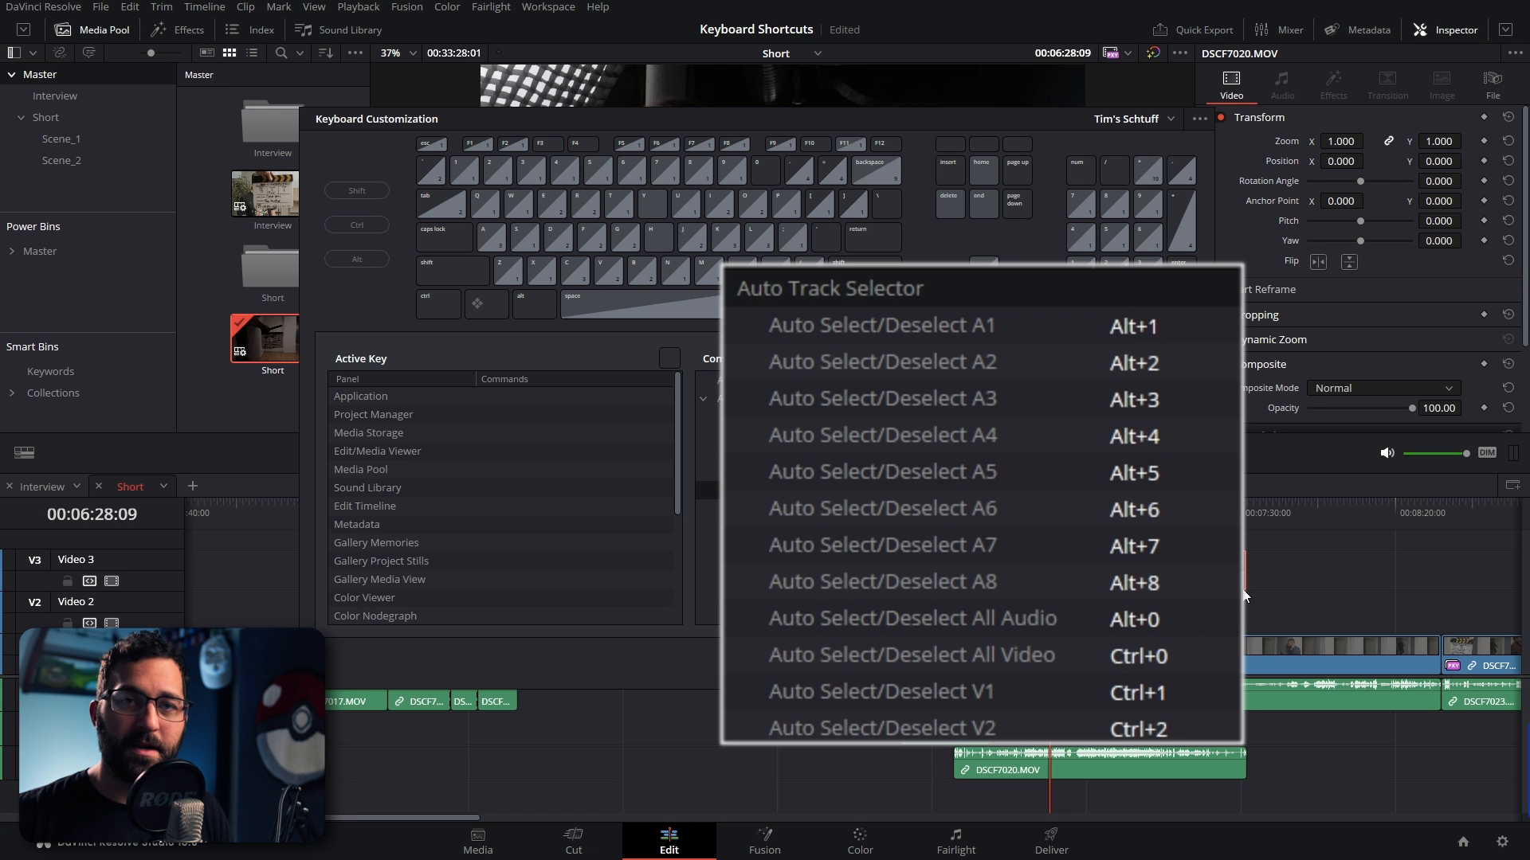
# Review the Auto Track Selector shortcuts, then turn Auto Select on for track V1.
pyautogui.scroll(-3)
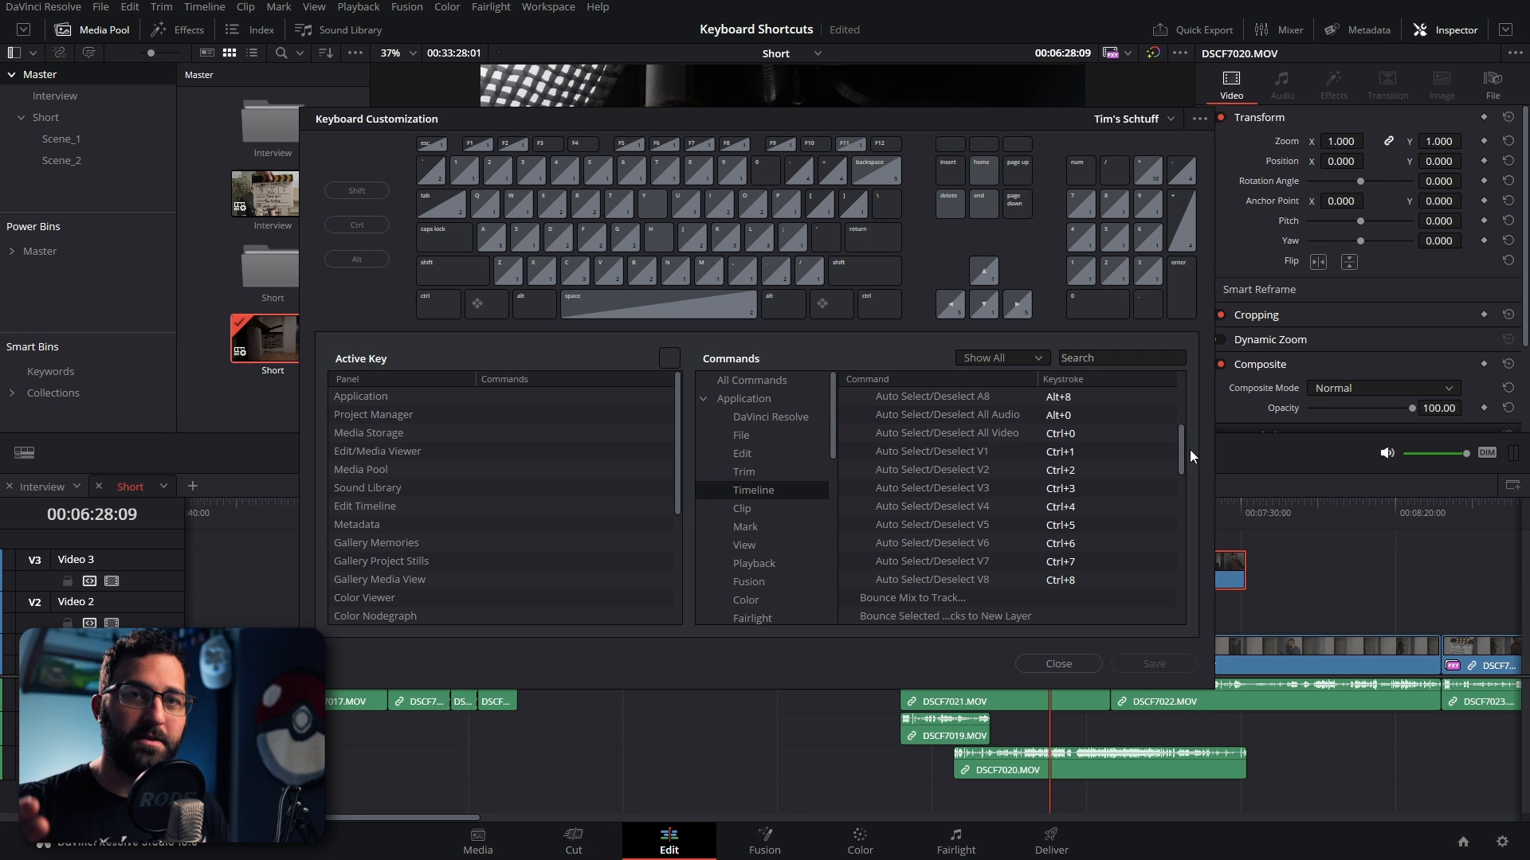
pyautogui.click(1058, 663)
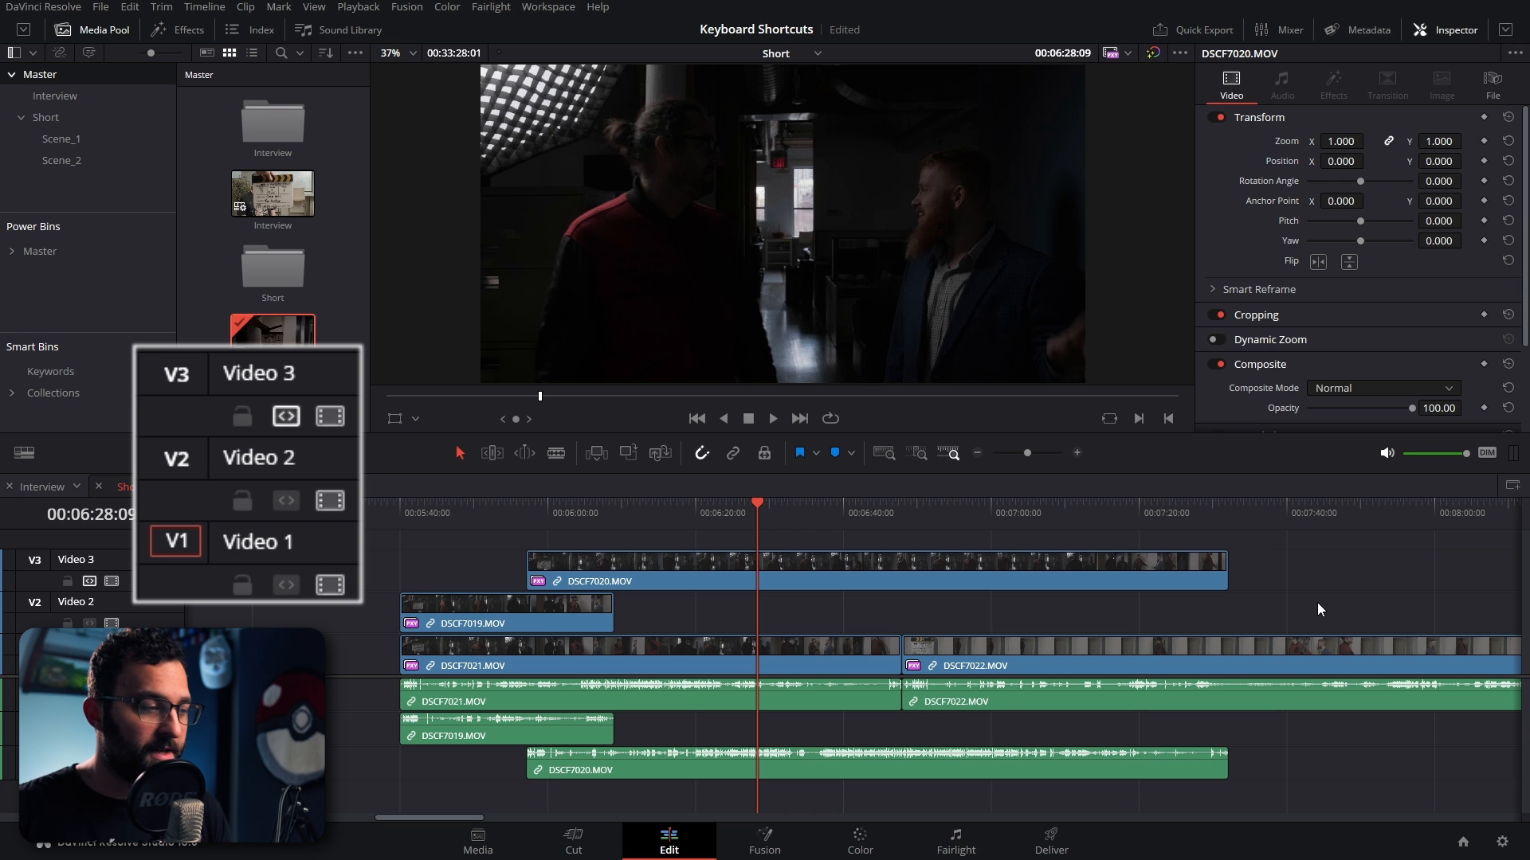
pyautogui.click(870, 580)
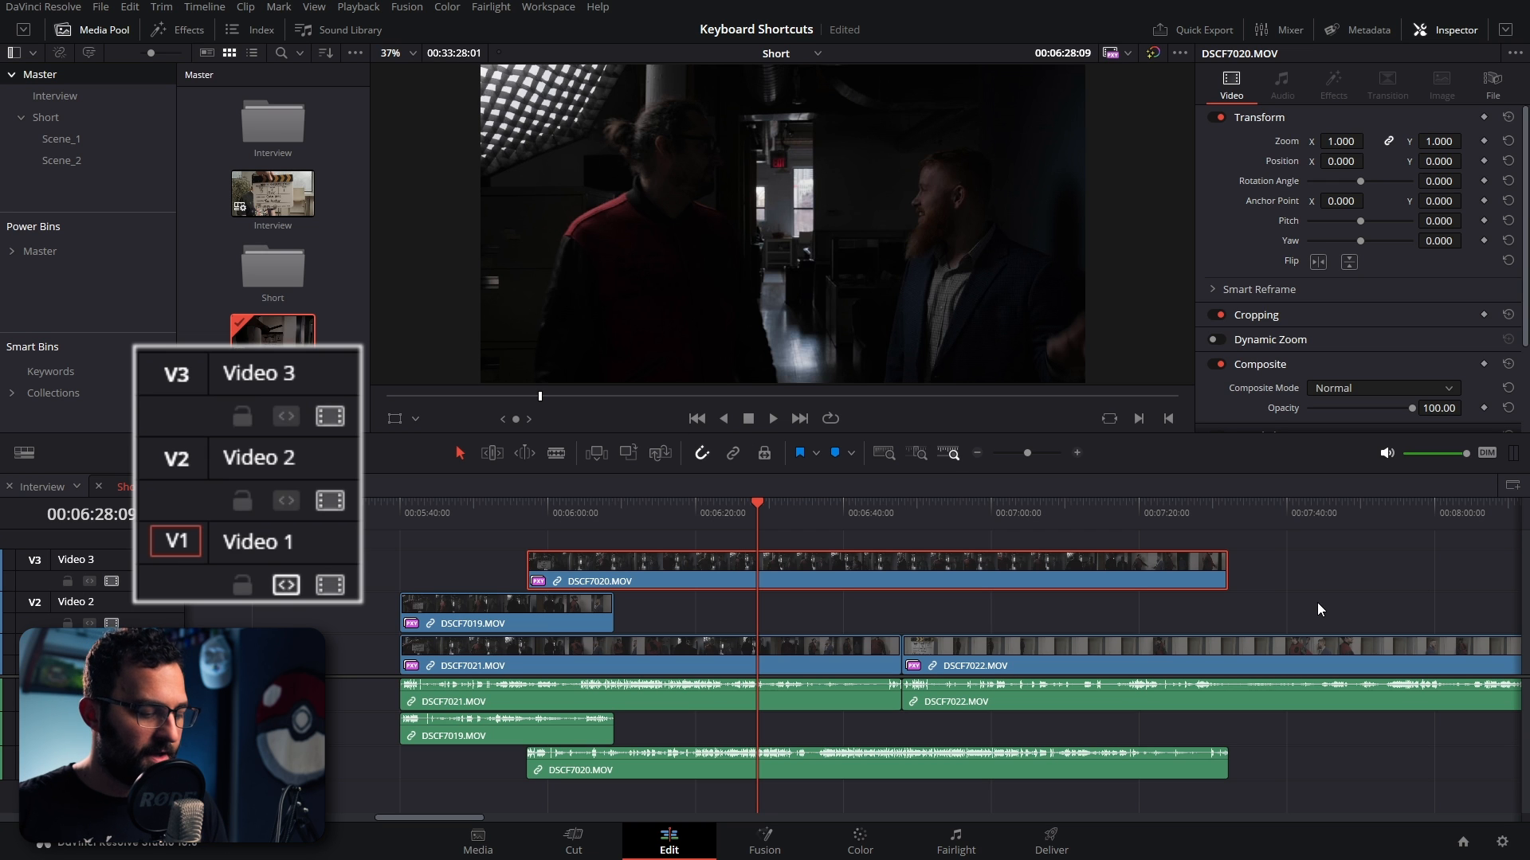
pyautogui.click(596, 657)
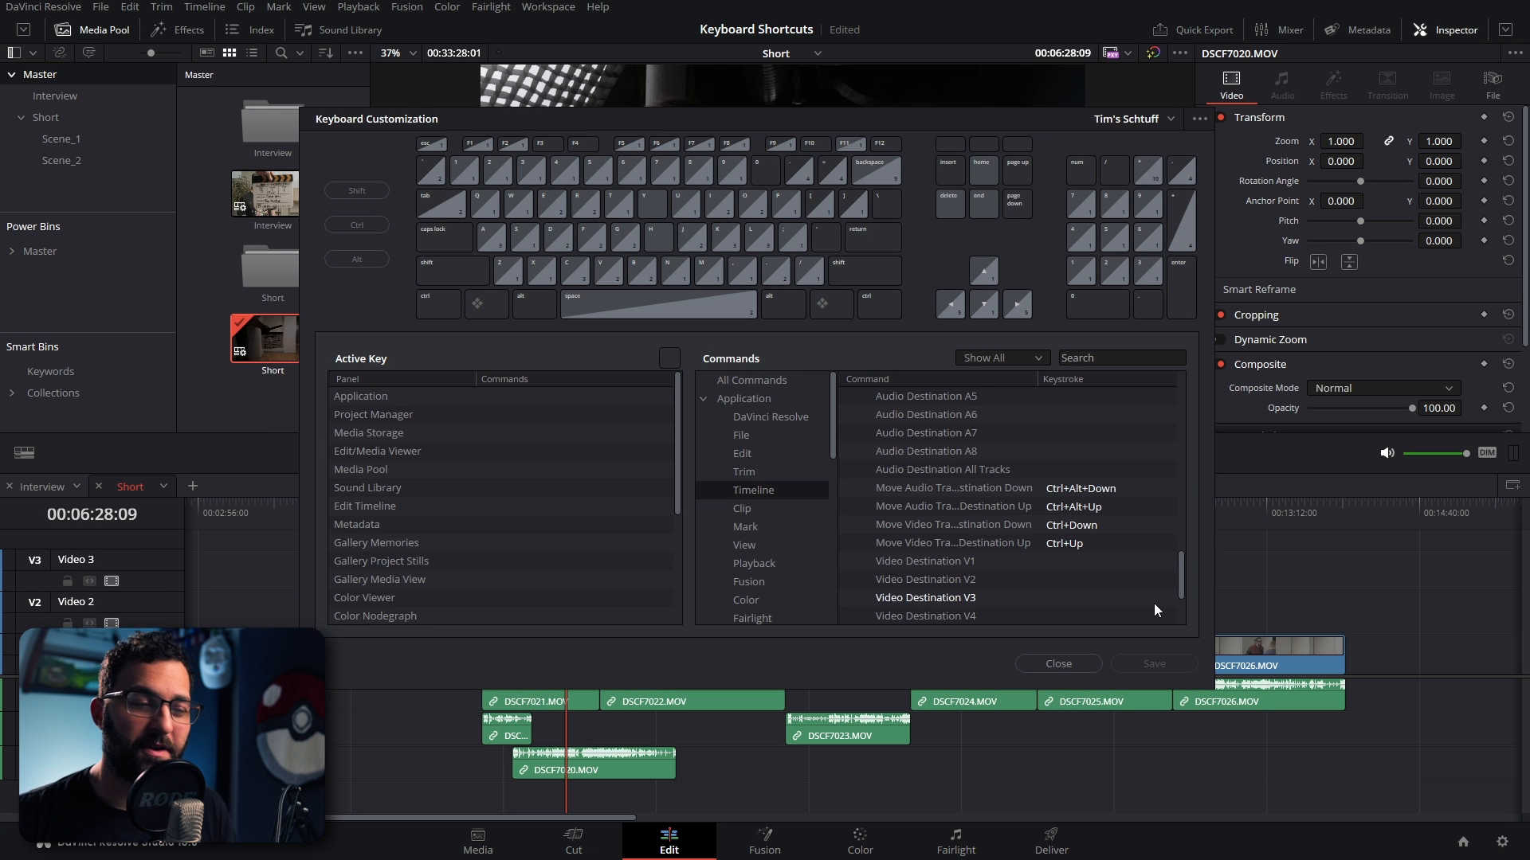
# Look up the Move Video Track Destination Up and Move Audio Track Destination Down keys.
pyautogui.click(953, 542)
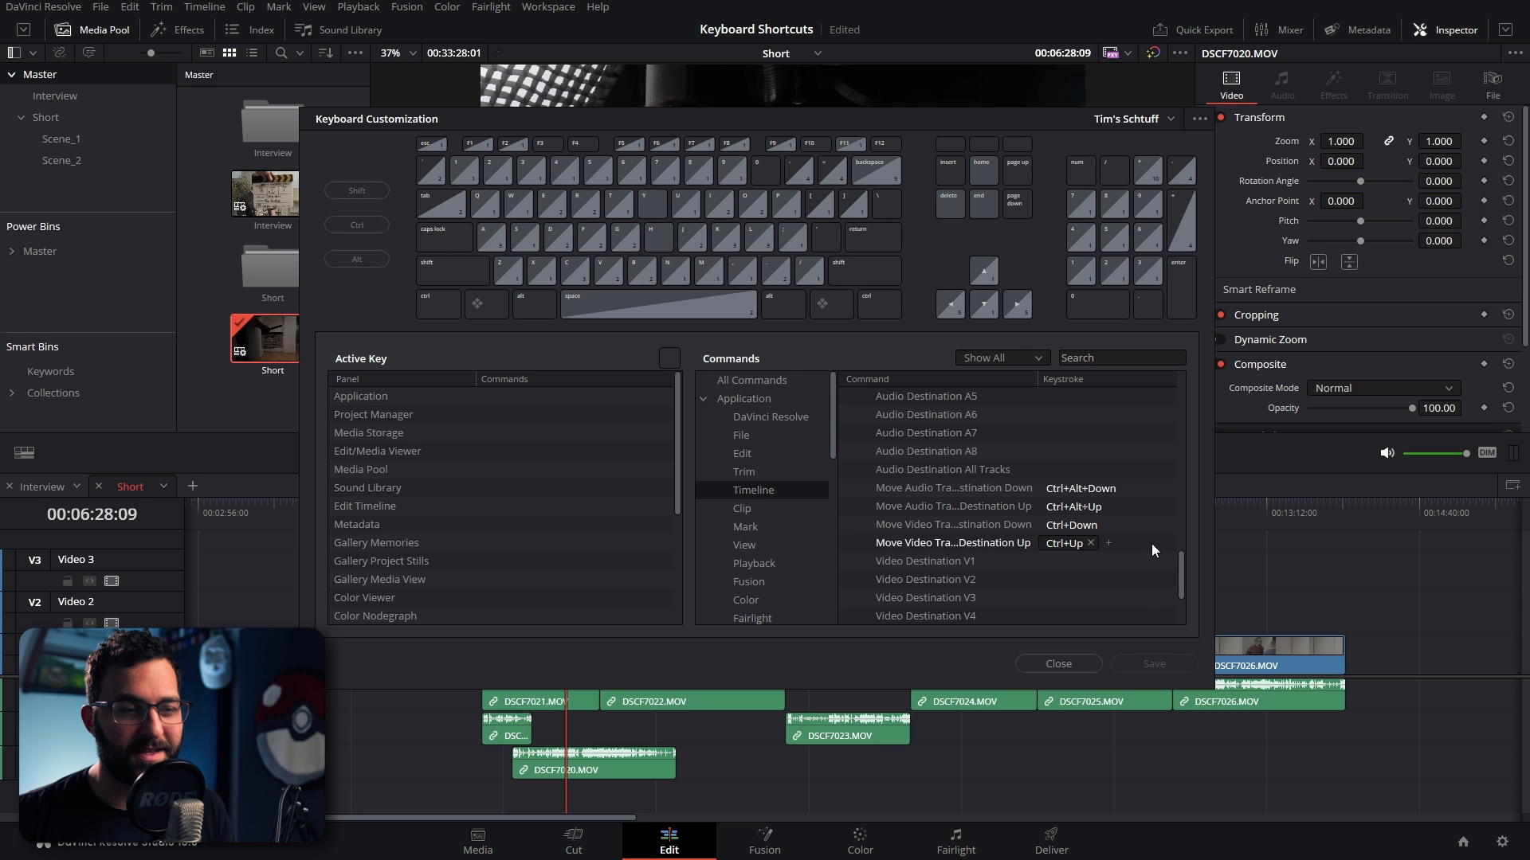
pyautogui.moveTo(1061, 545)
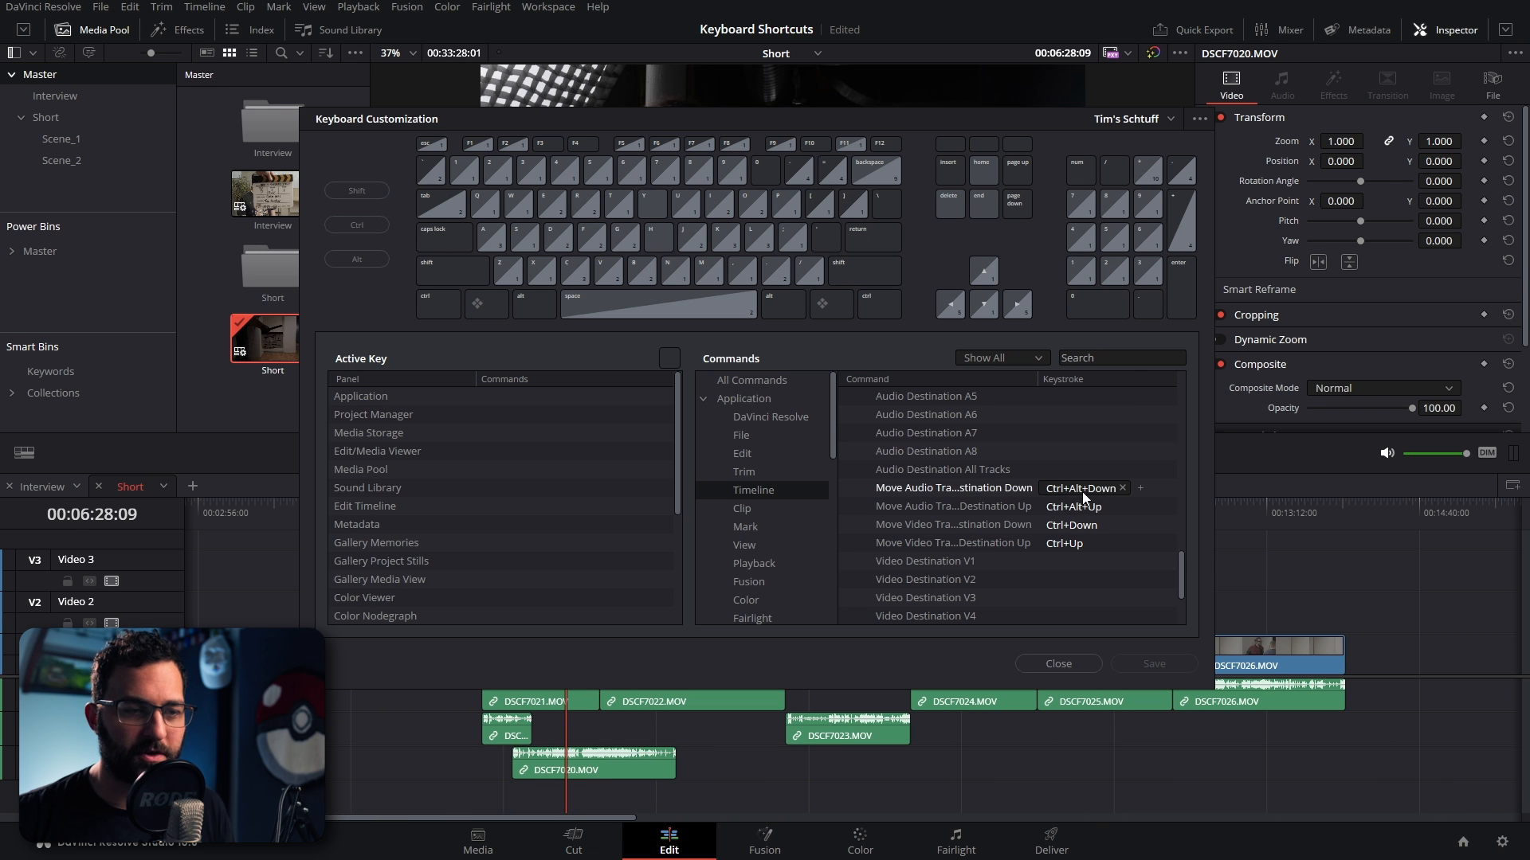
pyautogui.click(1059, 663)
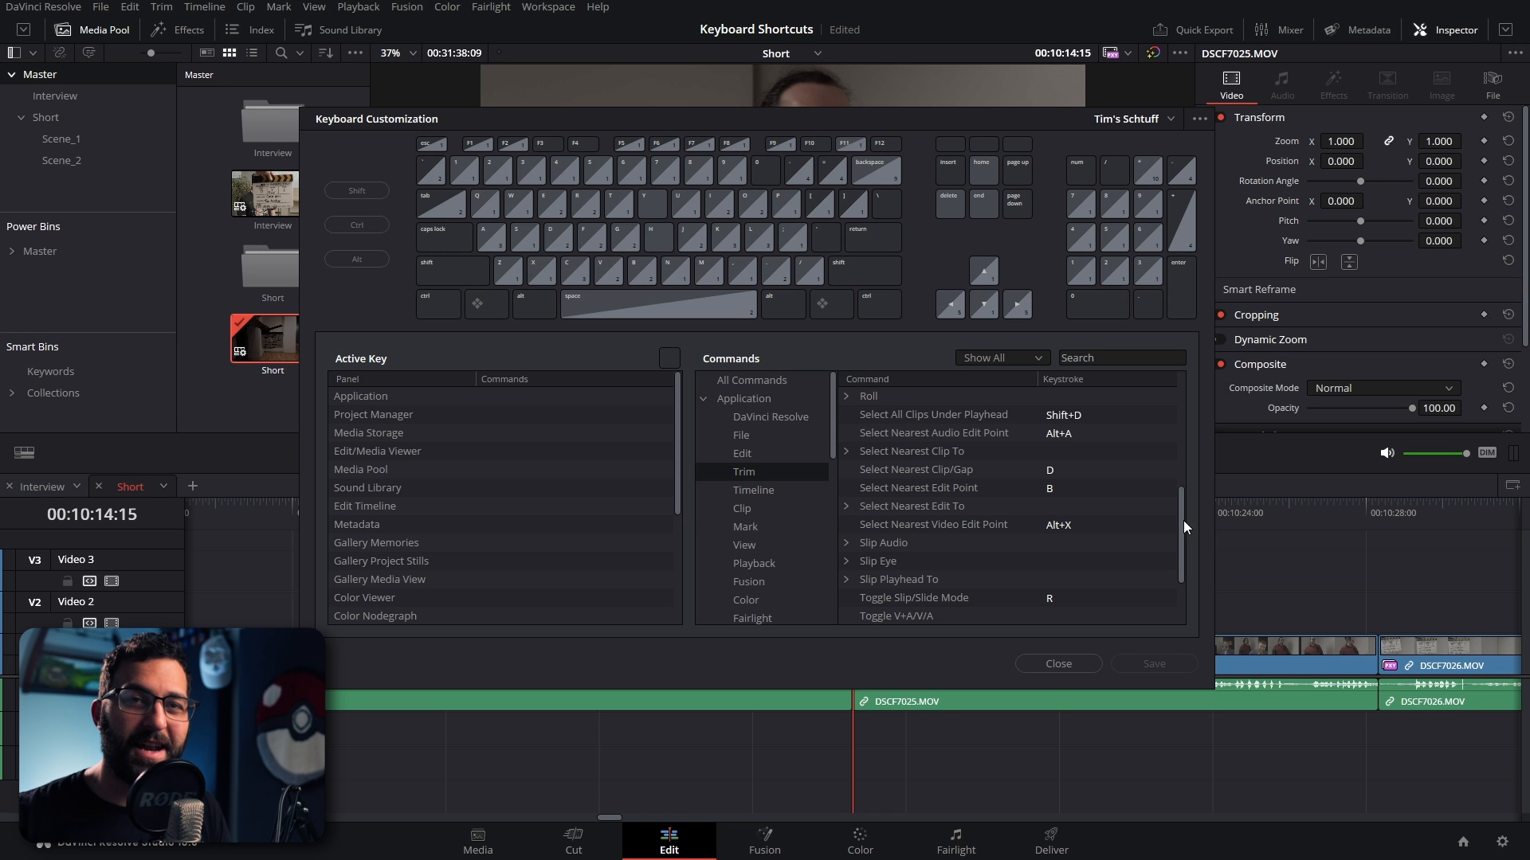
pyautogui.write('Edit Point')
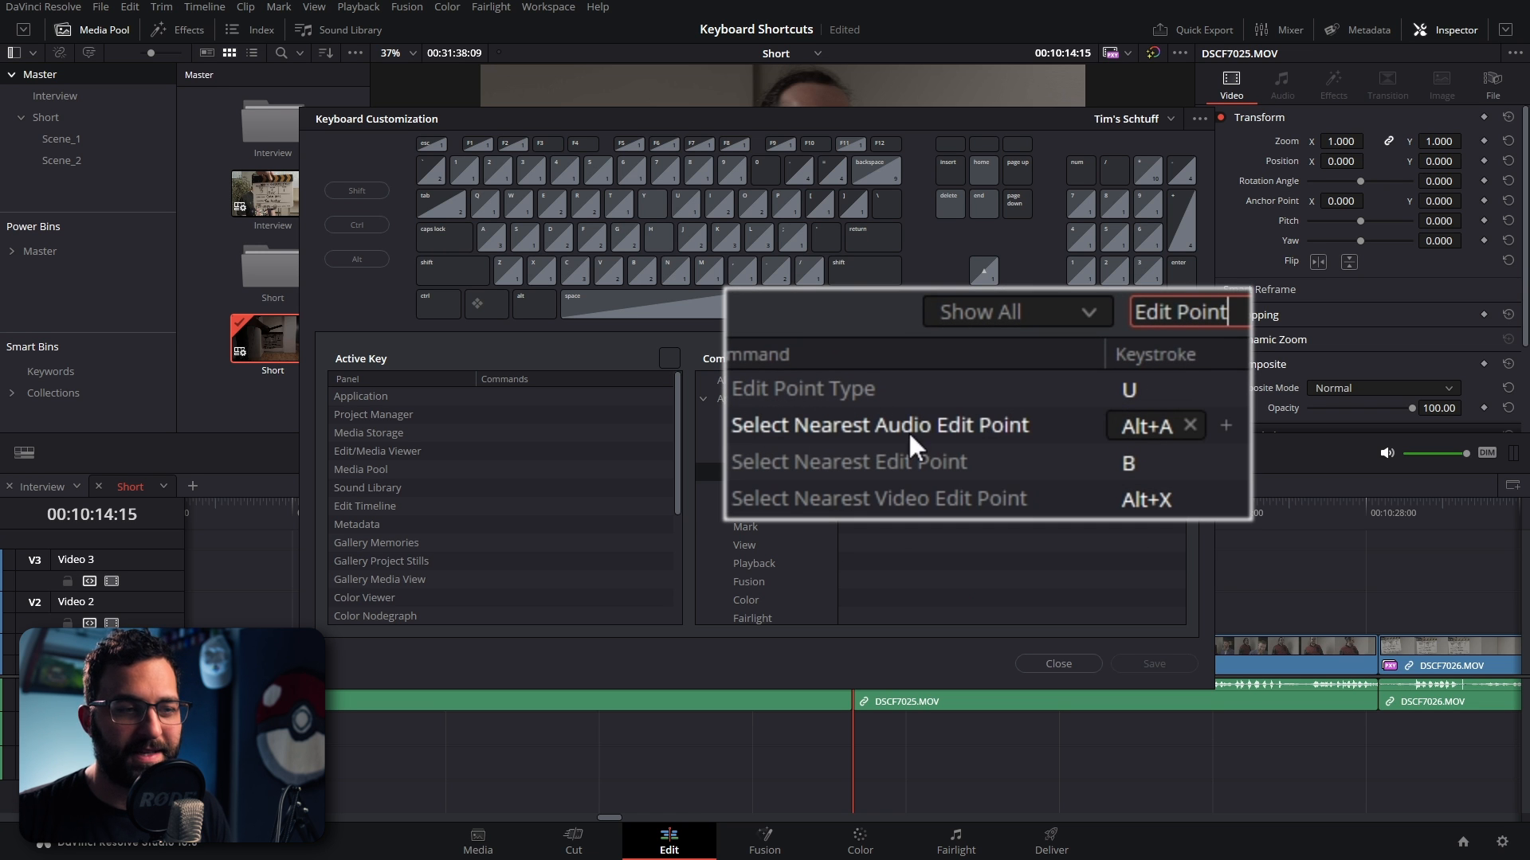
pyautogui.click(848, 462)
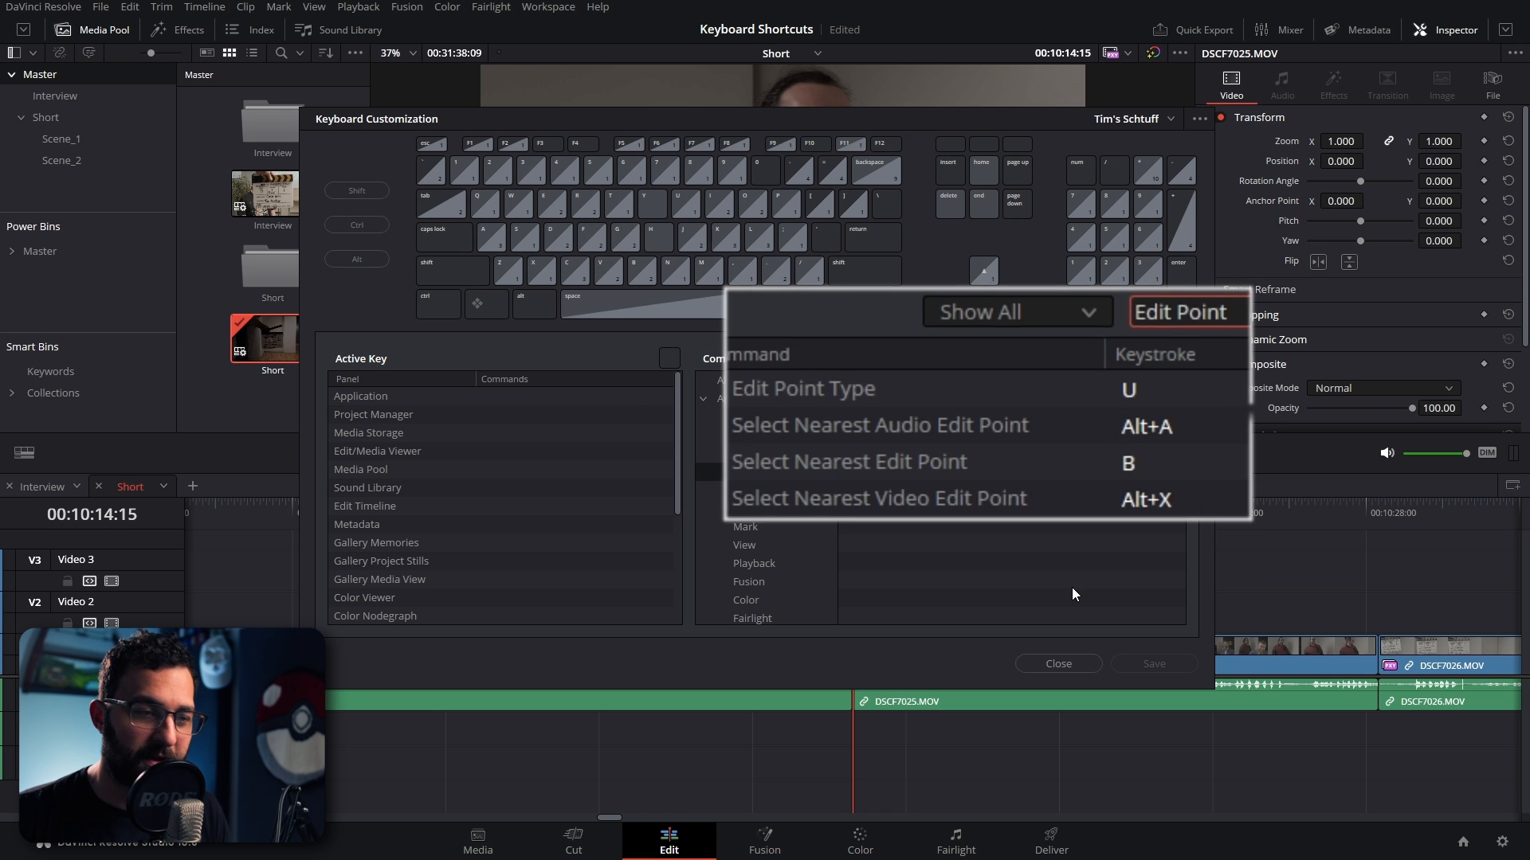
pyautogui.click(1058, 662)
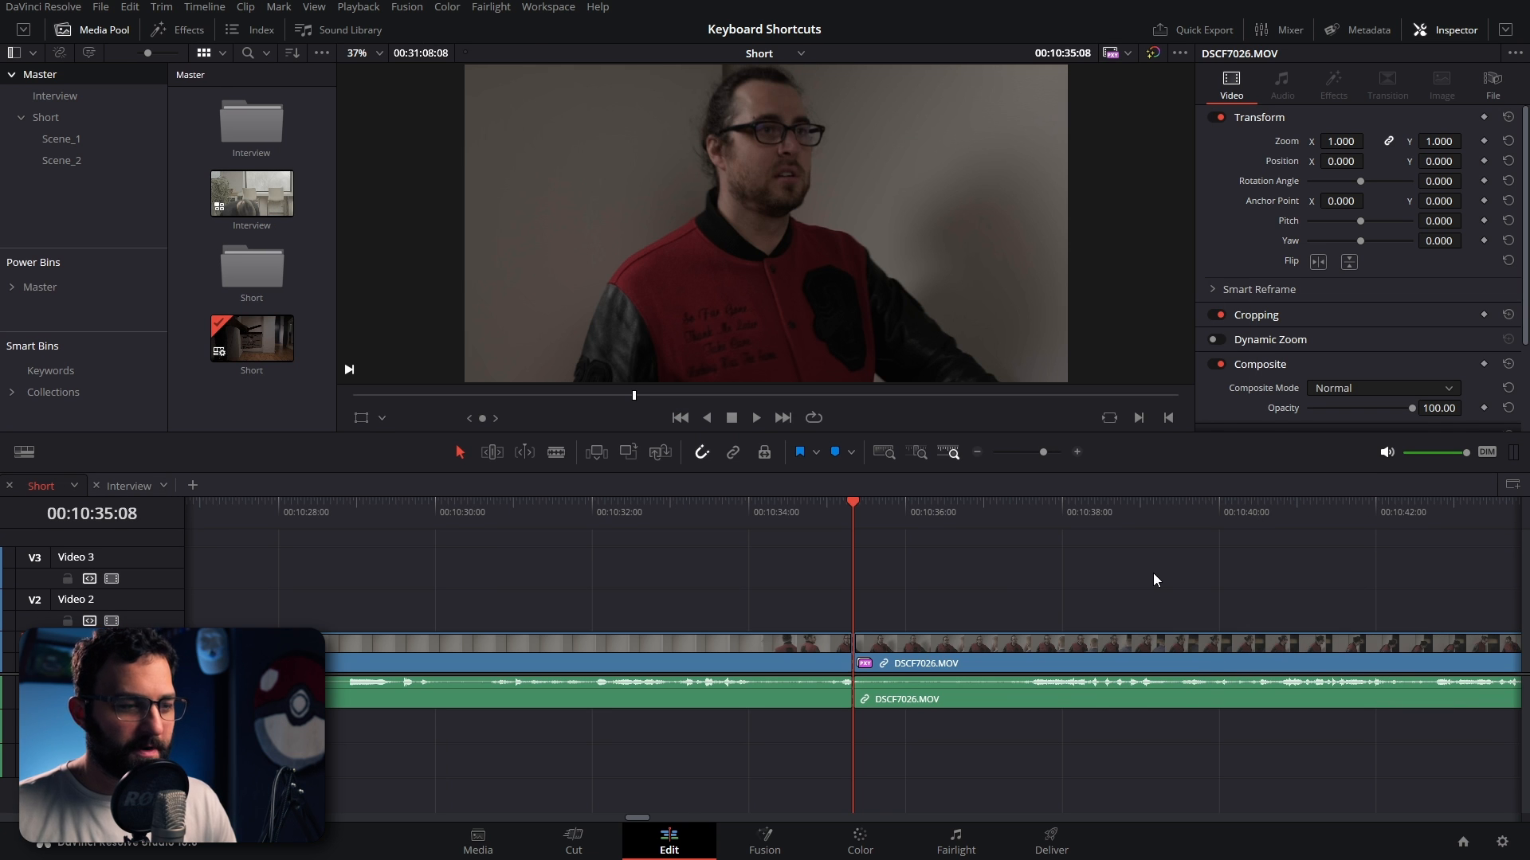
pyautogui.press('v')
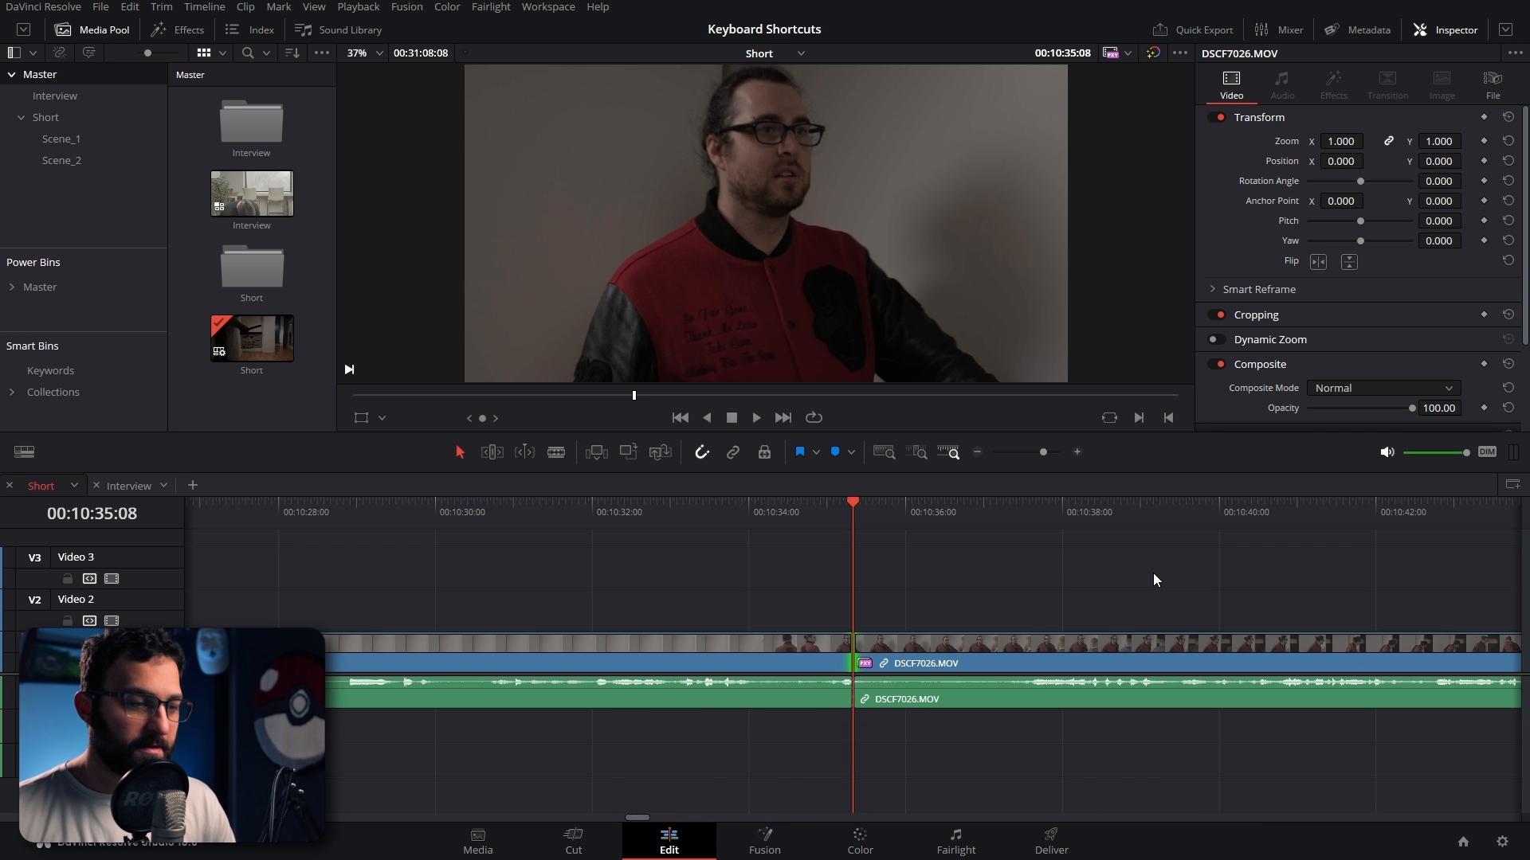
pyautogui.moveTo(854, 640)
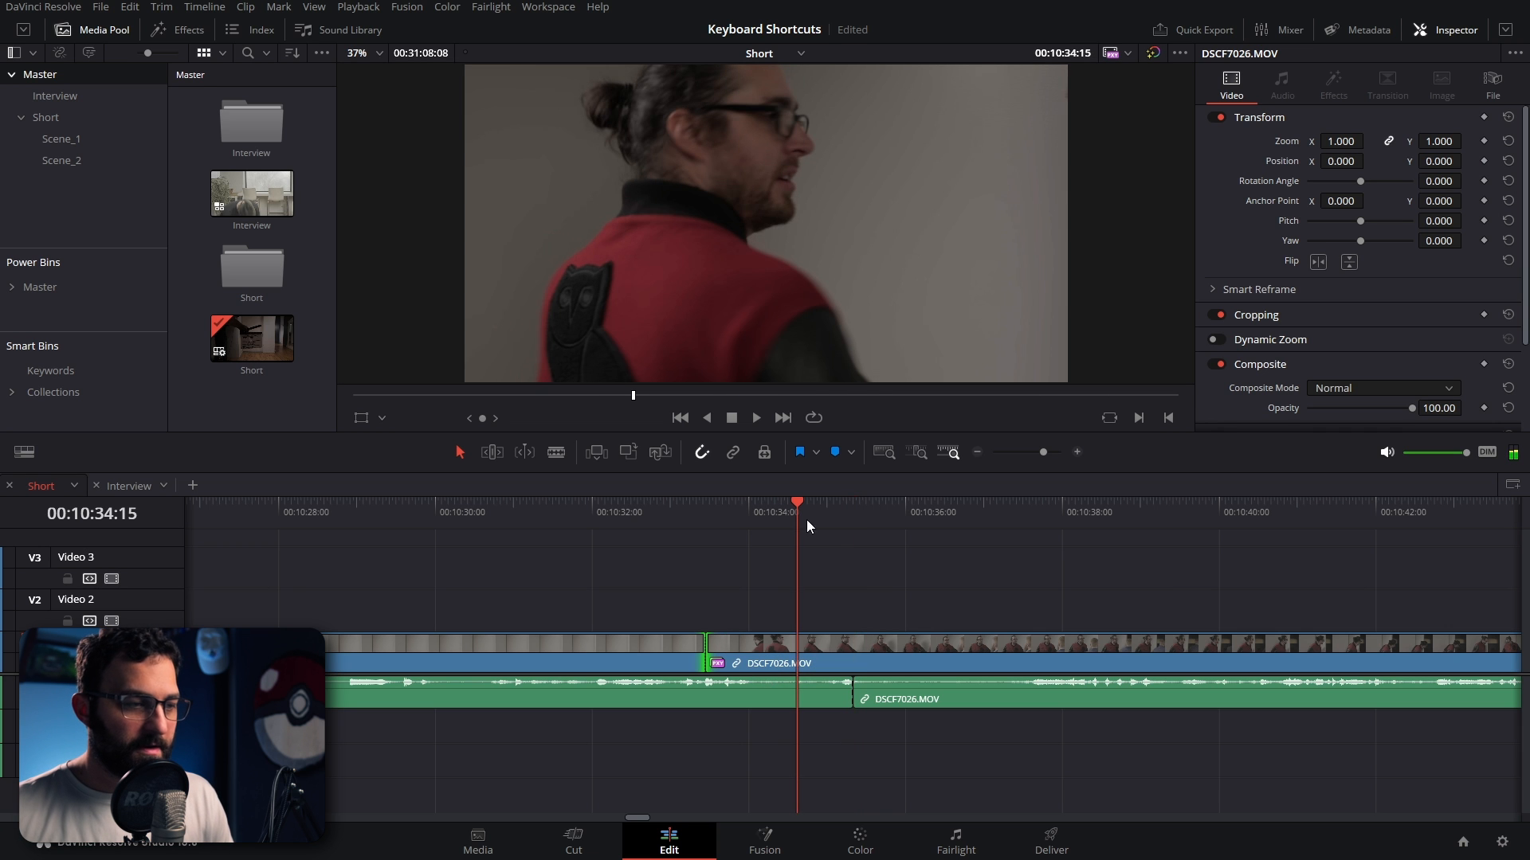
pyautogui.moveTo(832, 607)
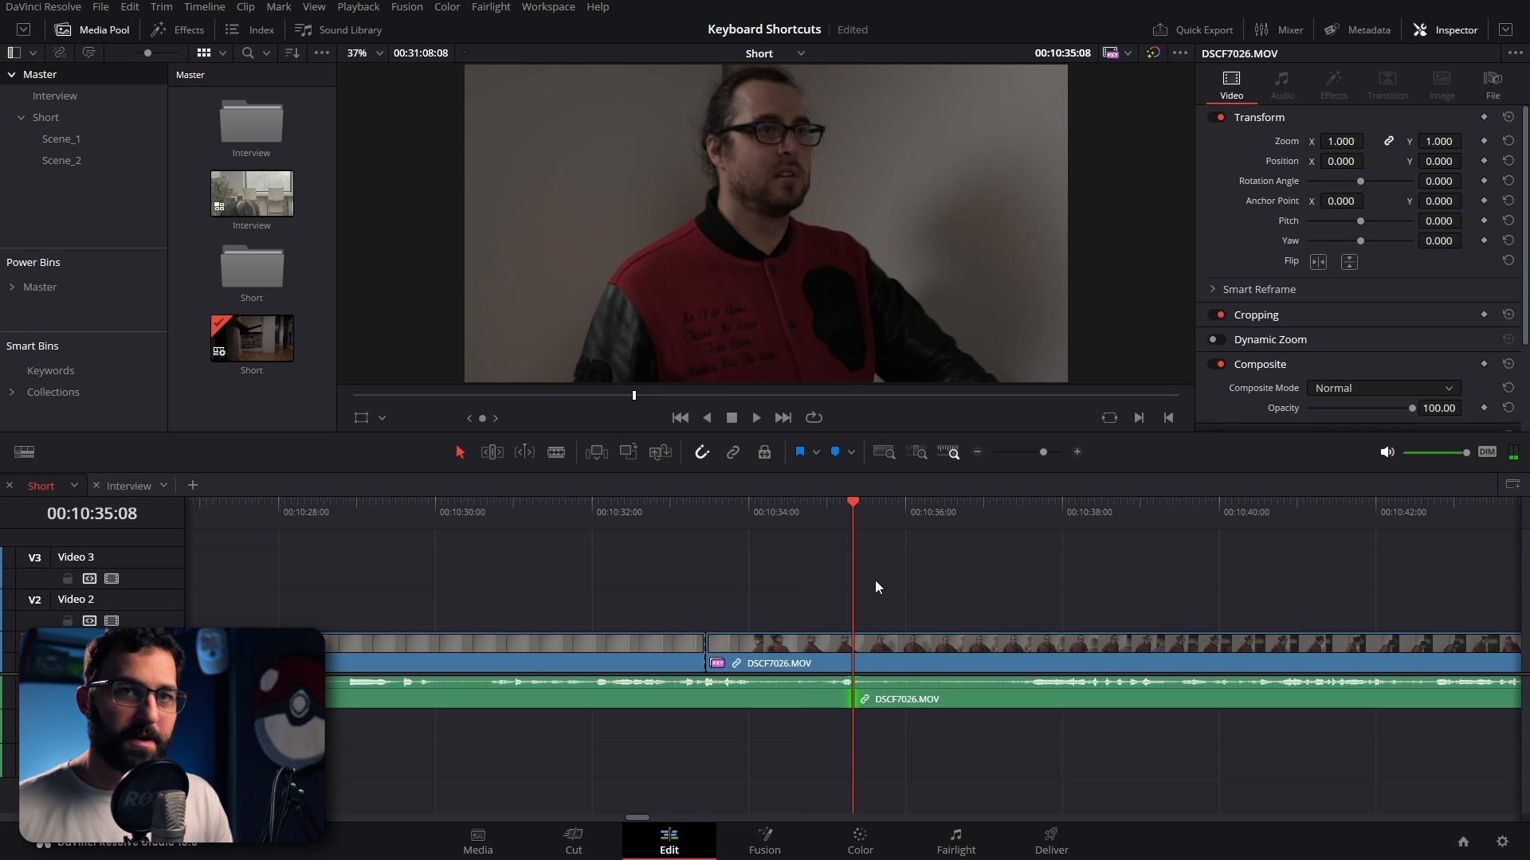
pyautogui.moveTo(805, 534)
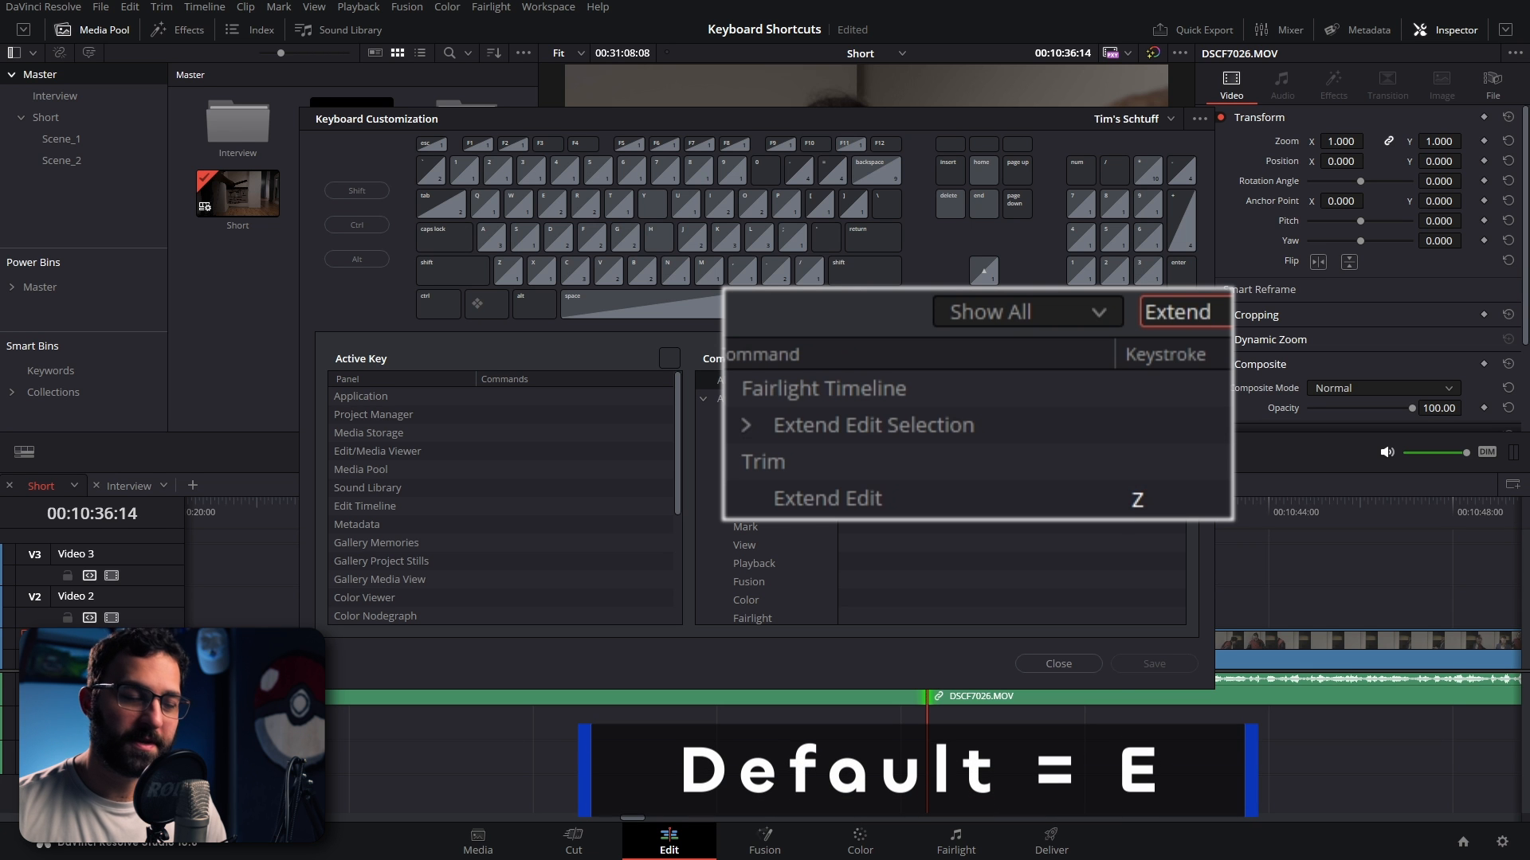
# After checking Extend Edit (Z), extend the DSCF7026 audio edge back to the playhead to close the gap.
pyautogui.click(1058, 663)
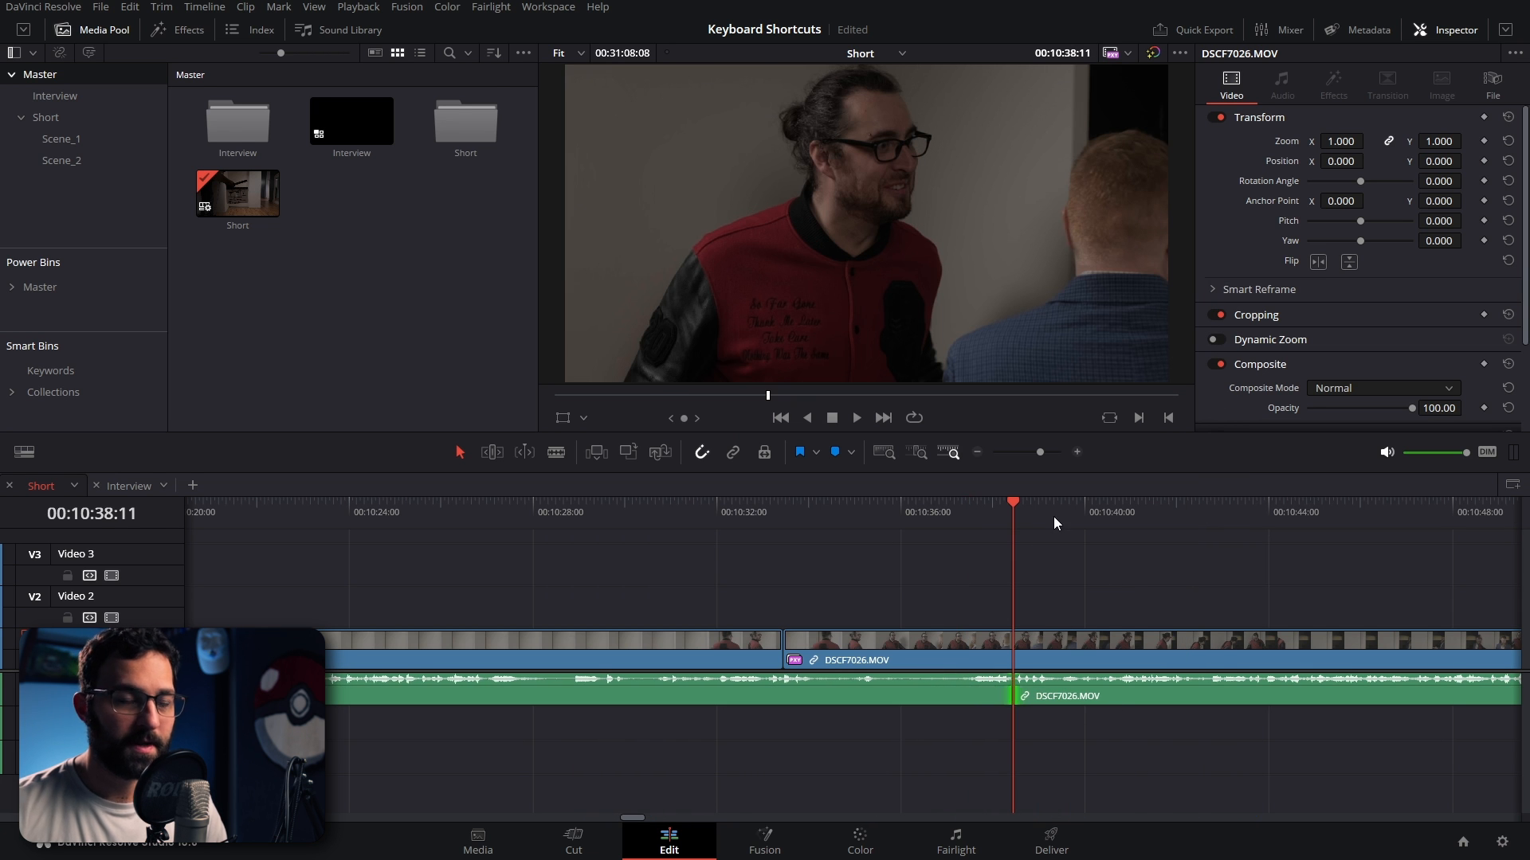
pyautogui.click(861, 502)
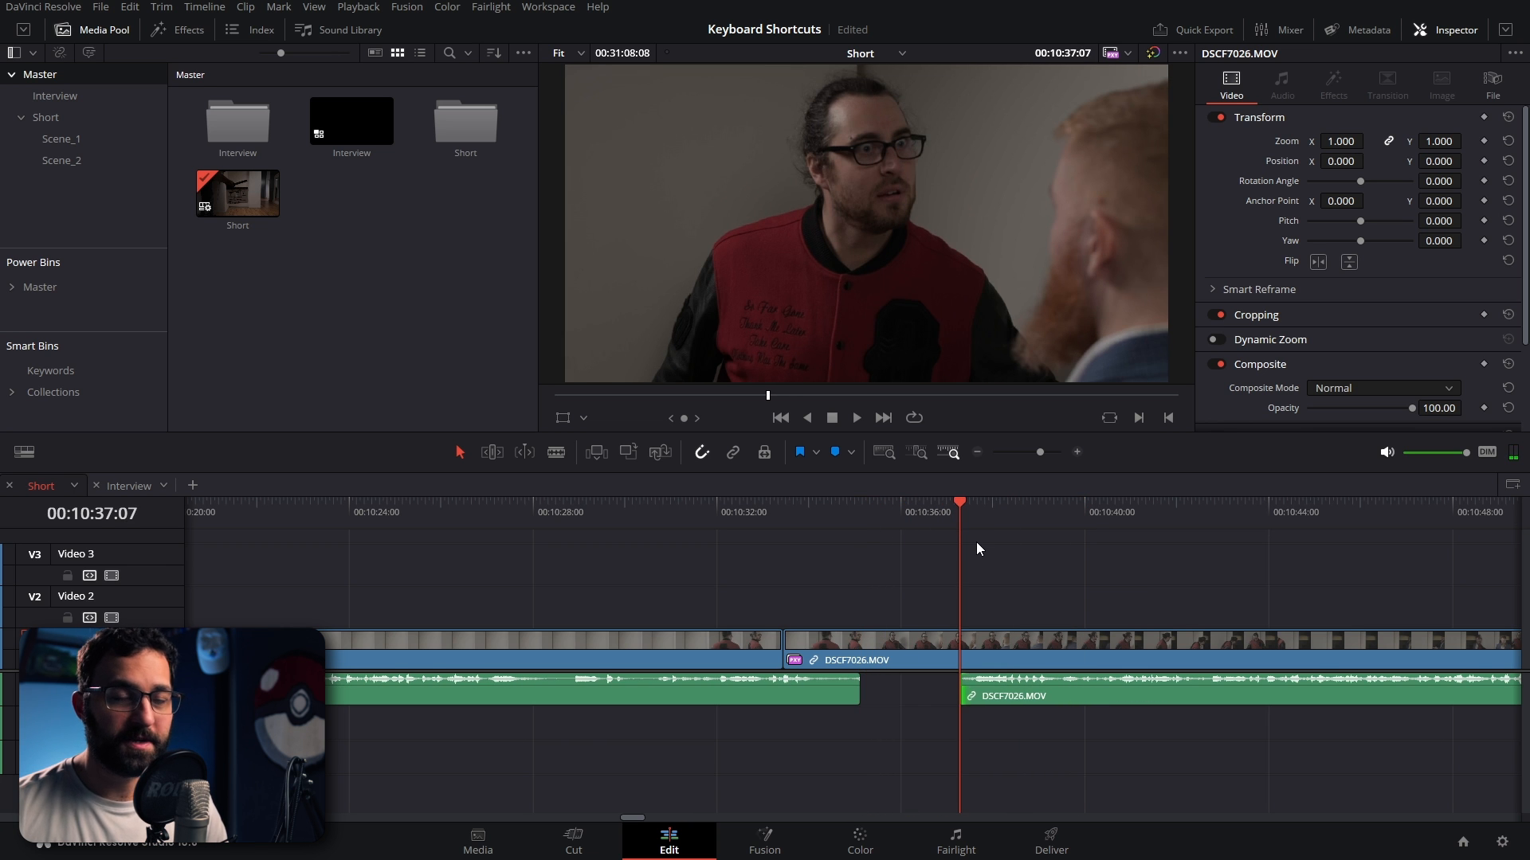
pyautogui.moveTo(881, 518)
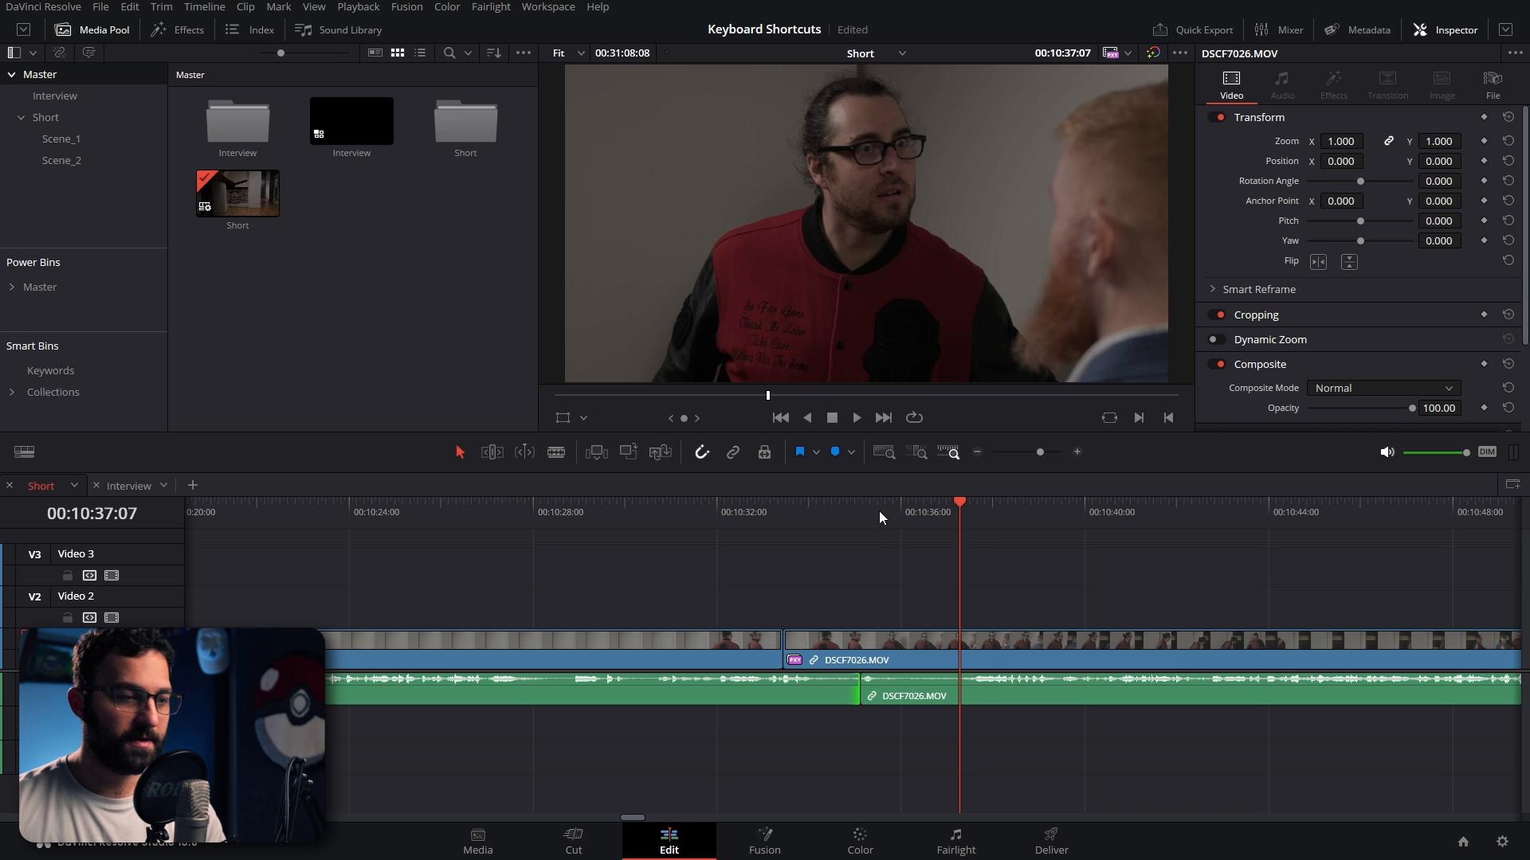
pyautogui.click(738, 502)
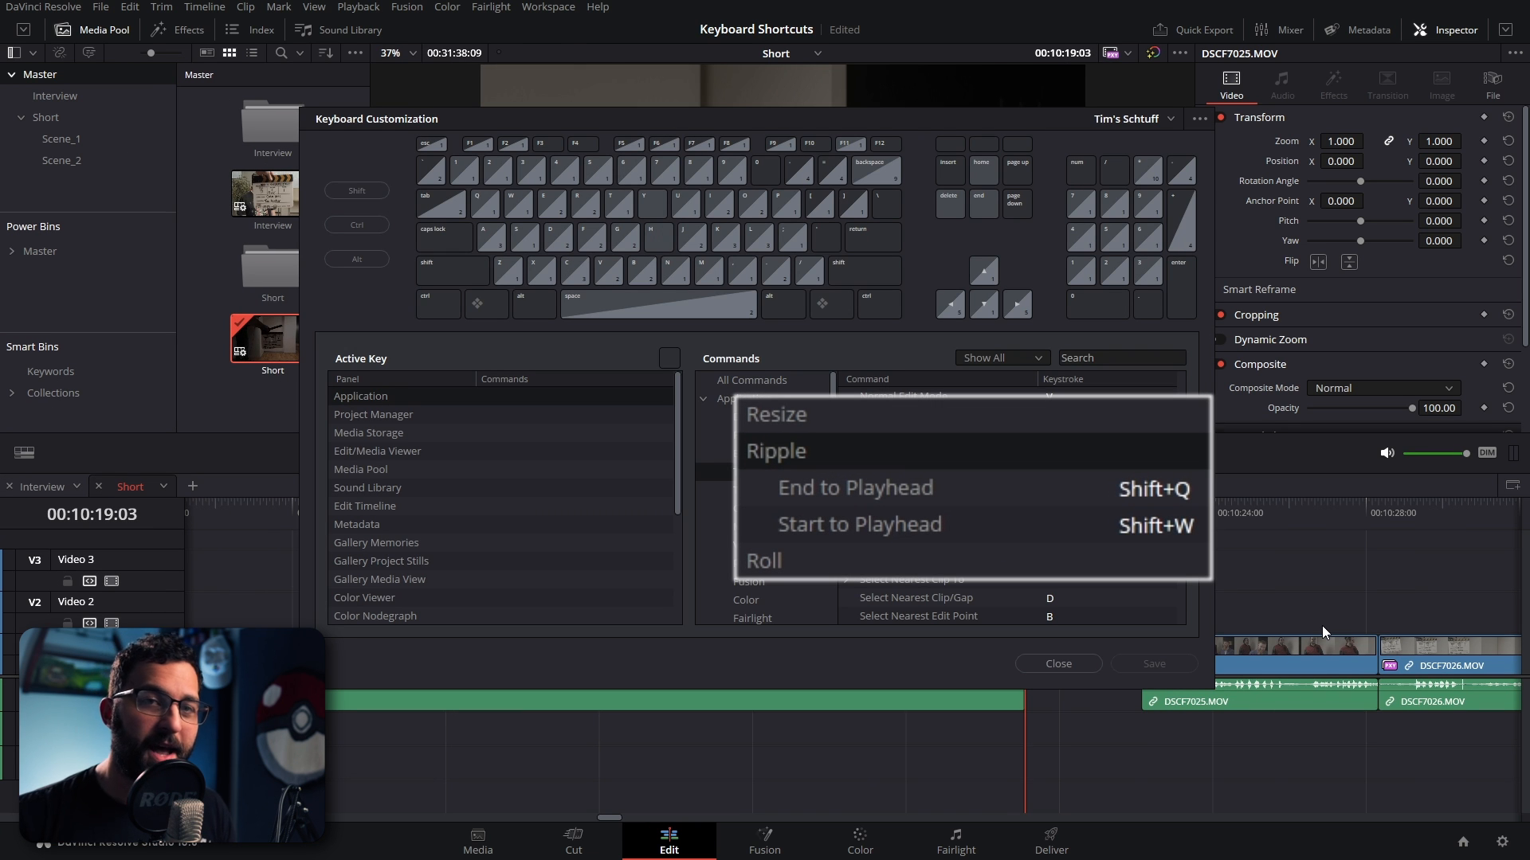
# Review the Ripple End/Start to Playhead keys, then open the Interview timeline showing DSCF_A0019.
pyautogui.click(1058, 663)
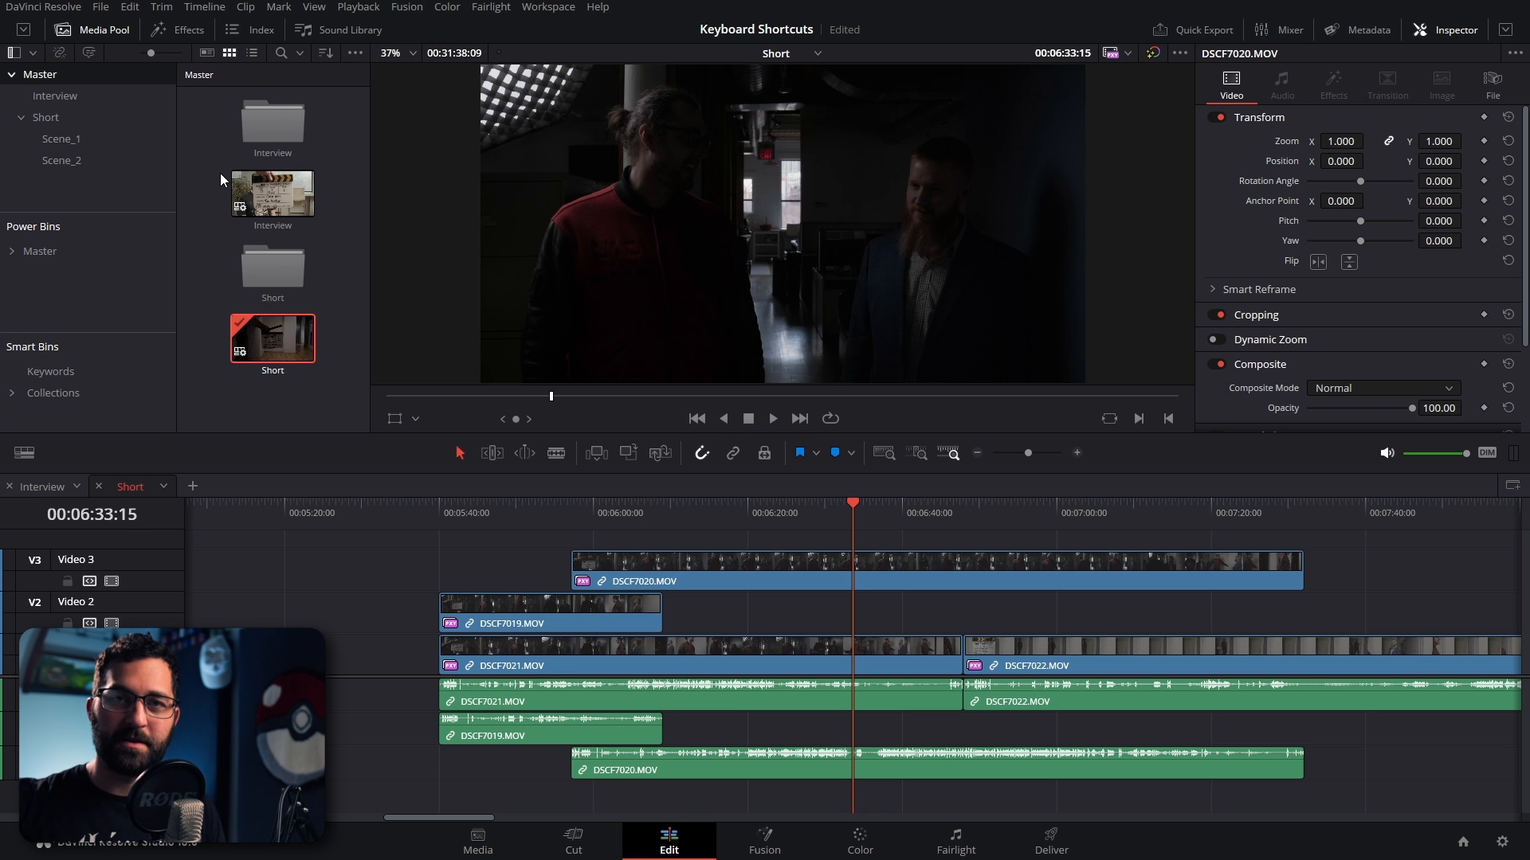
pyautogui.click(42, 486)
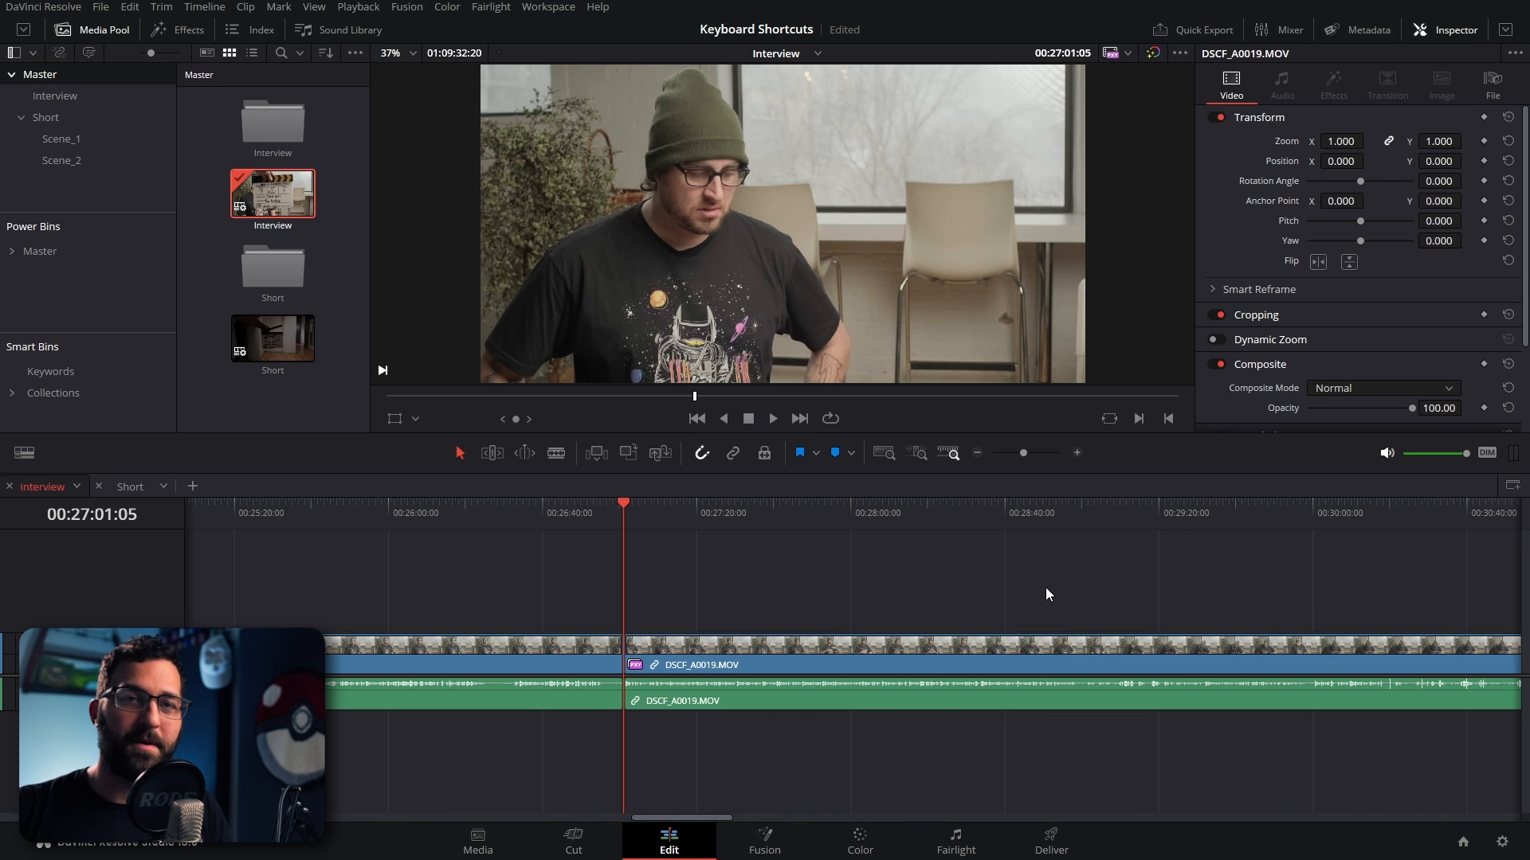
# Switch back to the Short timeline with the playhead over DSCF7021 and list the Trim commands.
pyautogui.click(131, 486)
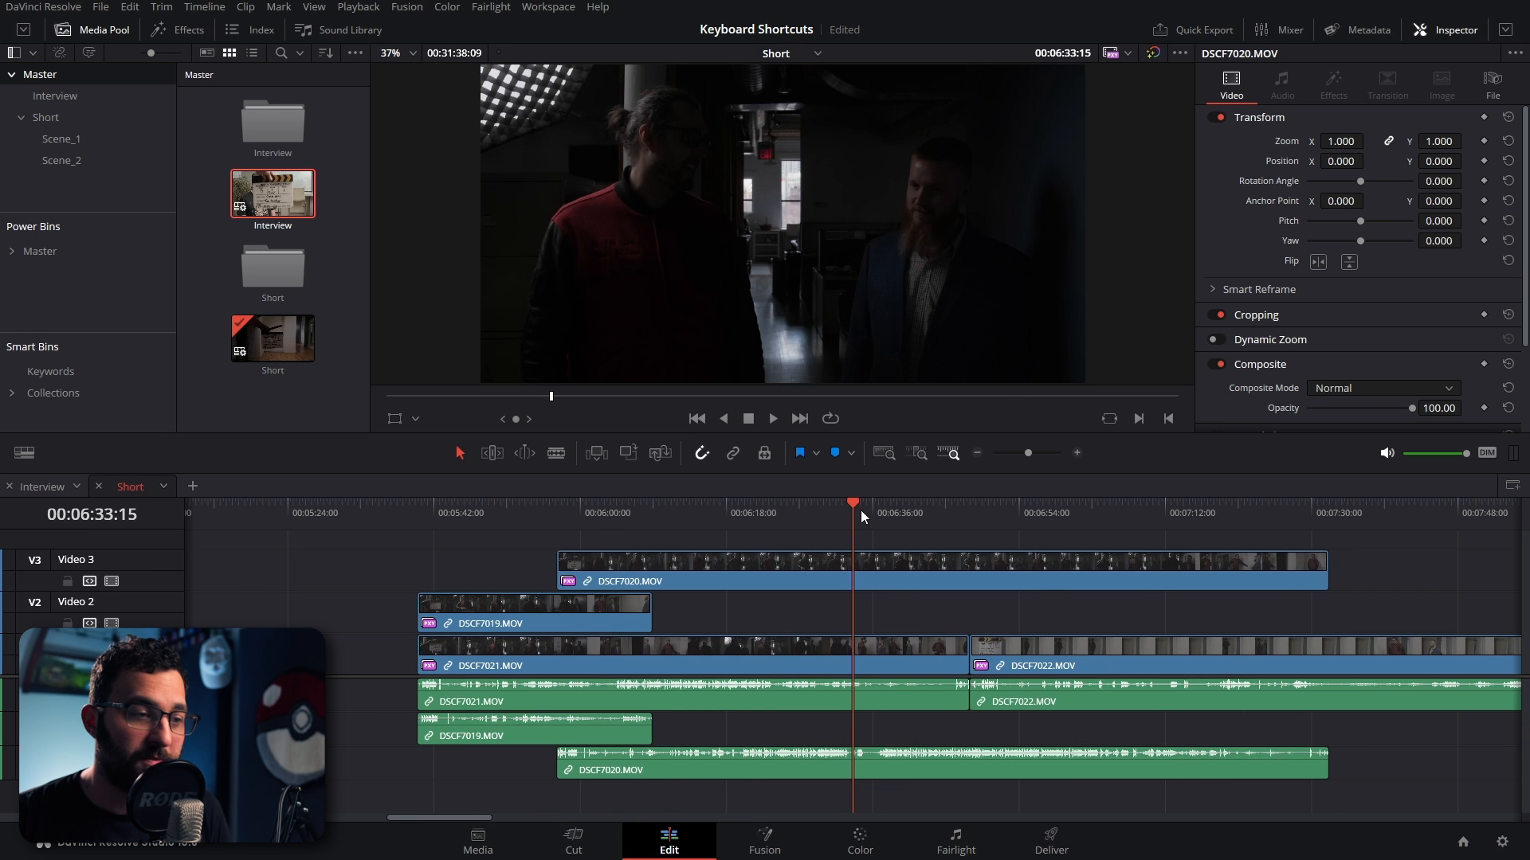
pyautogui.click(749, 502)
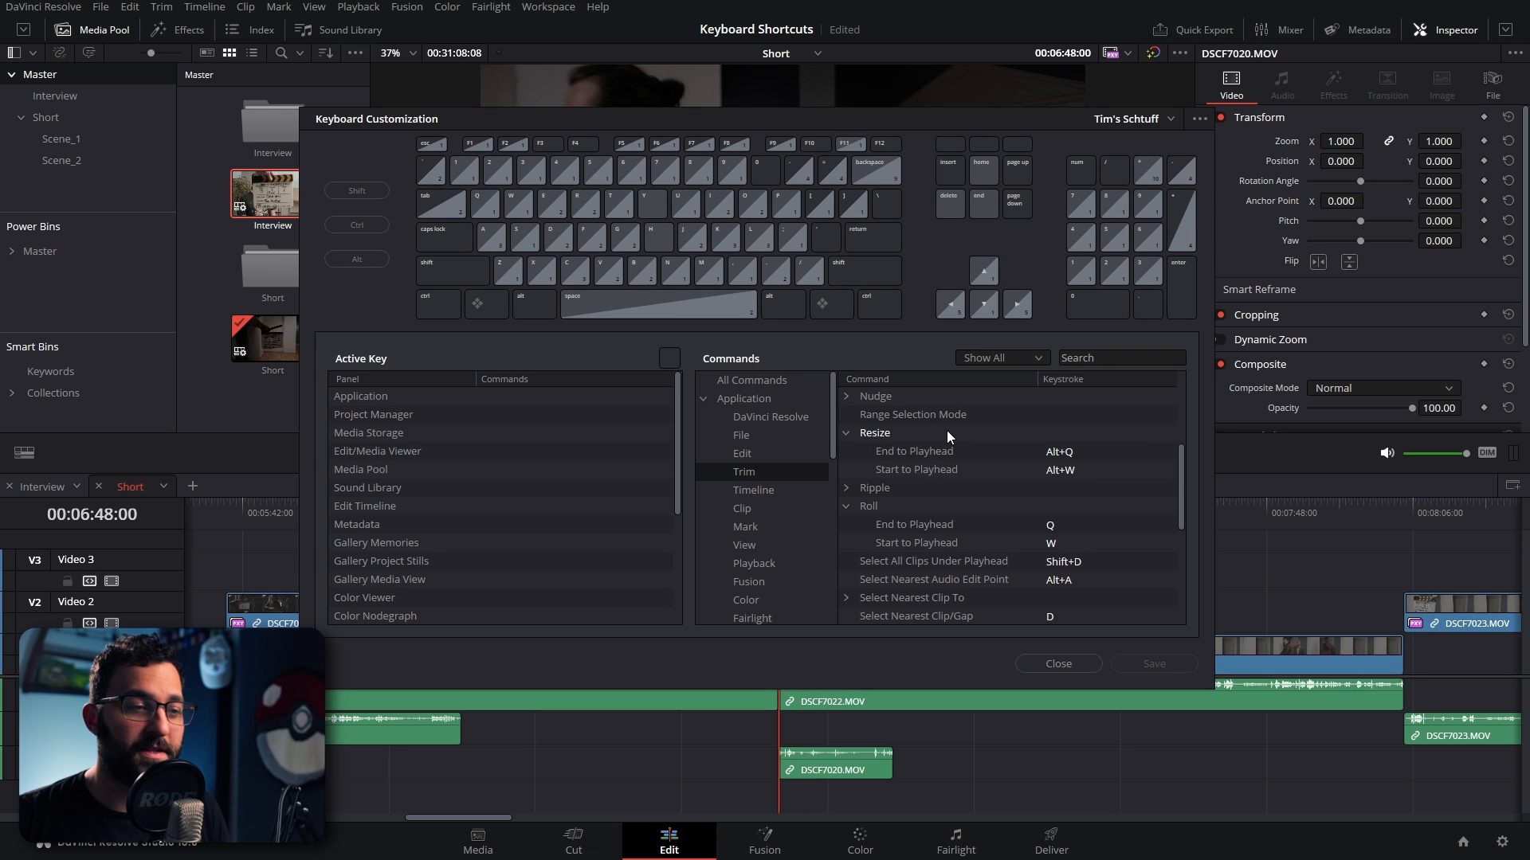
pyautogui.moveTo(921, 513)
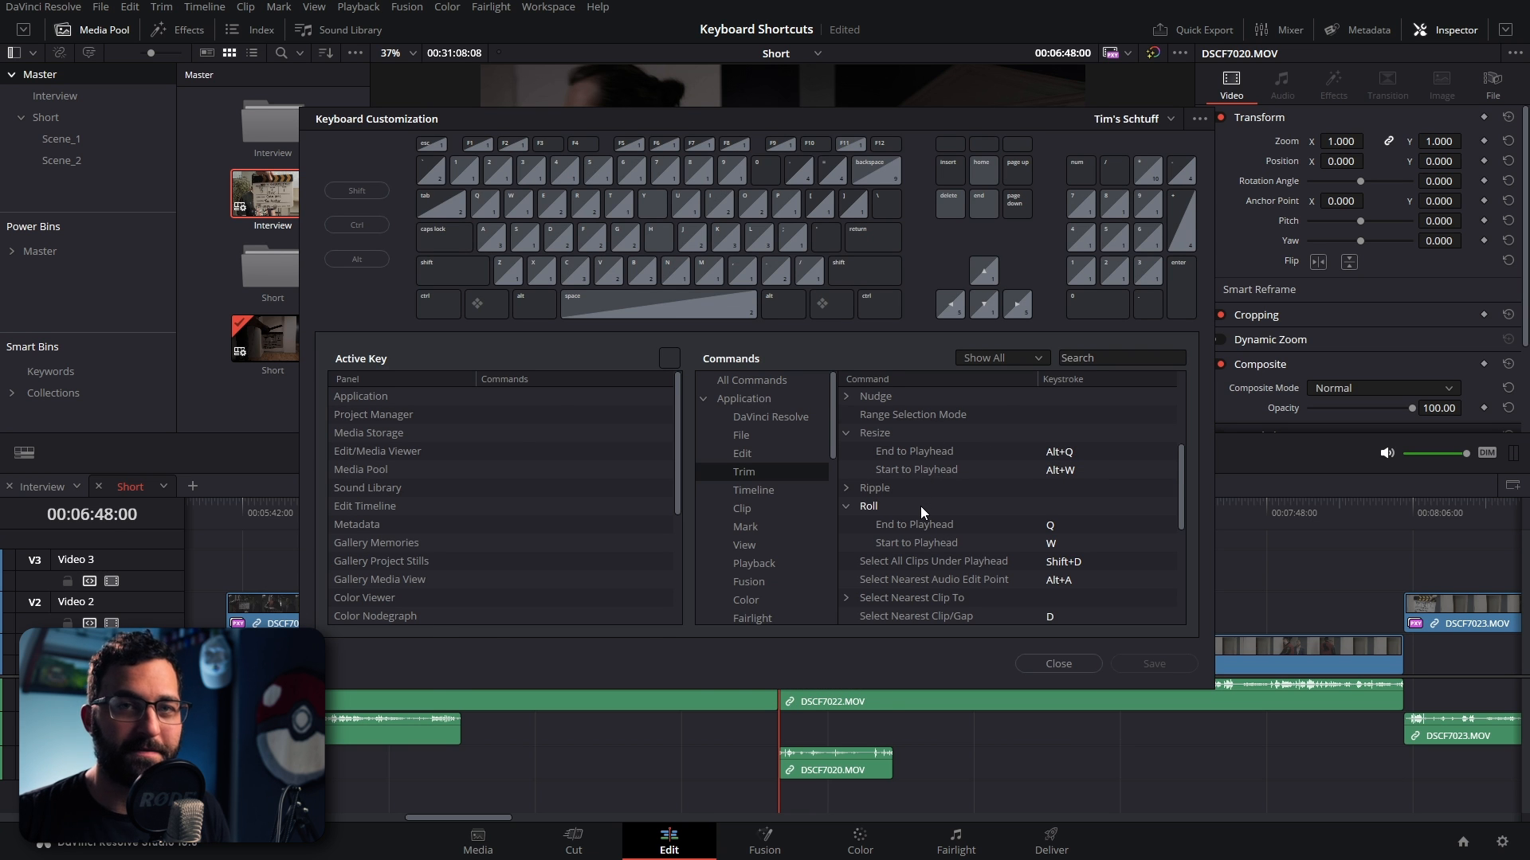
# Check the Linked Selection and Link Clips keys, then link the DSCF7020 video with its audio using Ctrl+L.
pyautogui.click(1058, 663)
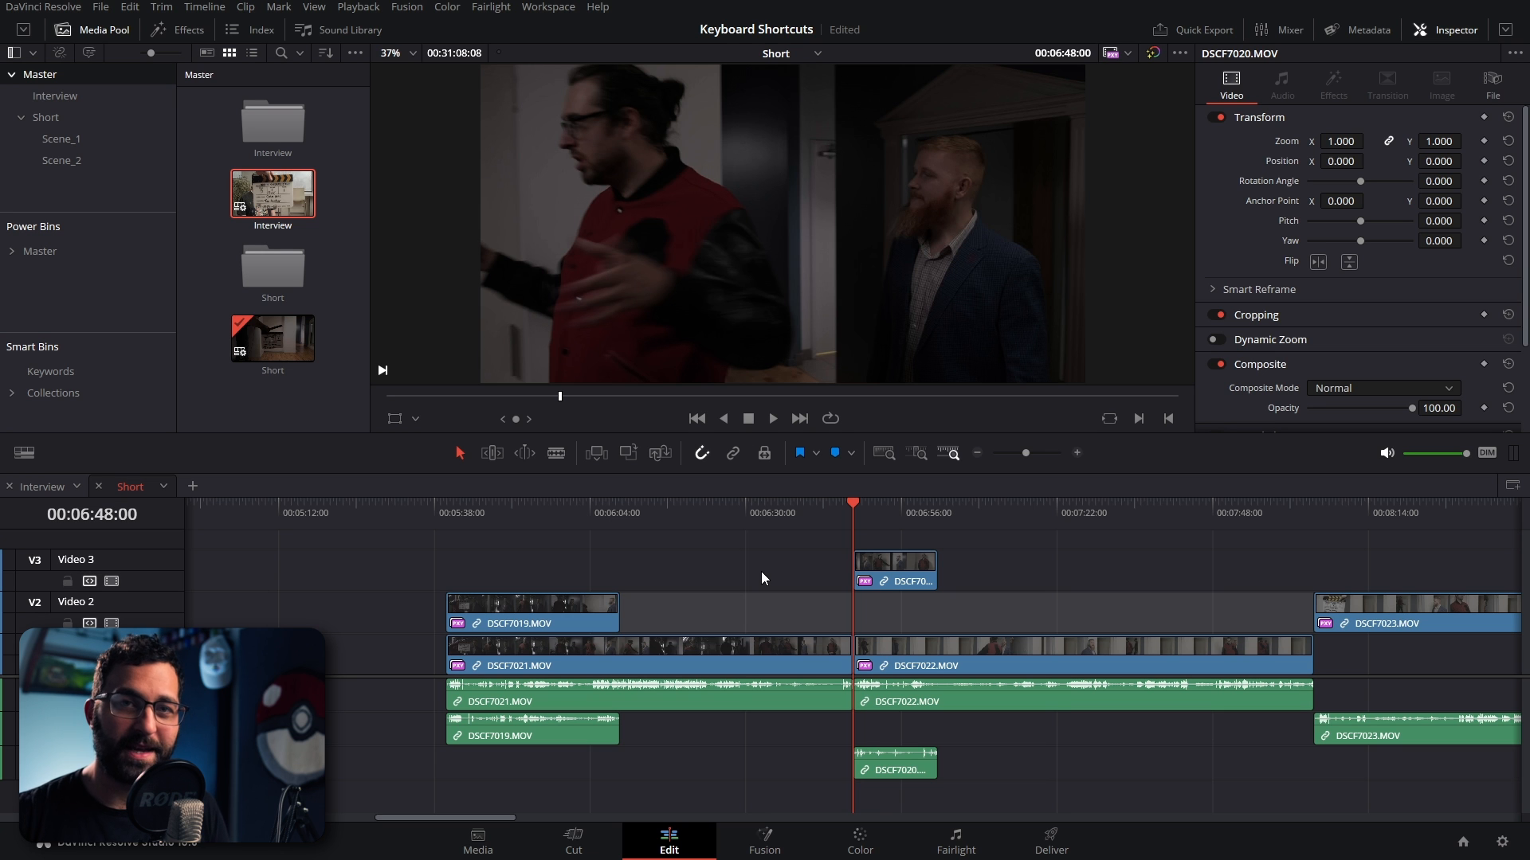
pyautogui.moveTo(545, 446)
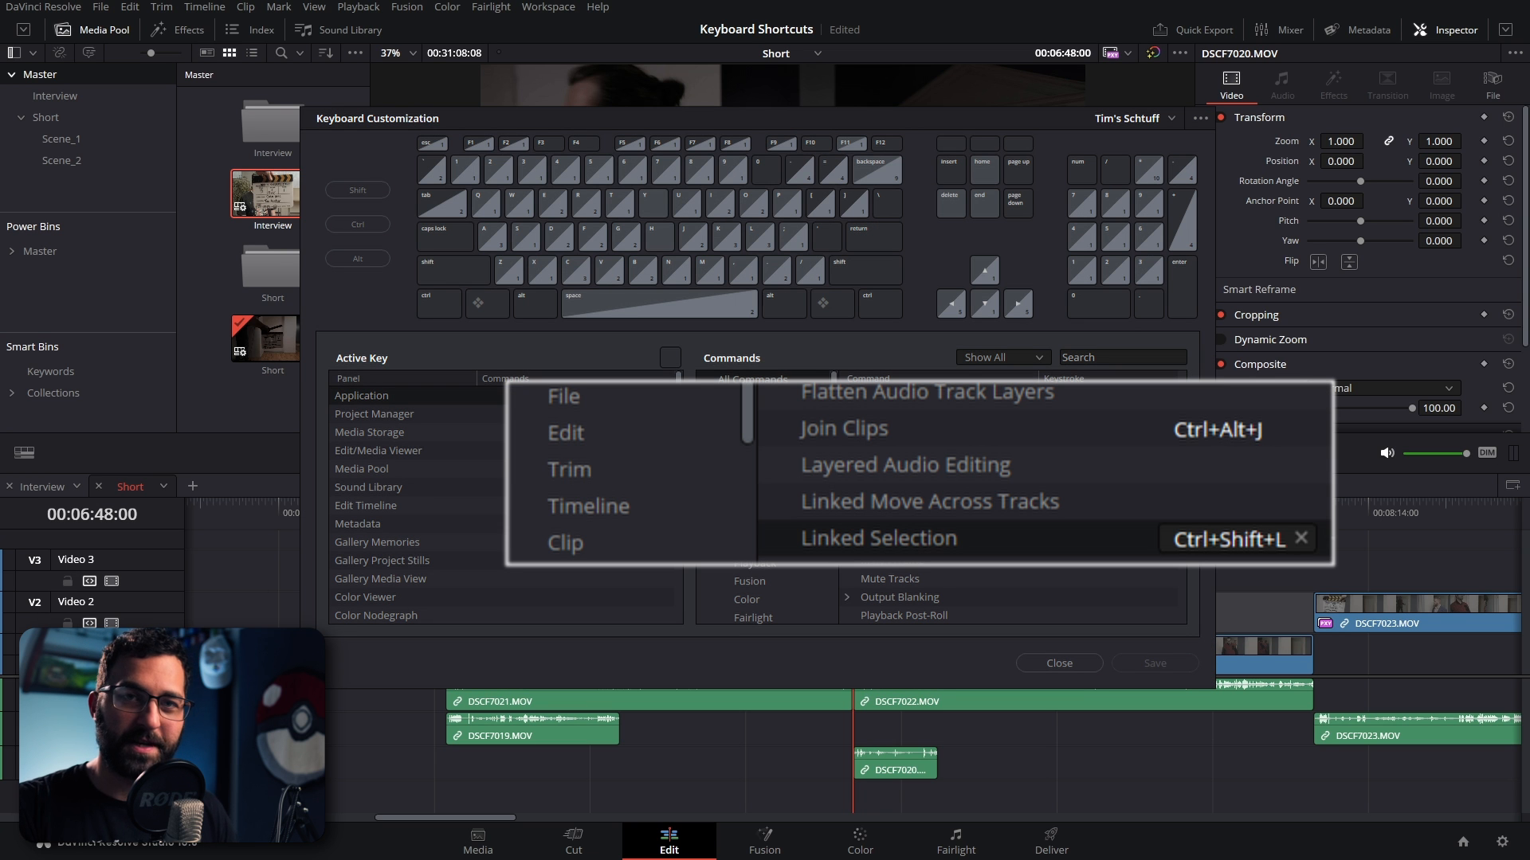
pyautogui.click(1058, 663)
pyautogui.write('Link')
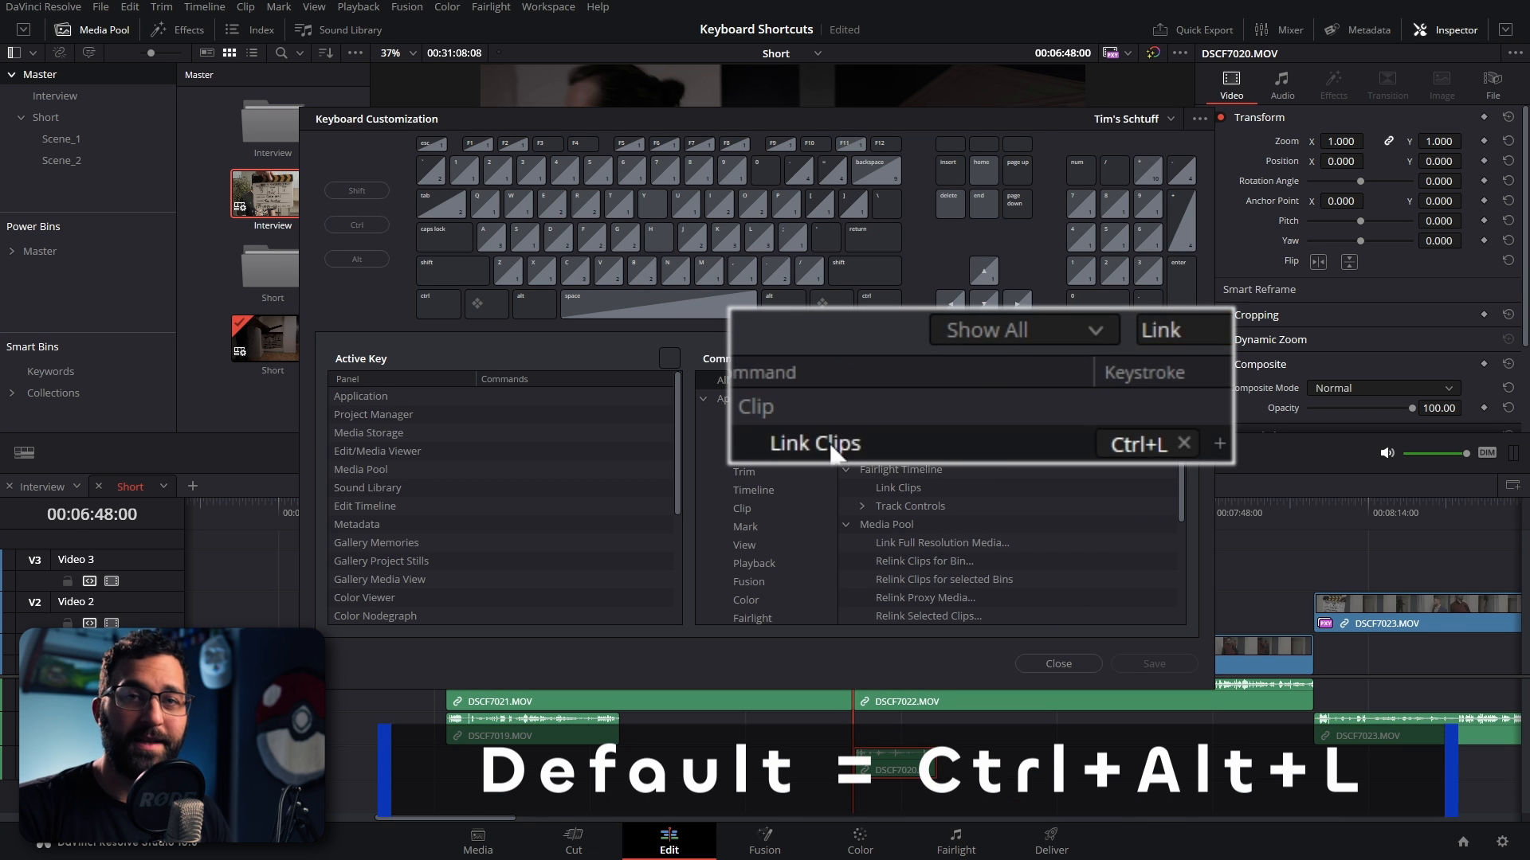
pyautogui.click(1058, 663)
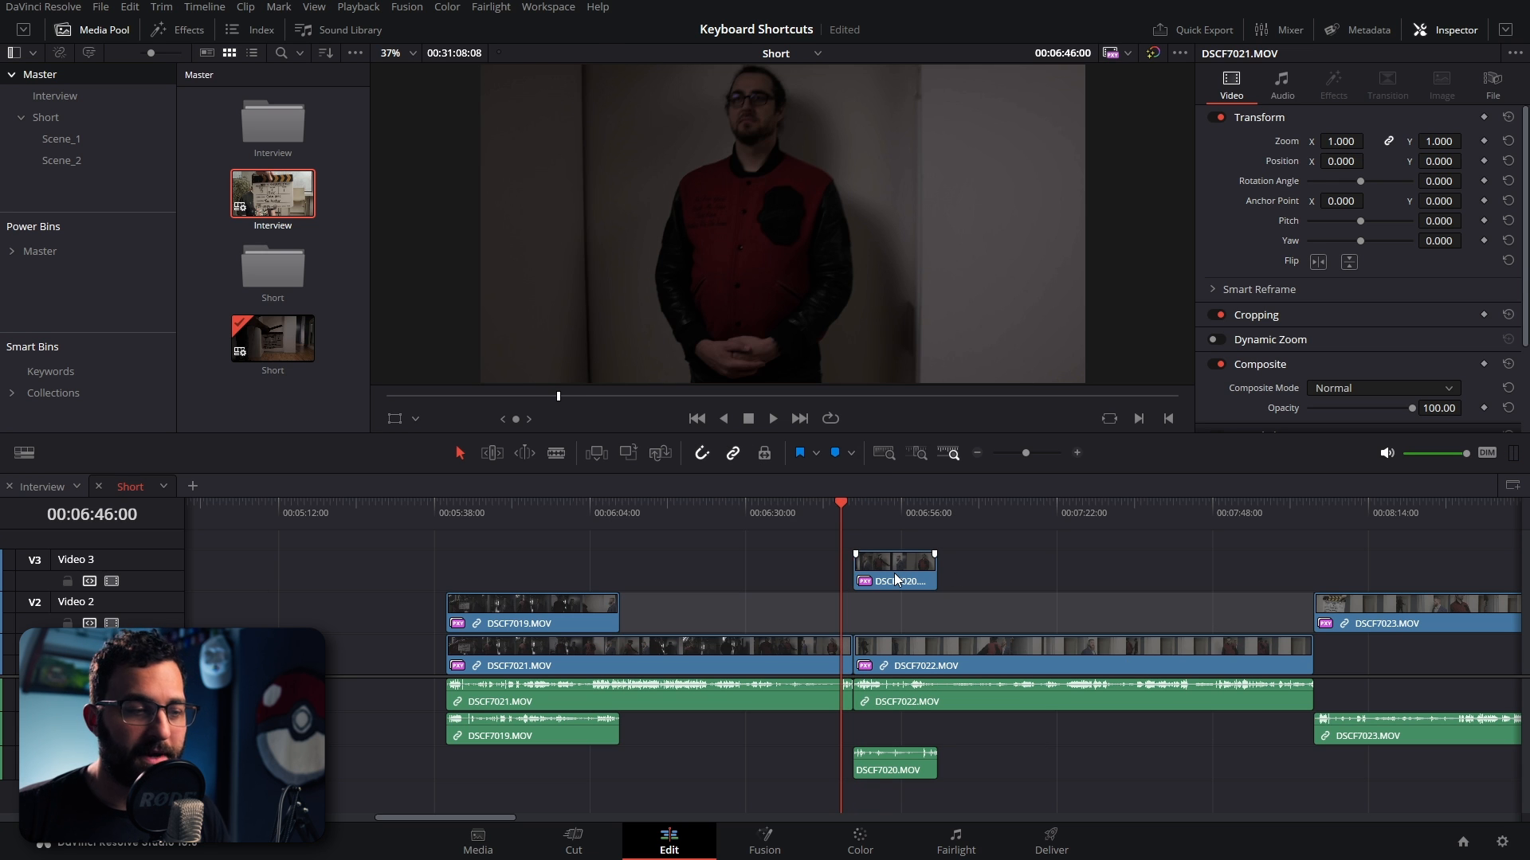
pyautogui.click(894, 570)
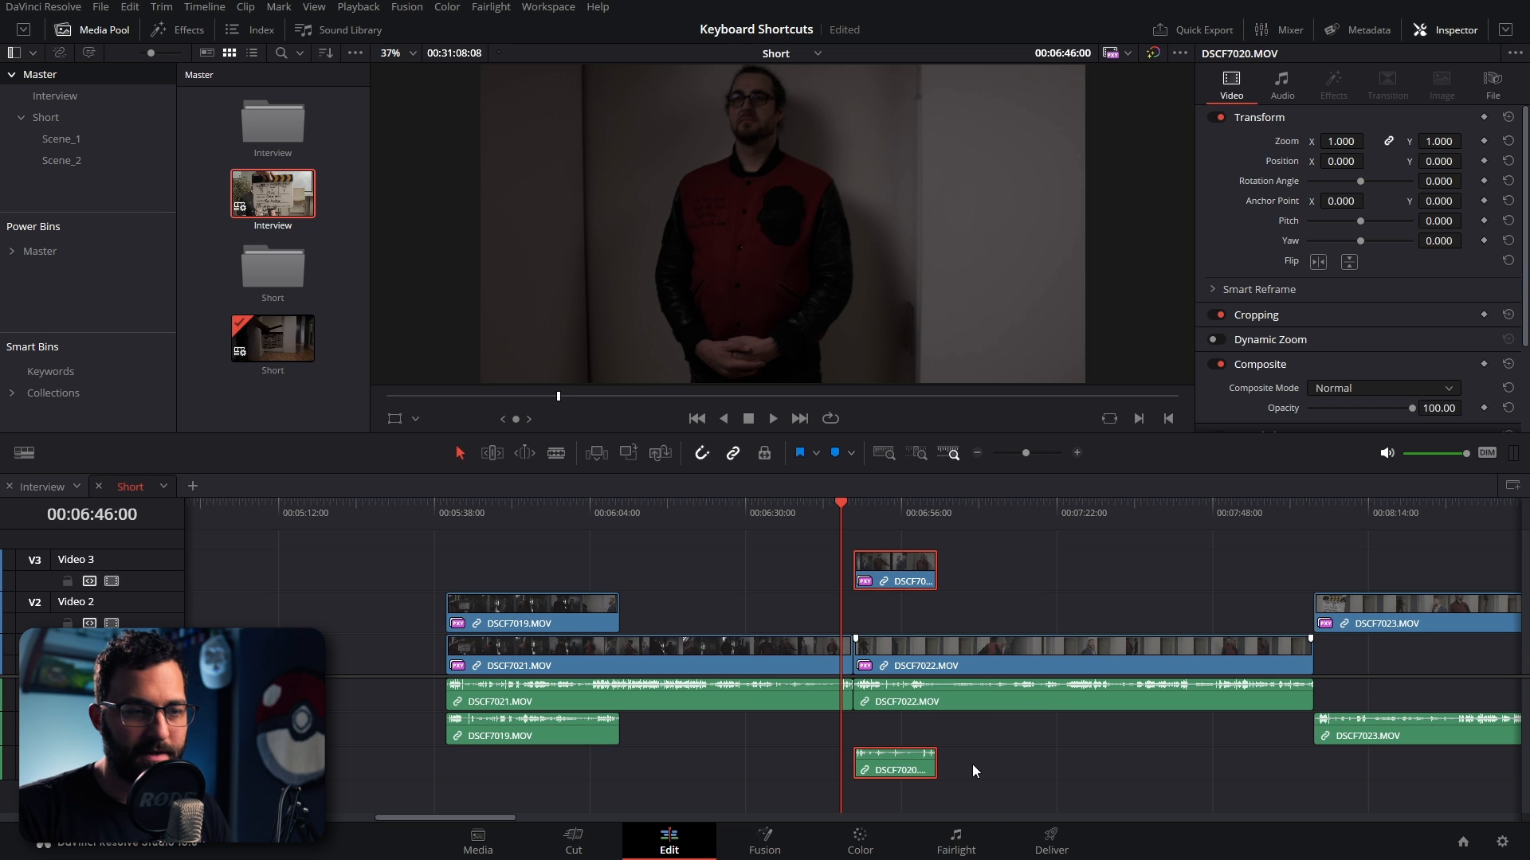
pyautogui.moveTo(797, 588)
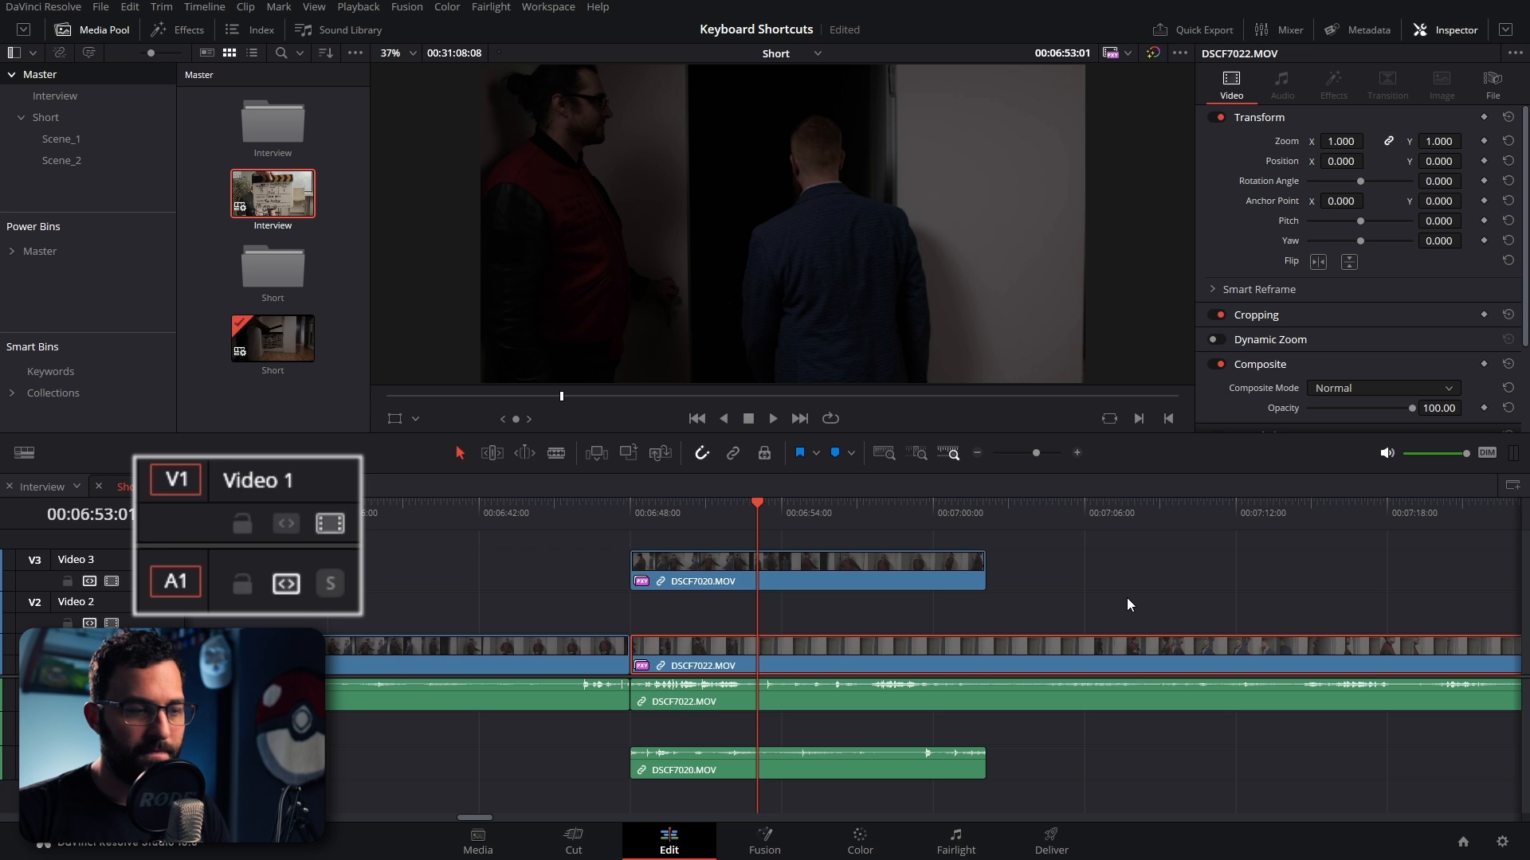
pyautogui.click(806, 569)
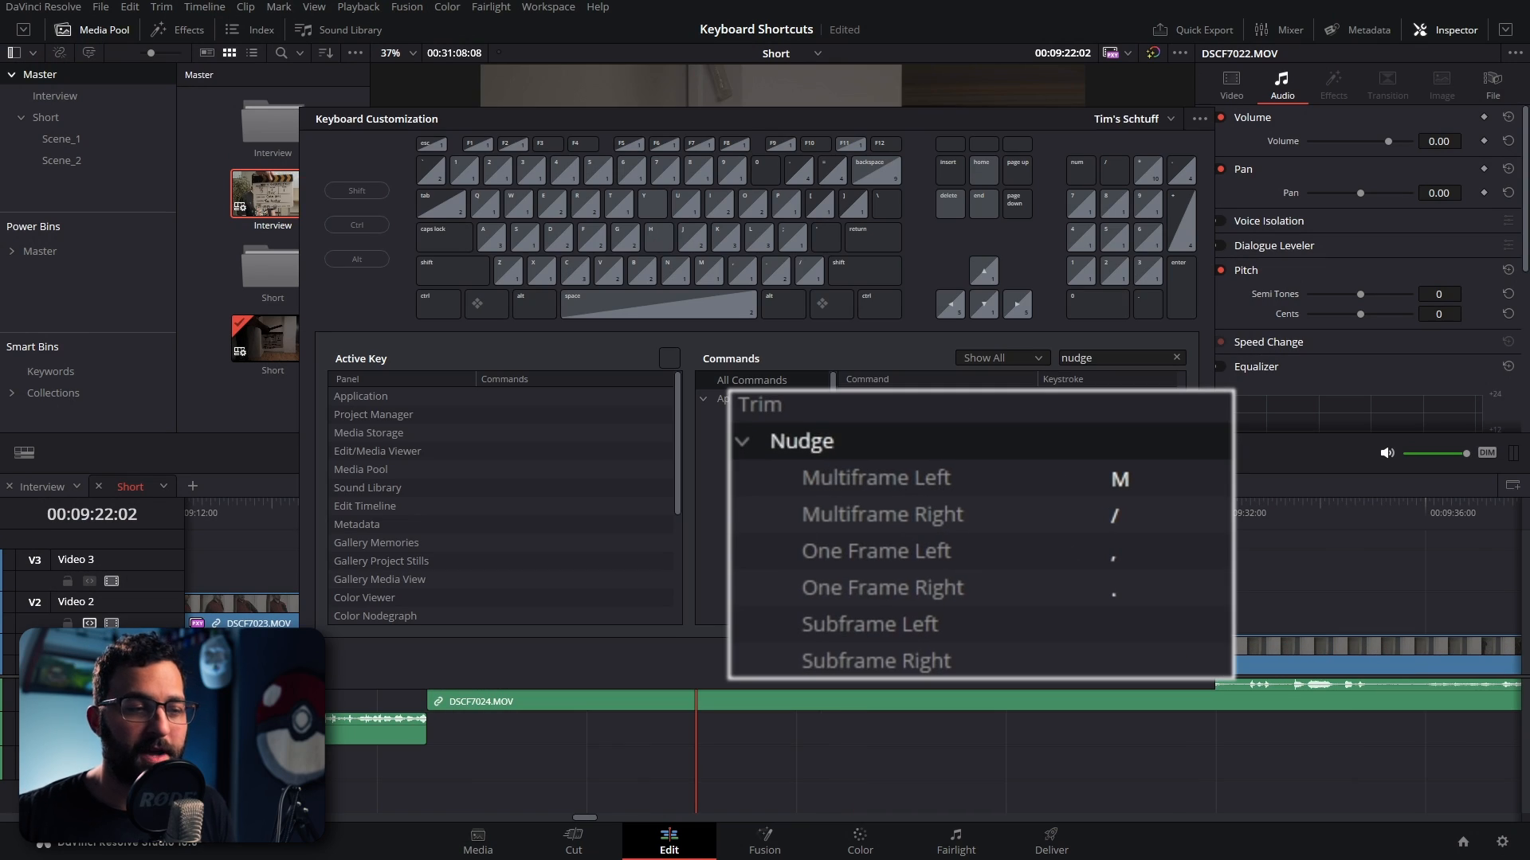
pyautogui.moveTo(961, 446)
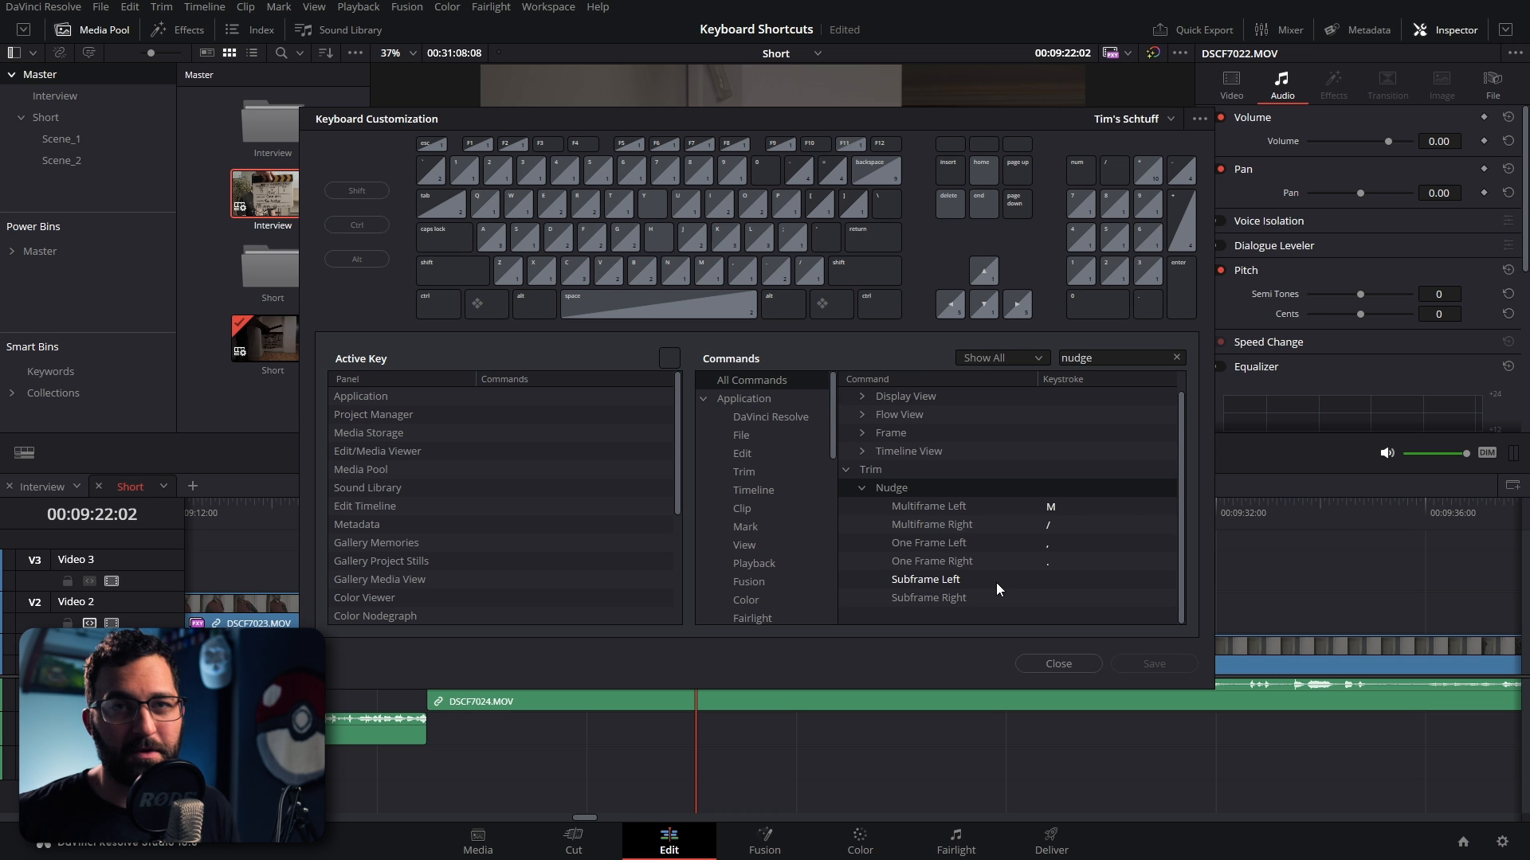
# Select the Subframe Left, Multiframe Left and Multiframe Right nudge commands to show their keys.
pyautogui.click(929, 542)
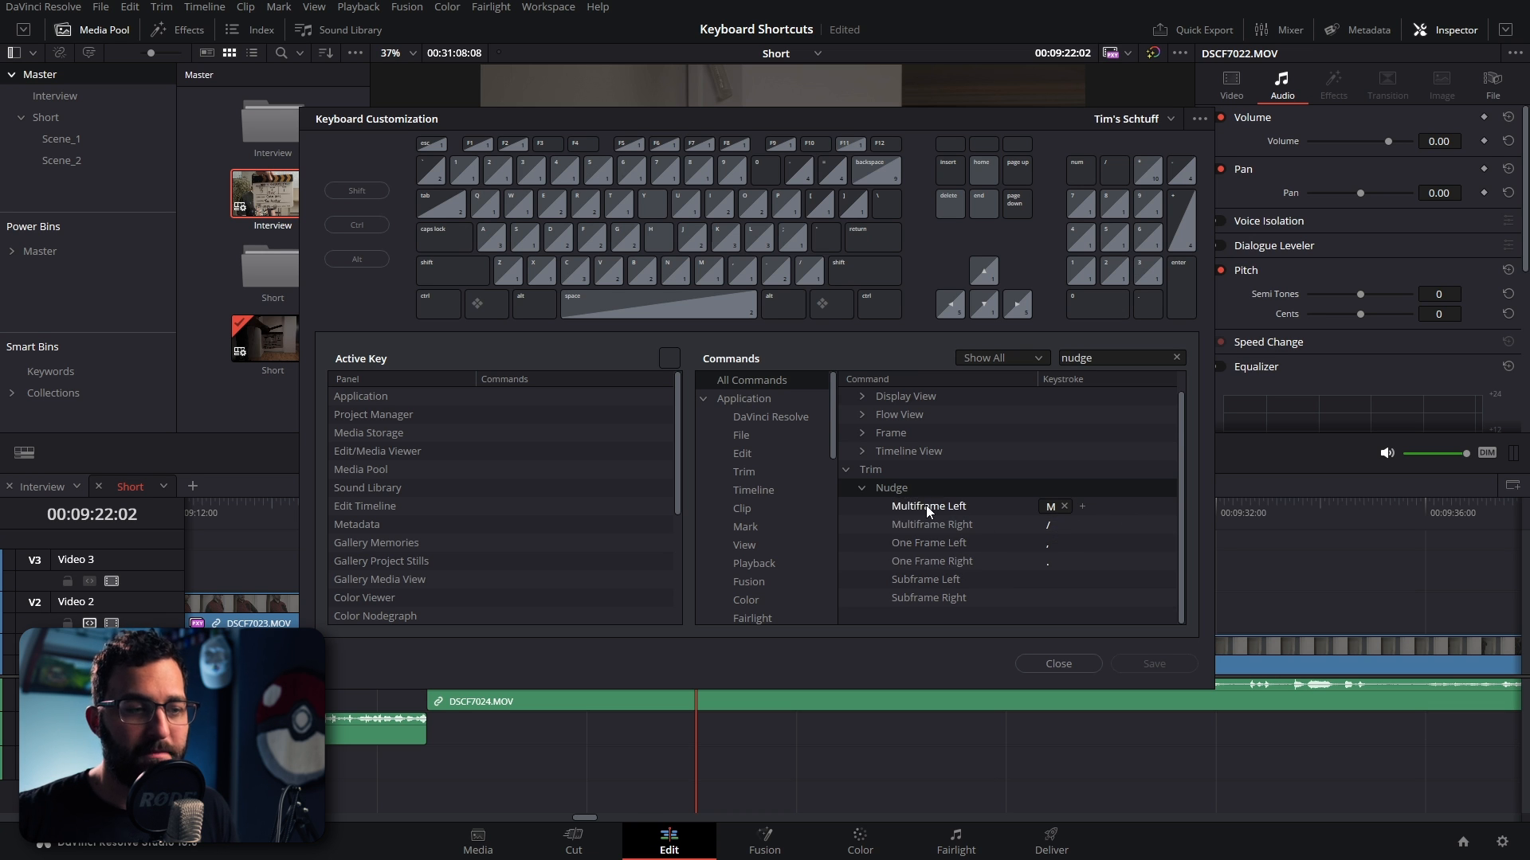
pyautogui.click(931, 524)
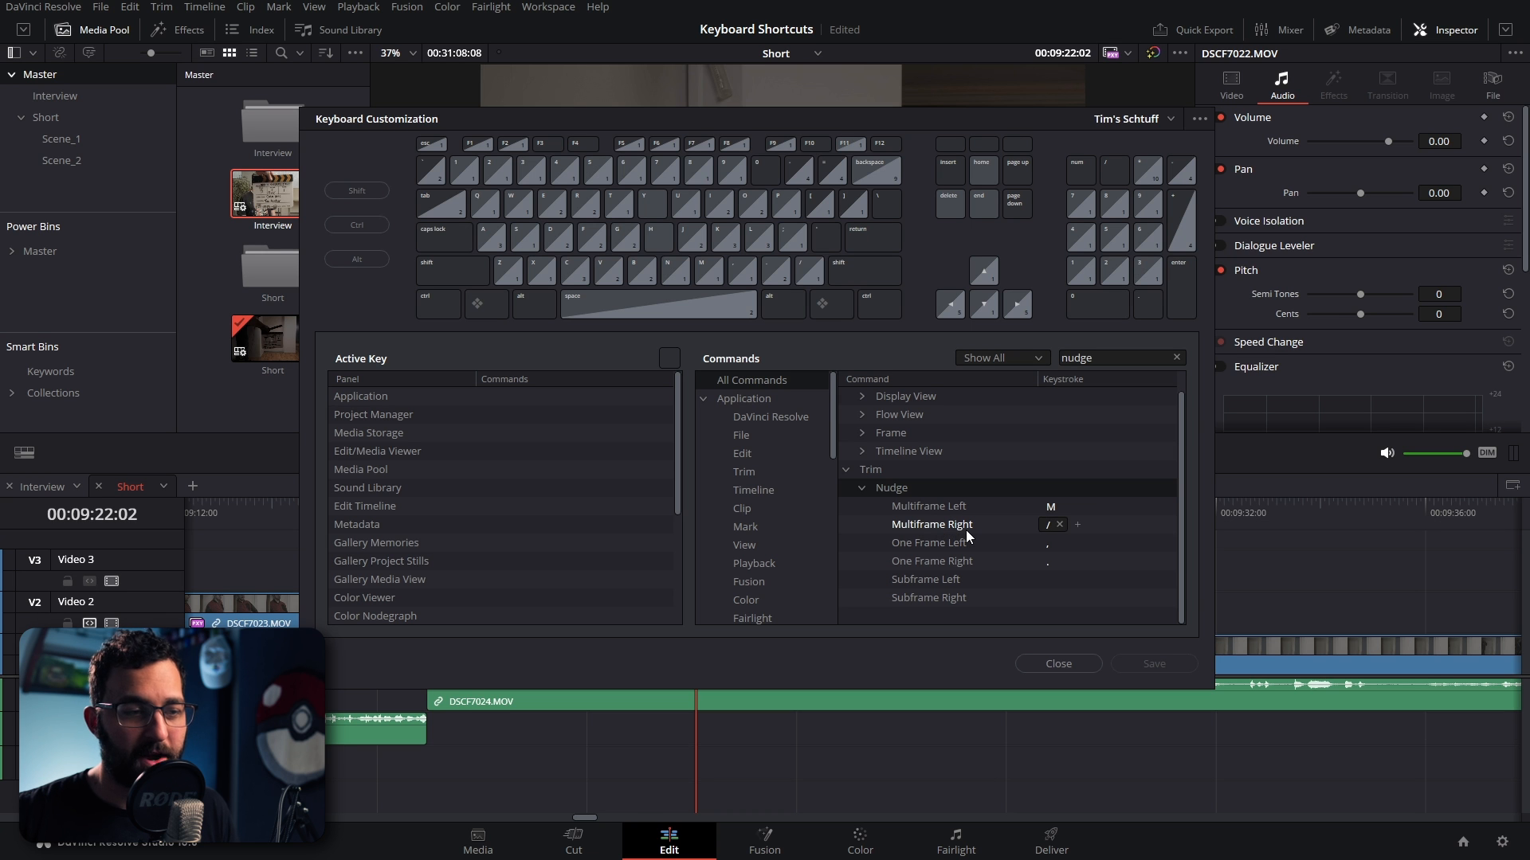
pyautogui.click(1058, 663)
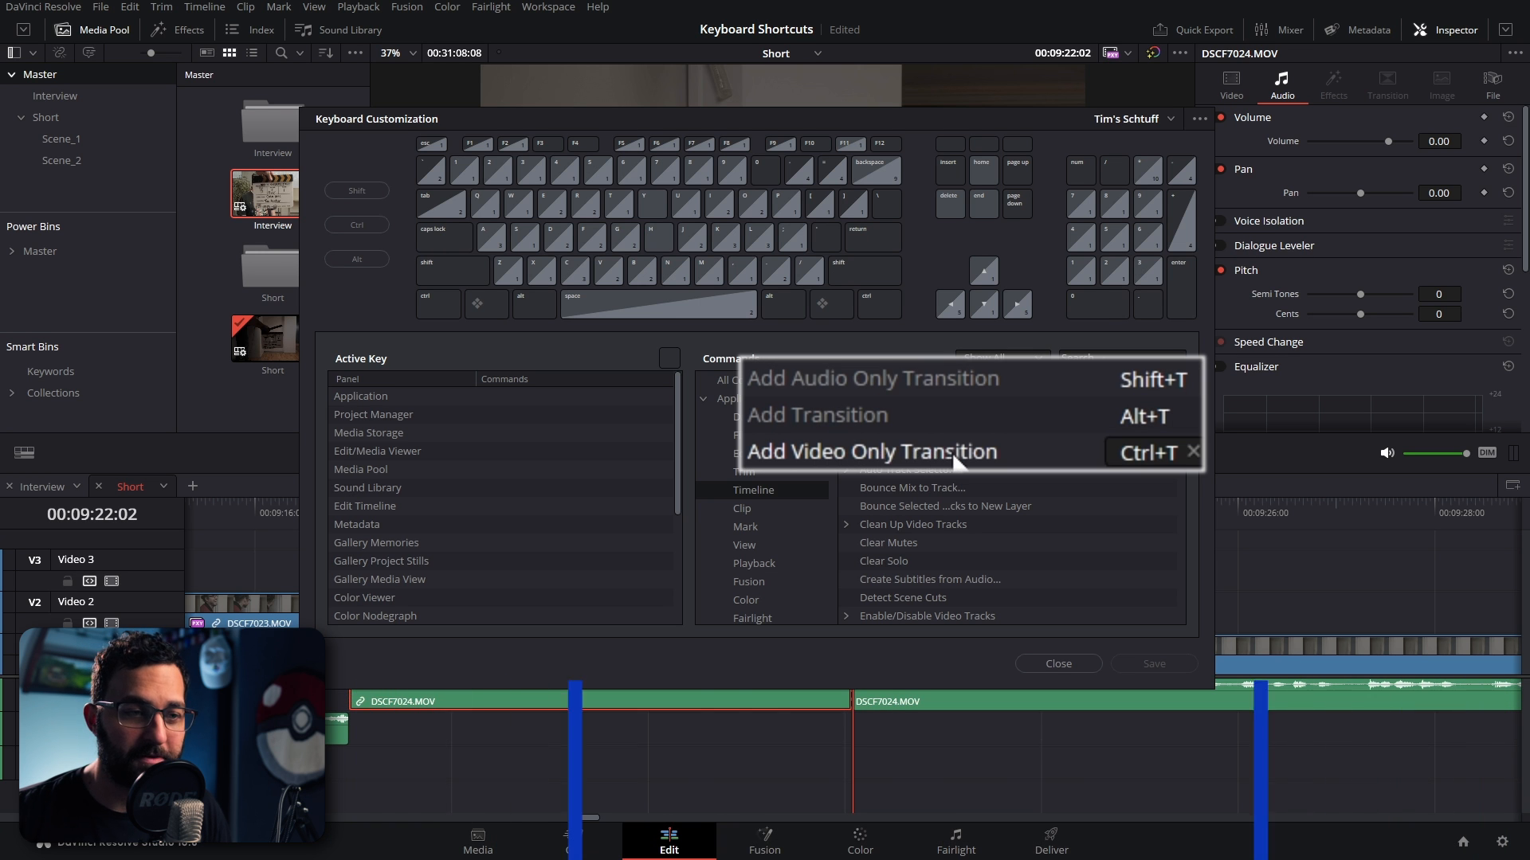
# Select the Add Video Only Transition command, then return to the Short timeline cut.
pyautogui.click(1058, 663)
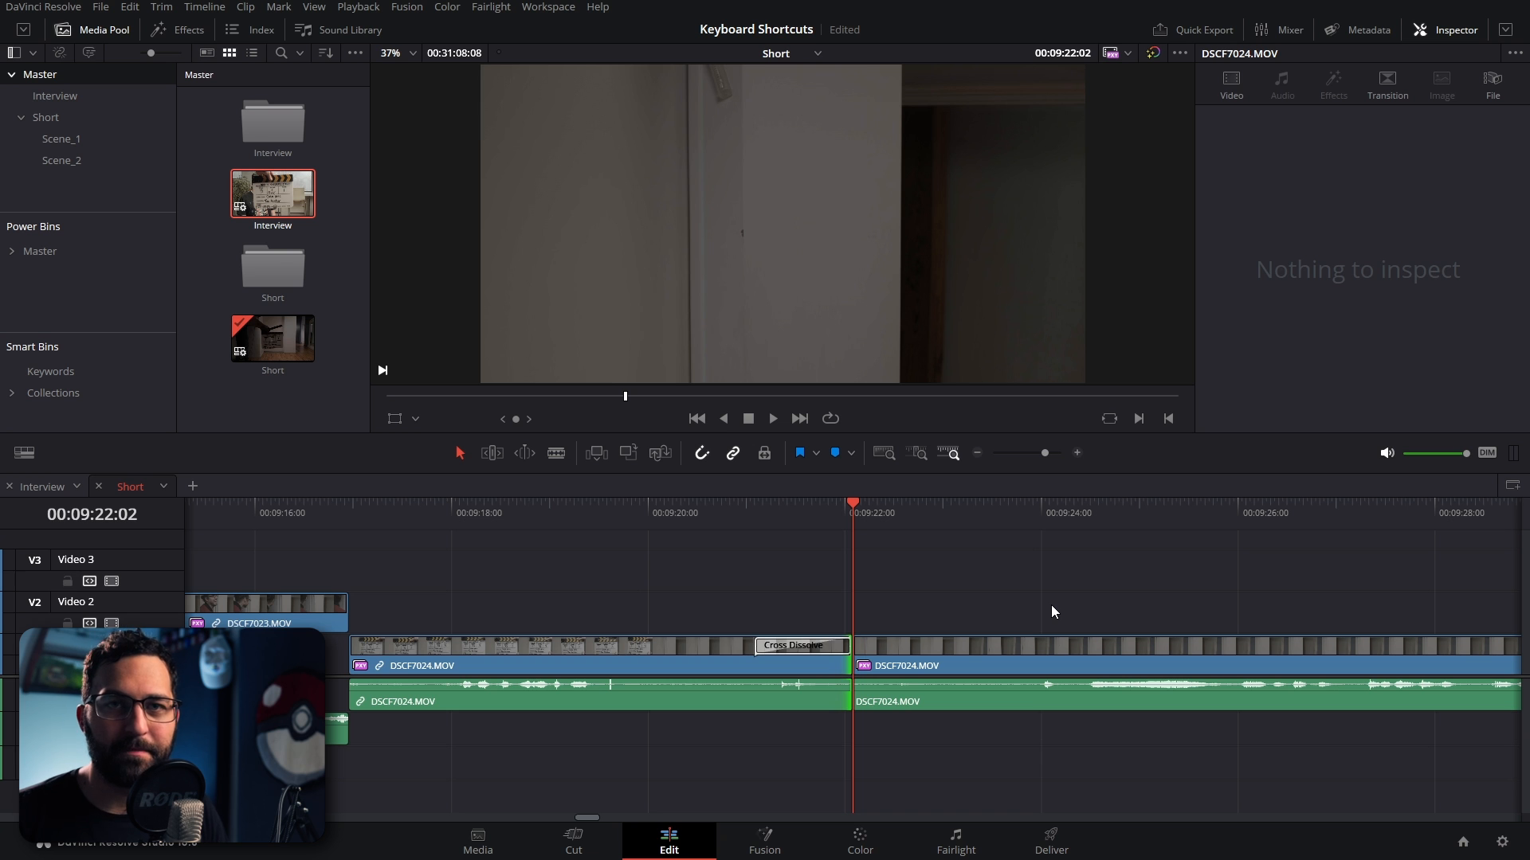
pyautogui.click(42, 486)
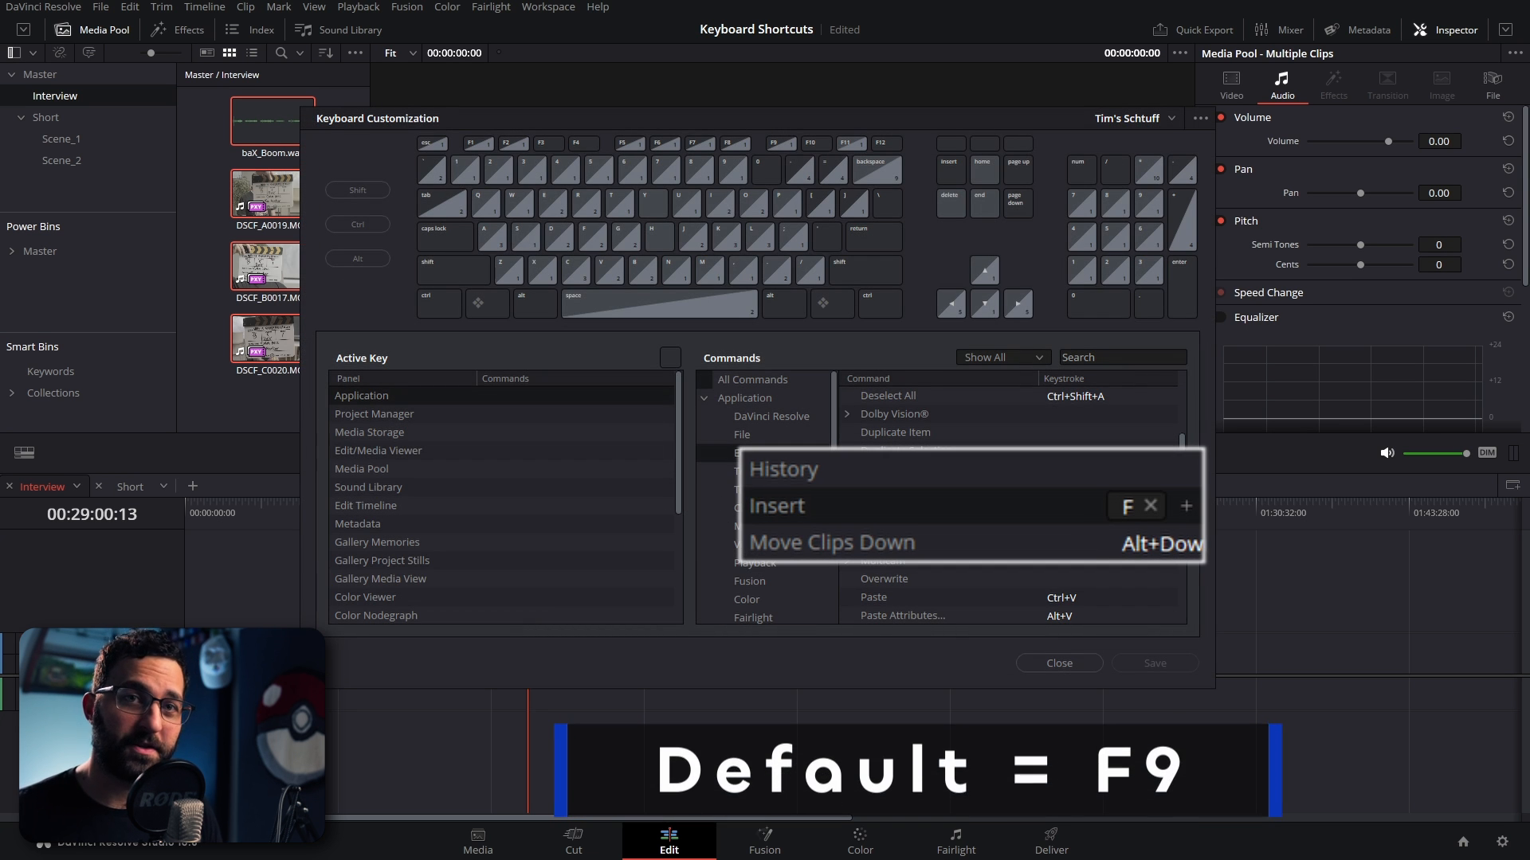
# Close Keyboard Customization and show the Interview timeline with its DSCF clips.
pyautogui.click(1058, 663)
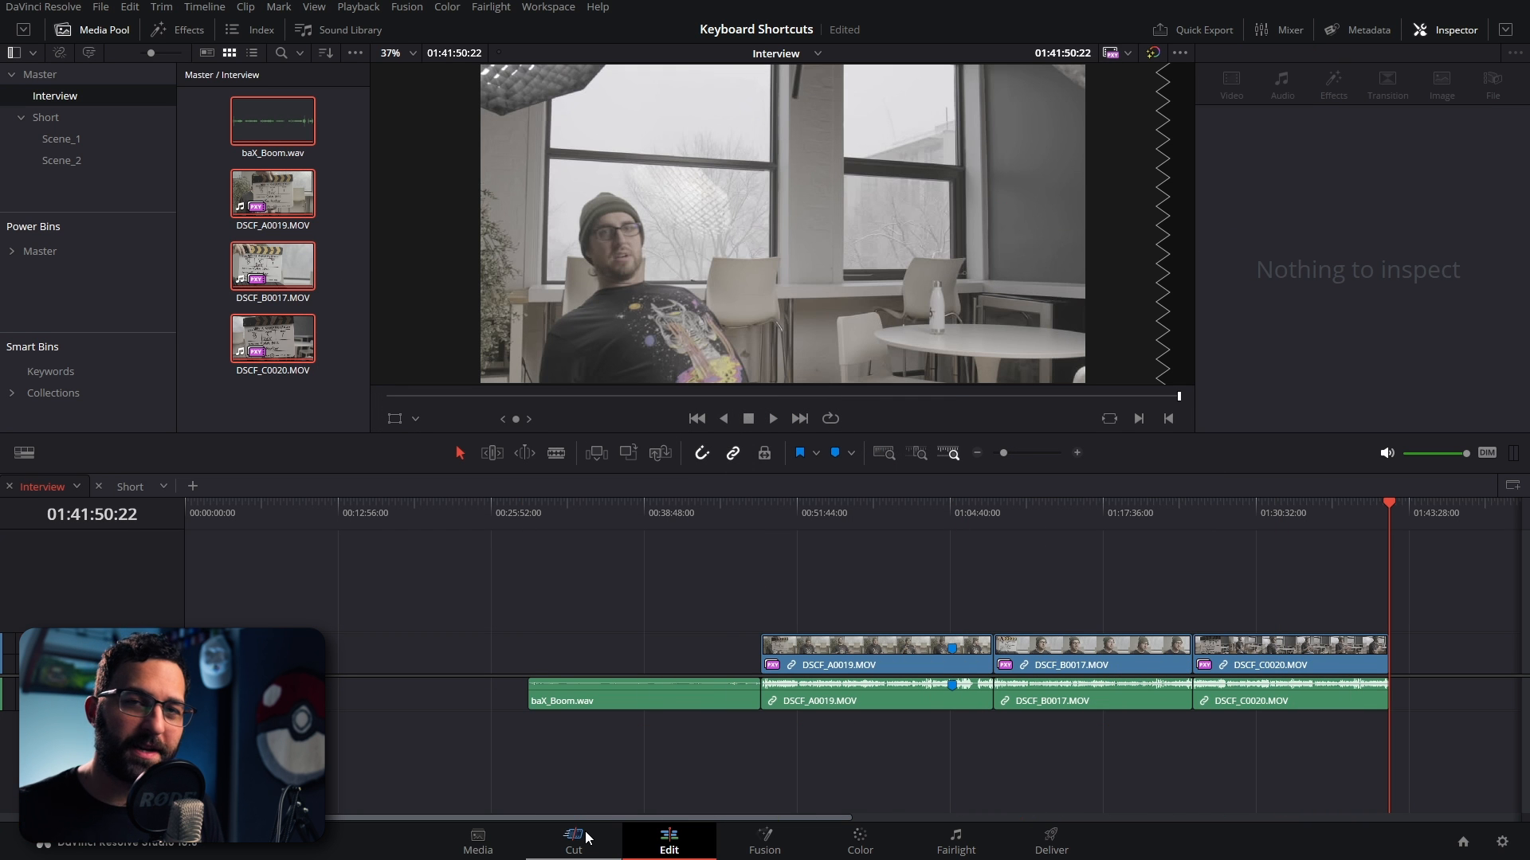
pyautogui.click(574, 842)
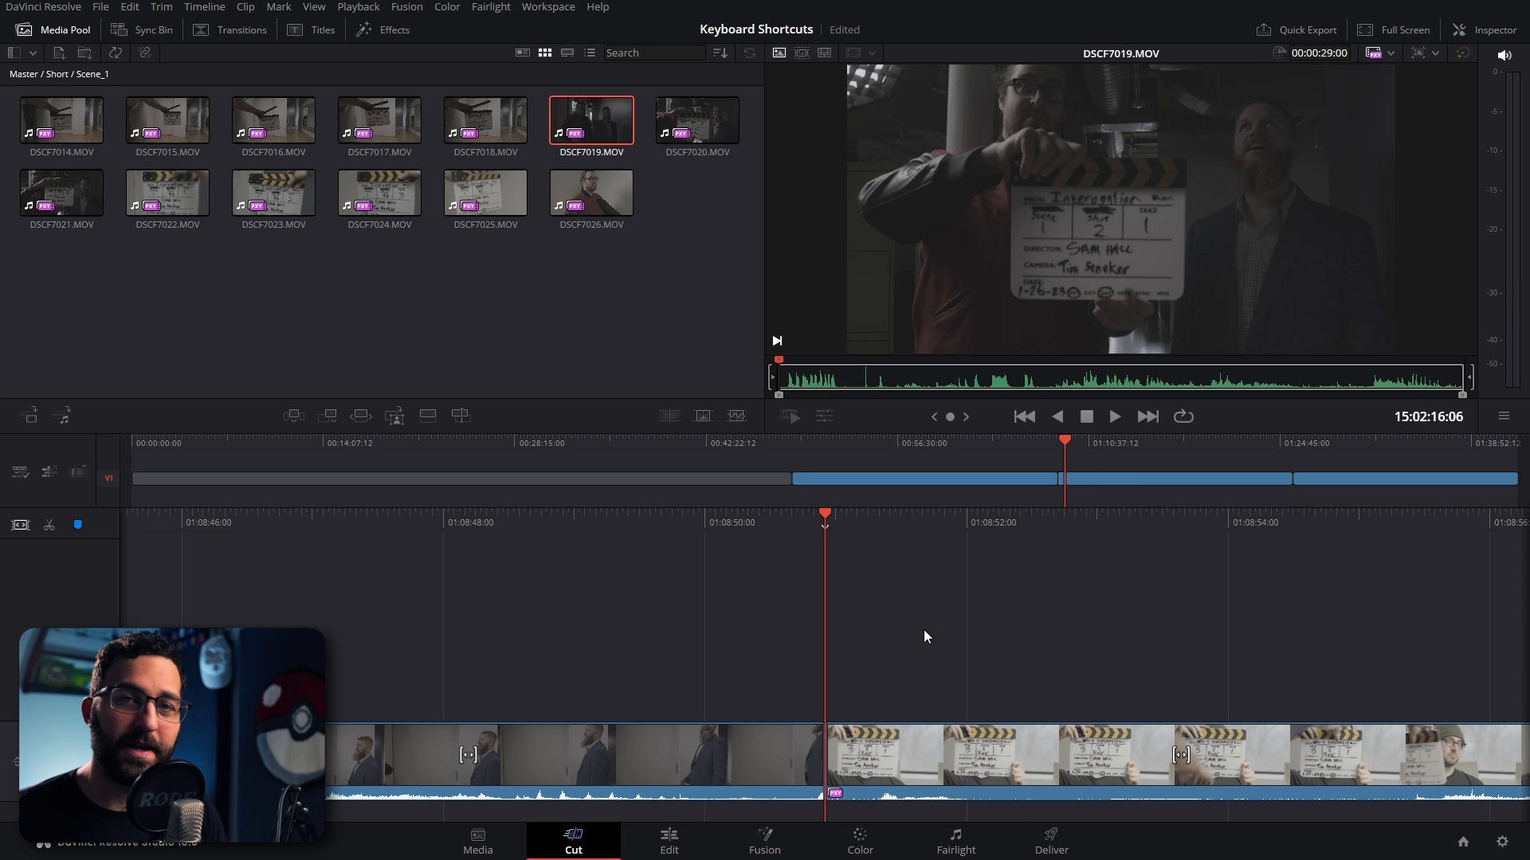
pyautogui.moveTo(972, 602)
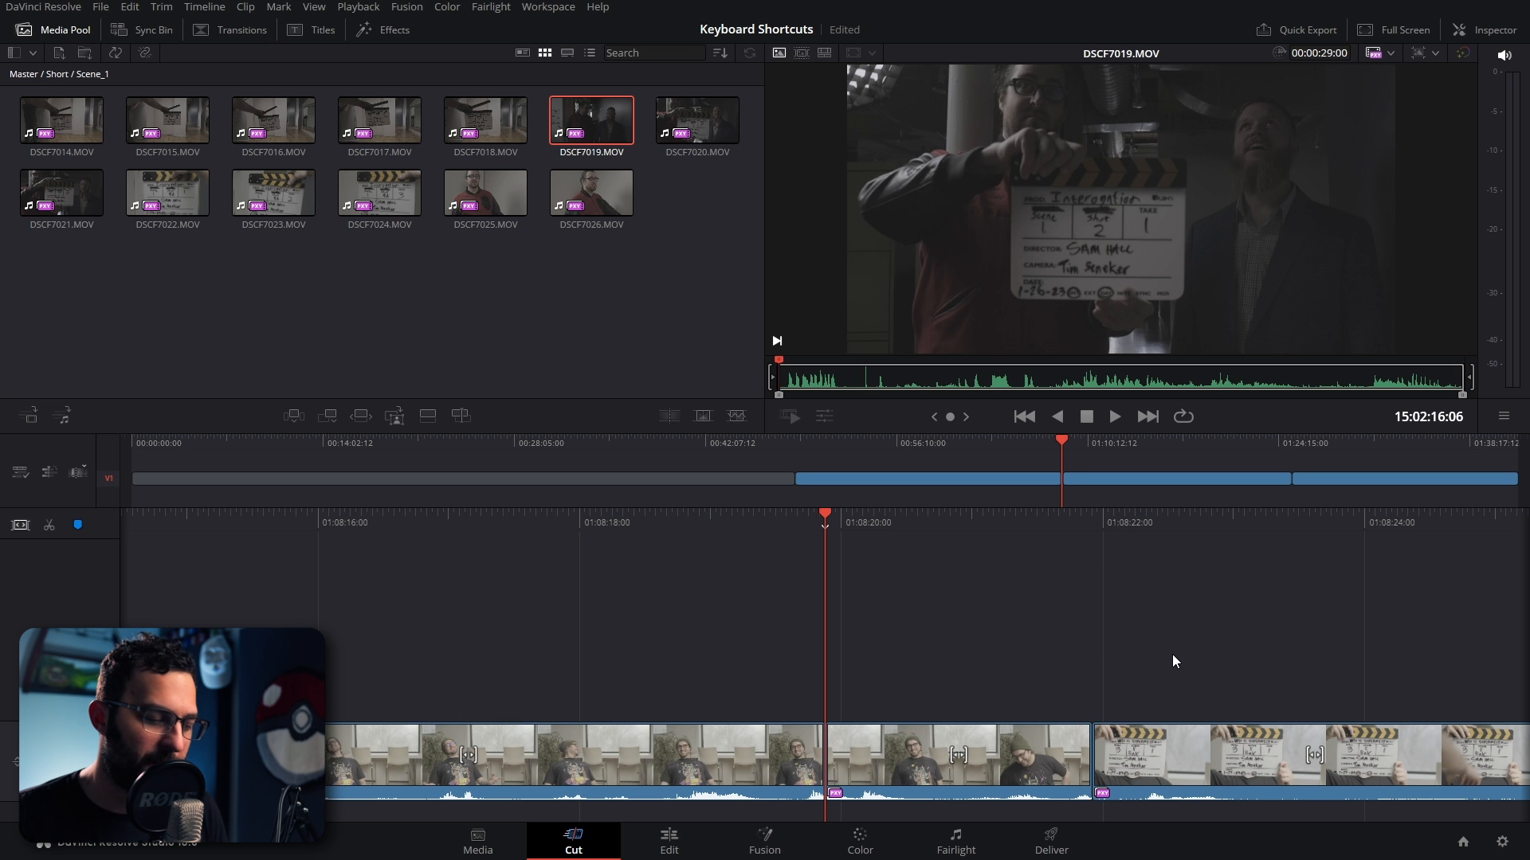
pyautogui.click(669, 835)
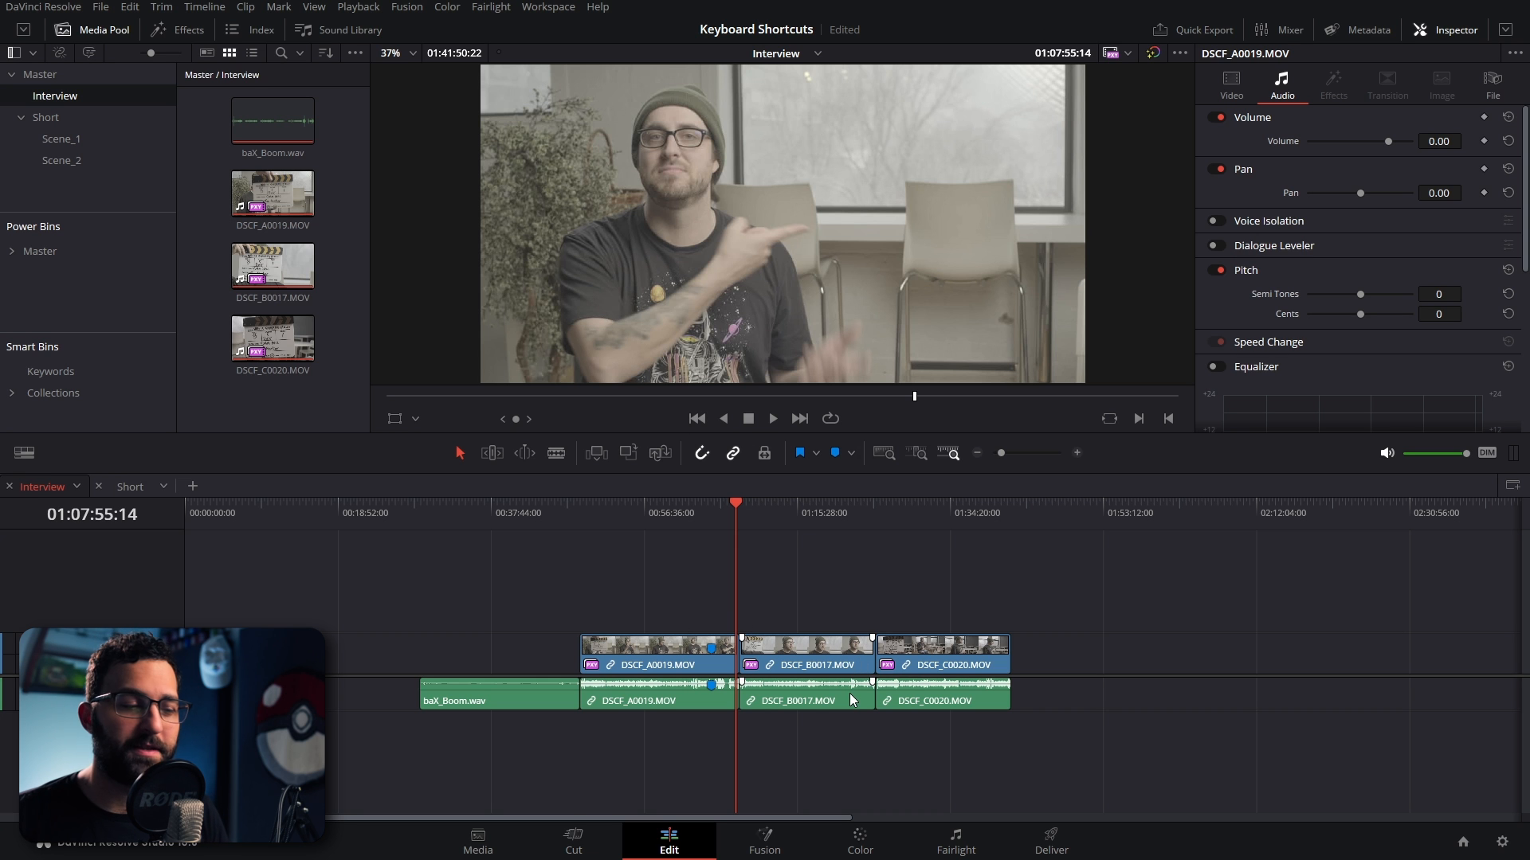
pyautogui.moveTo(1158, 754)
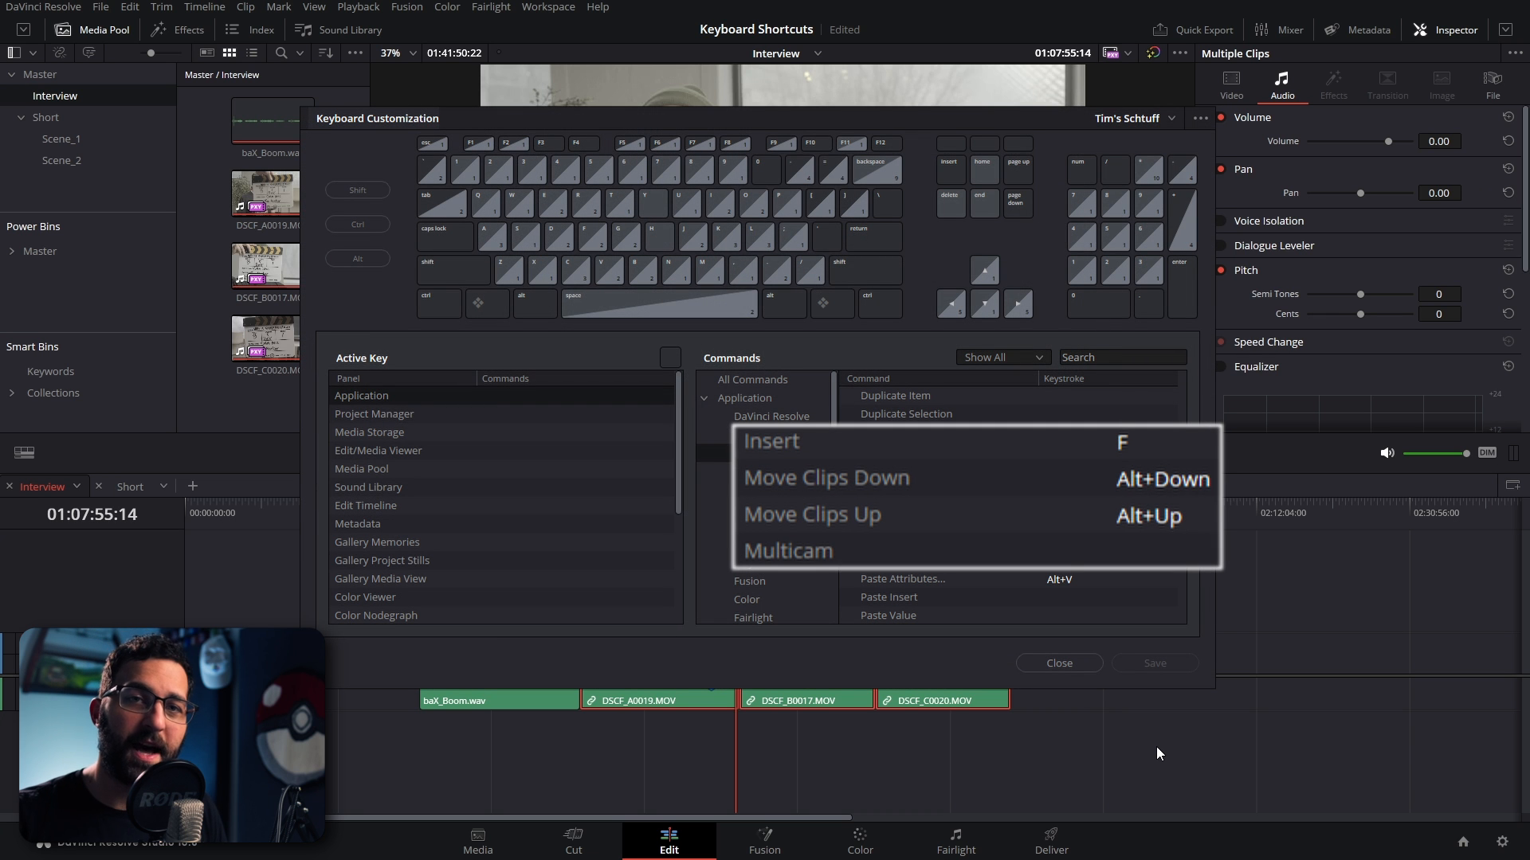
# Staircase the three DSCF clips onto separate video tracks with Alt+Up.
pyautogui.click(1058, 663)
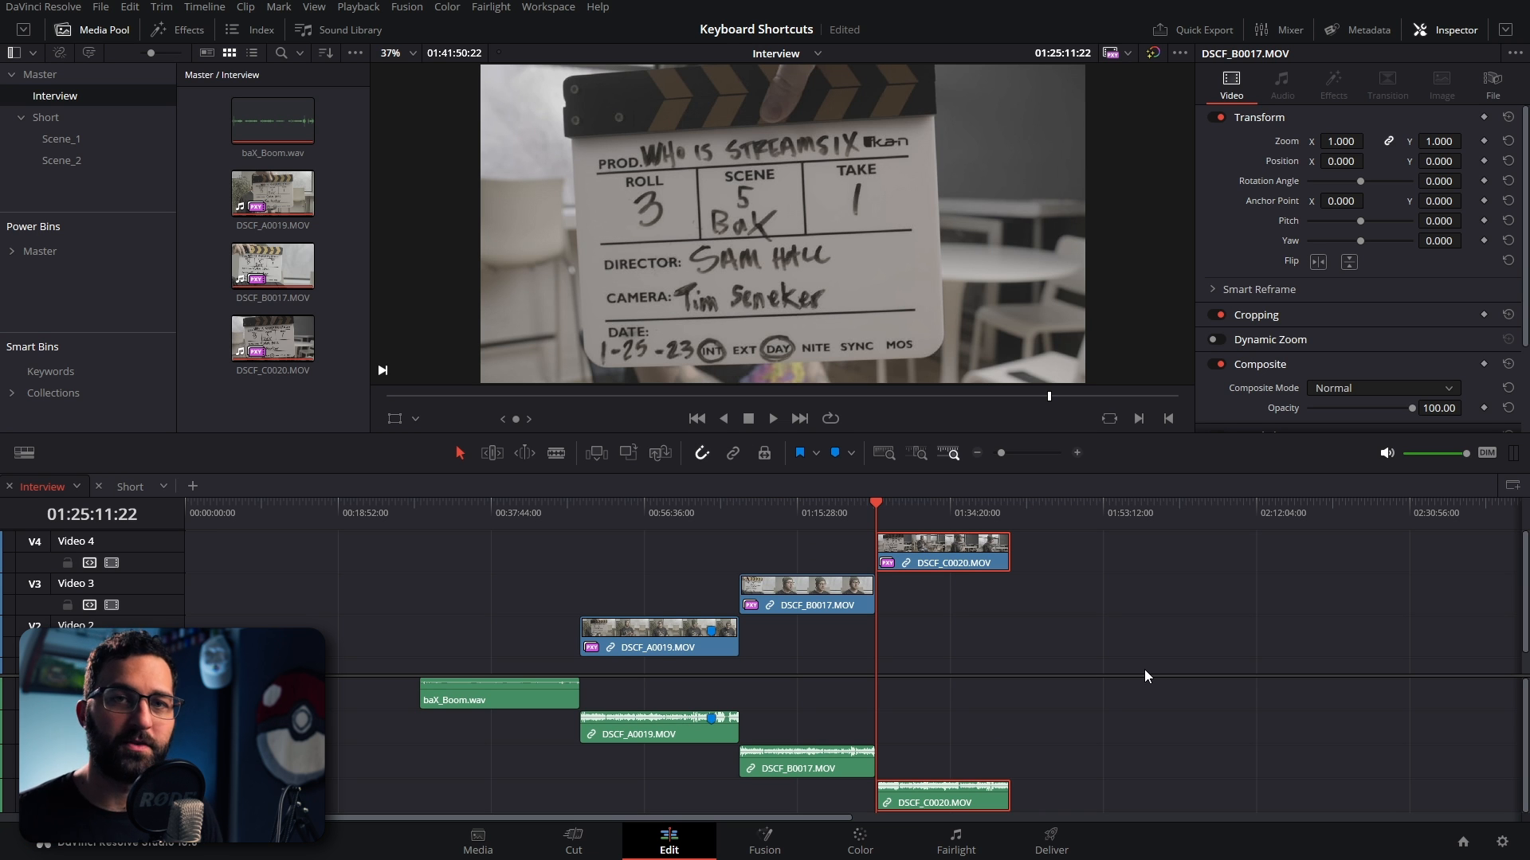
# Select all interview clips and auto-align them based on waveform.
pyautogui.press('ctrl+a')
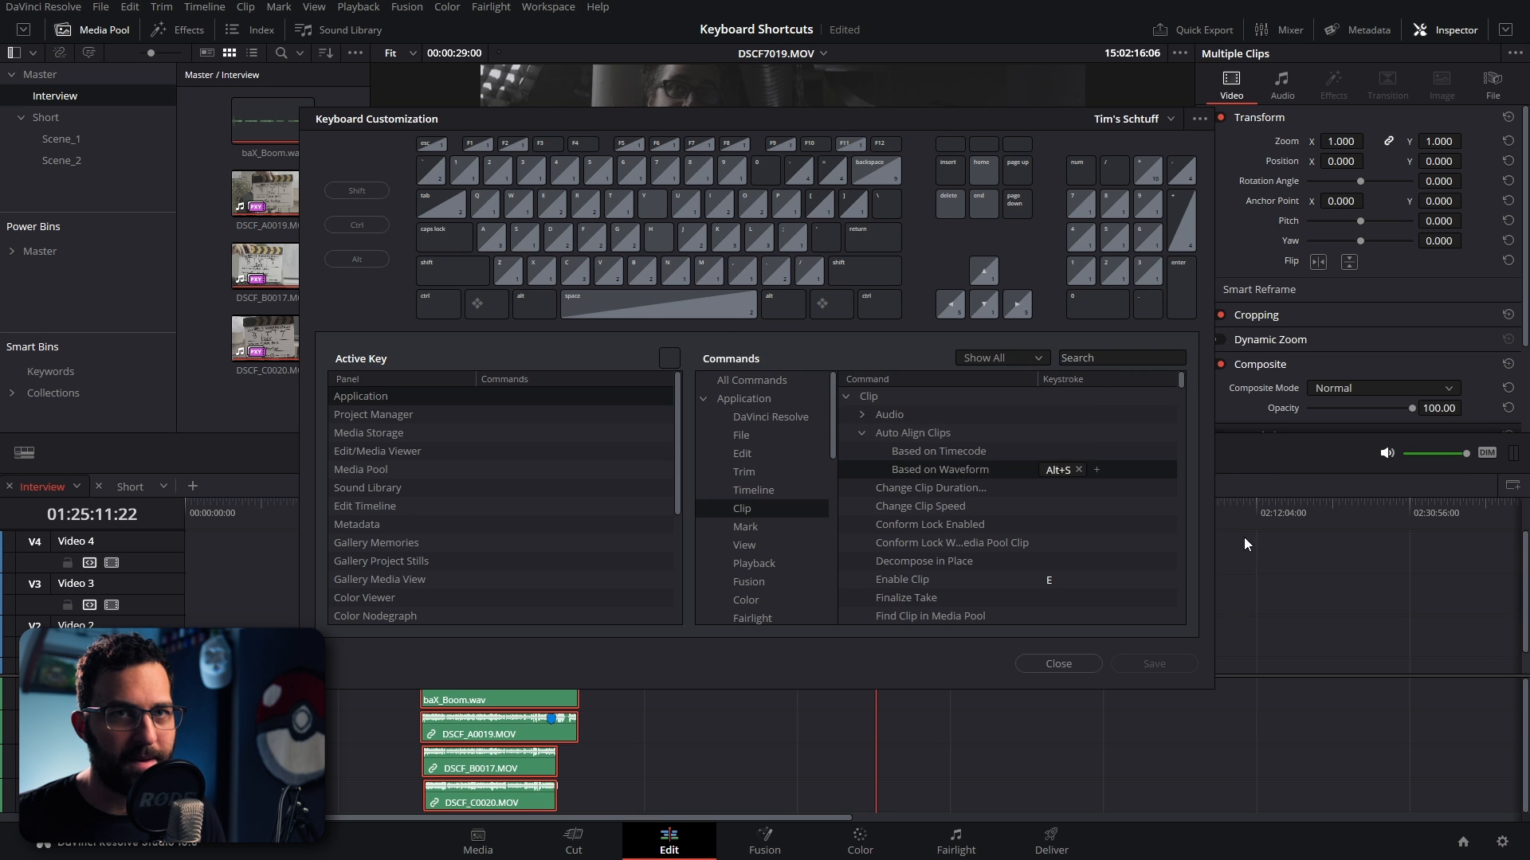
pyautogui.click(1058, 662)
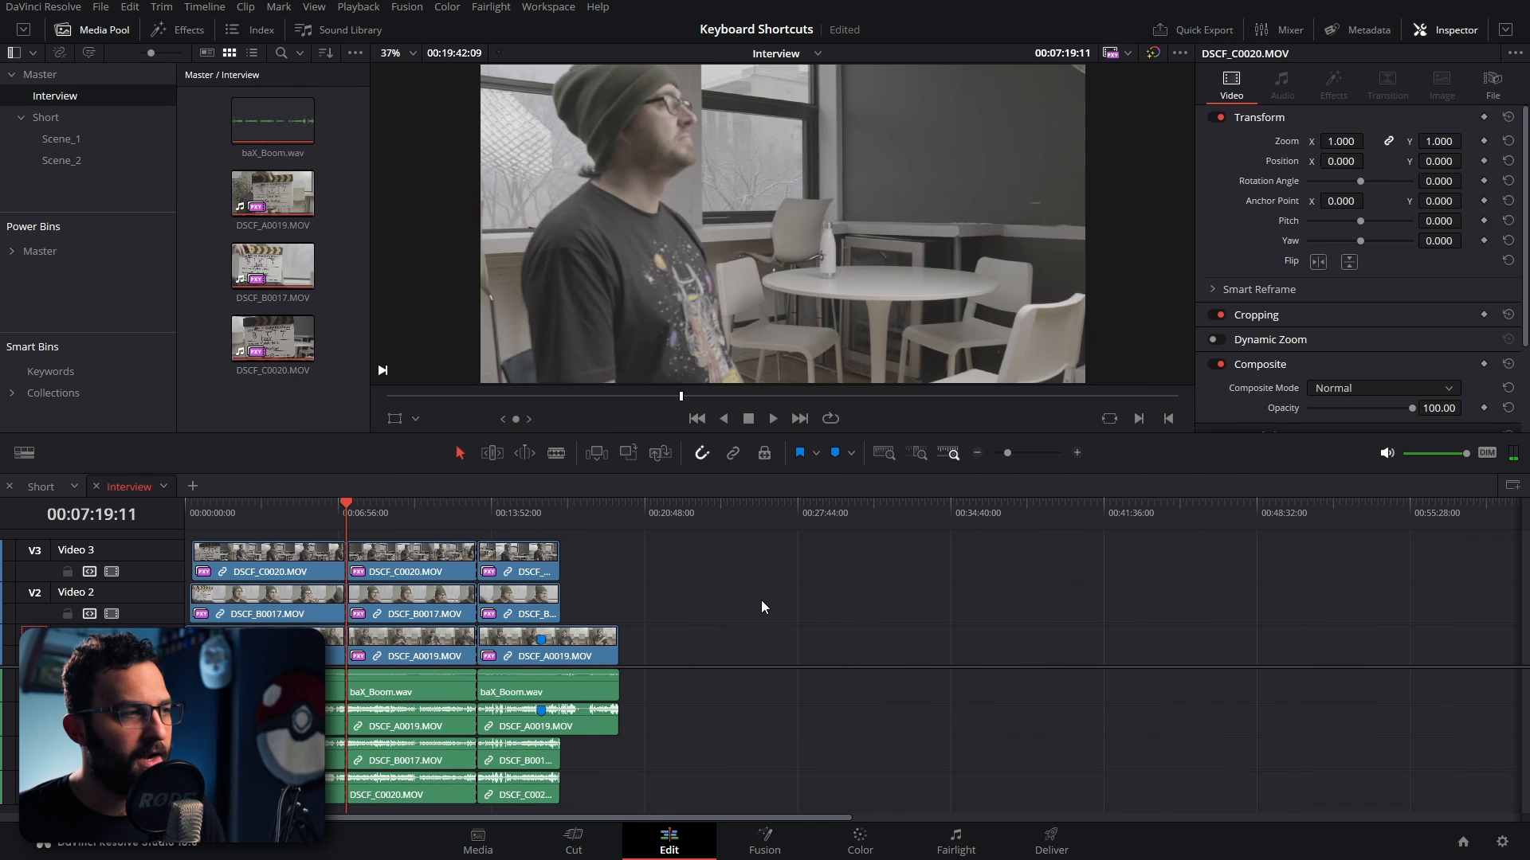
# Make a multicam clip from the Interview timeline into Timeline 2 and pick a different resolution.
pyautogui.click(38, 73)
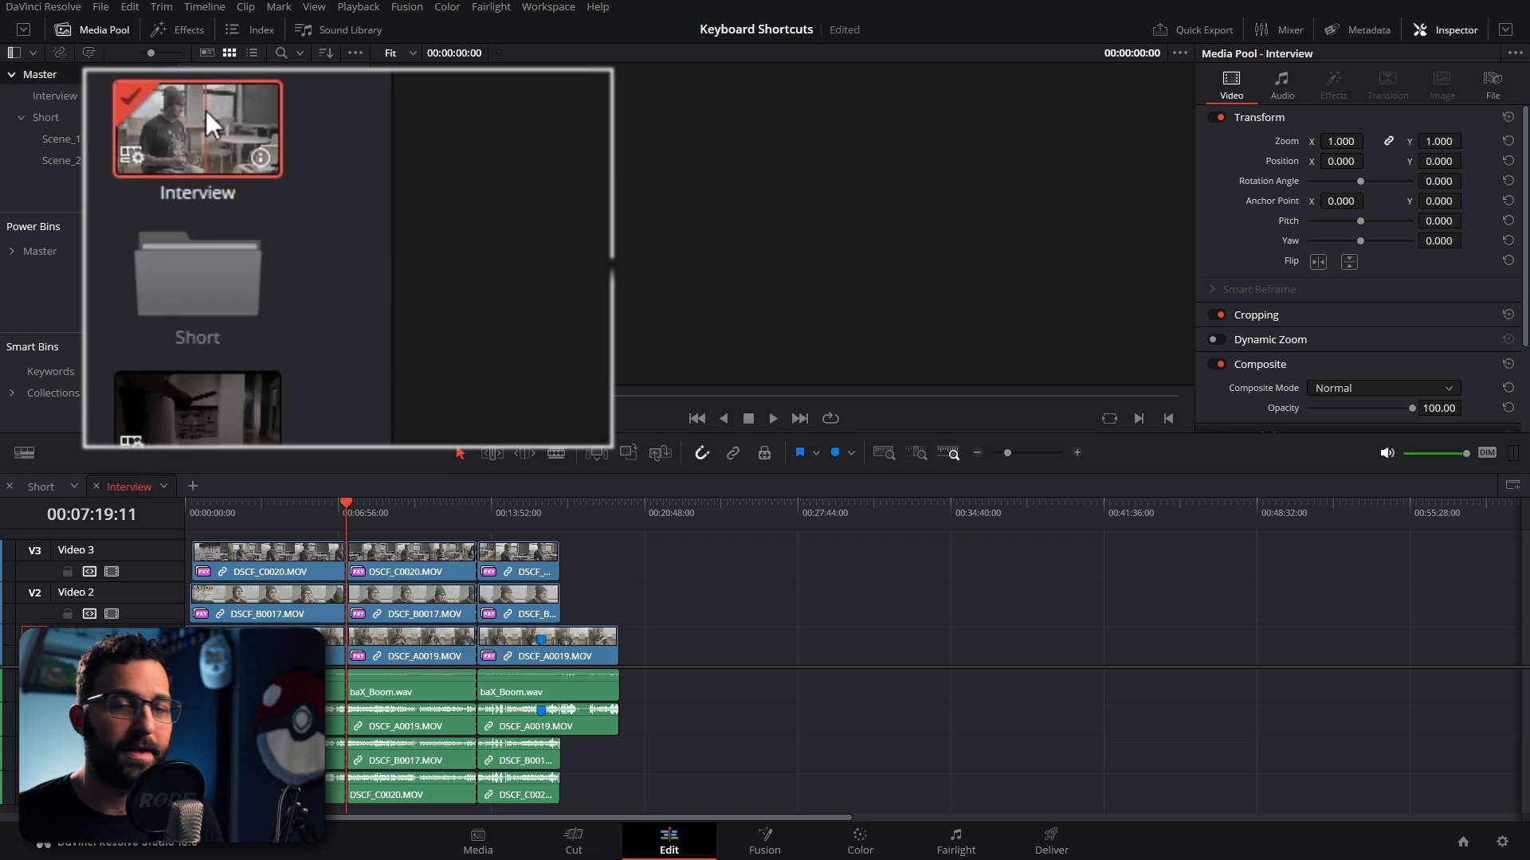
pyautogui.rightClick(216, 124)
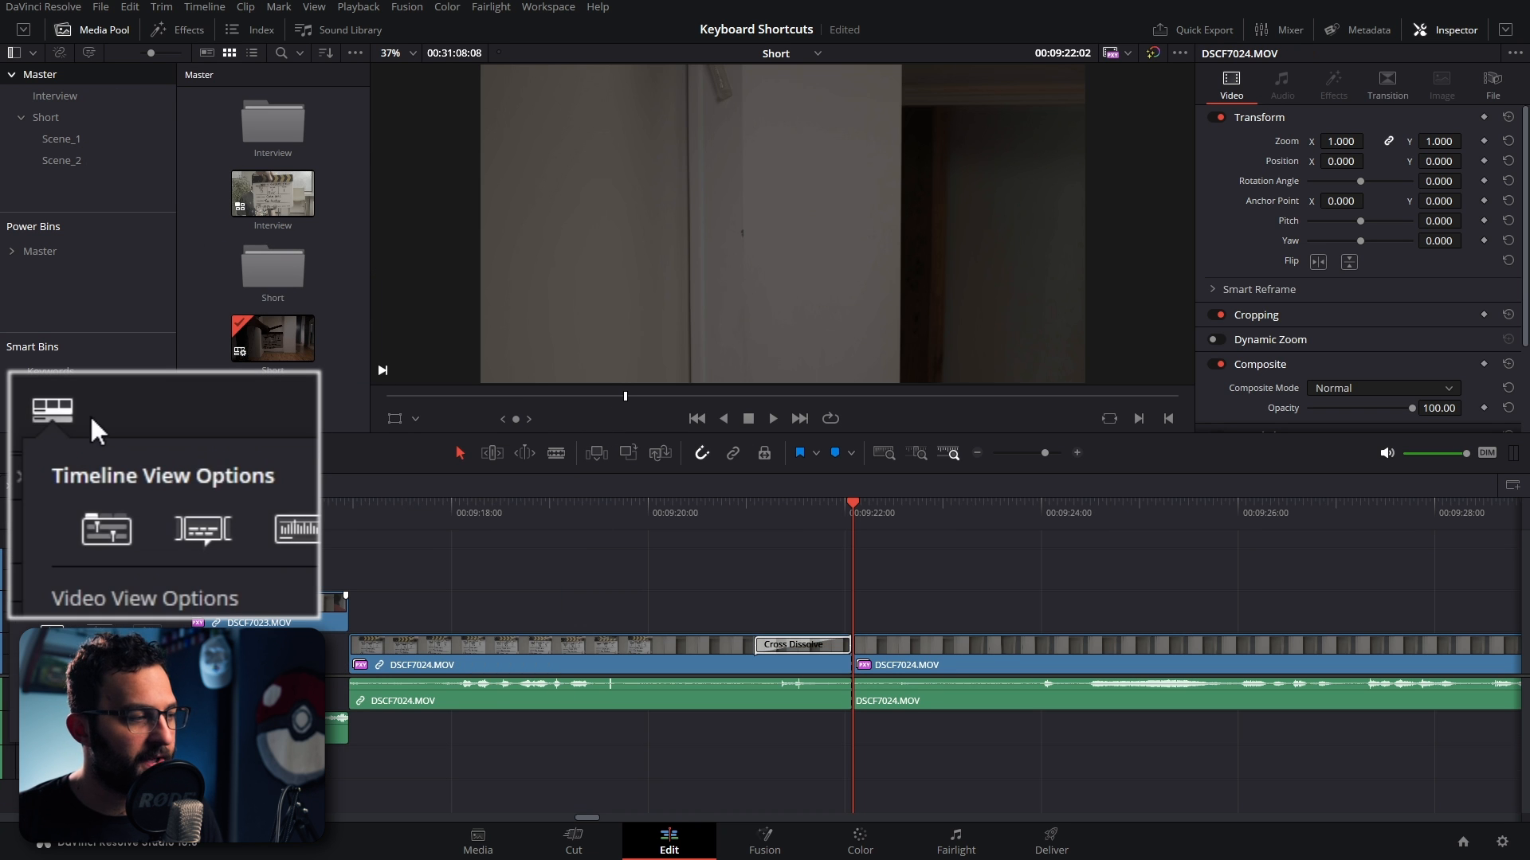
pyautogui.moveTo(105, 531)
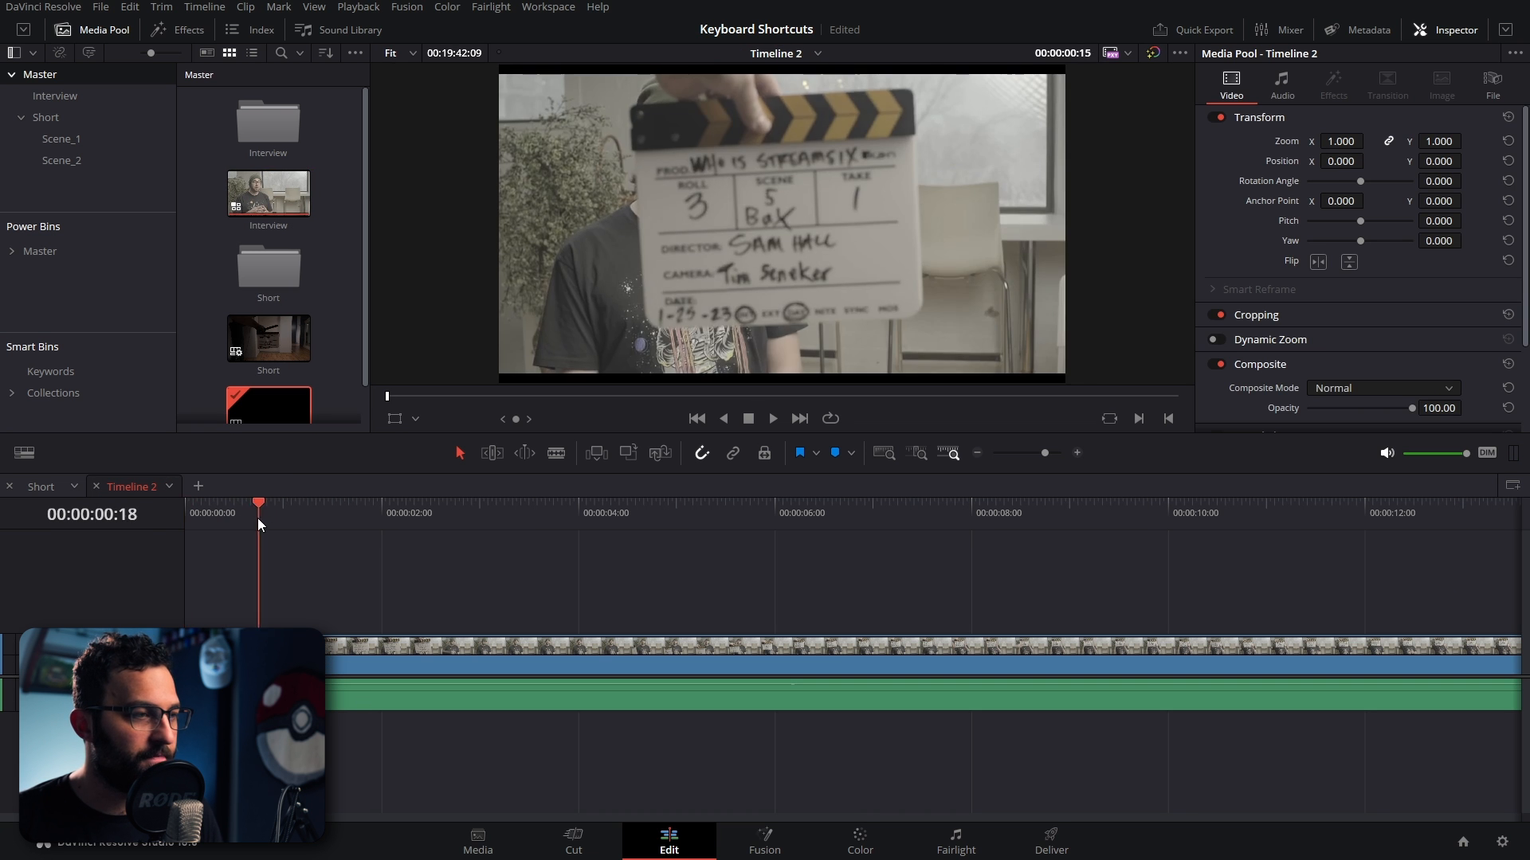
pyautogui.rightClick(267, 372)
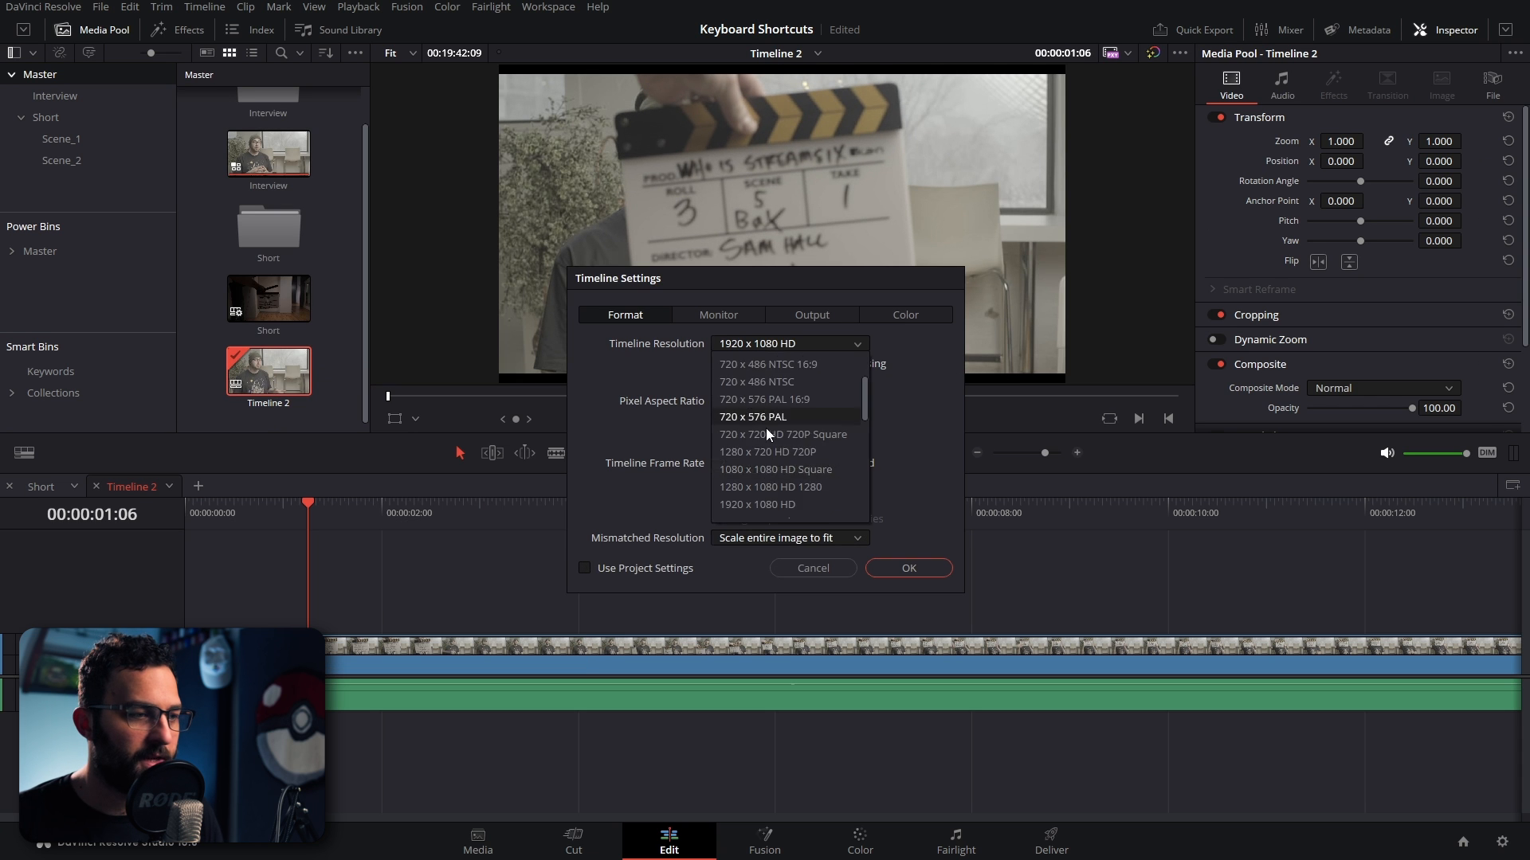
pyautogui.click(908, 567)
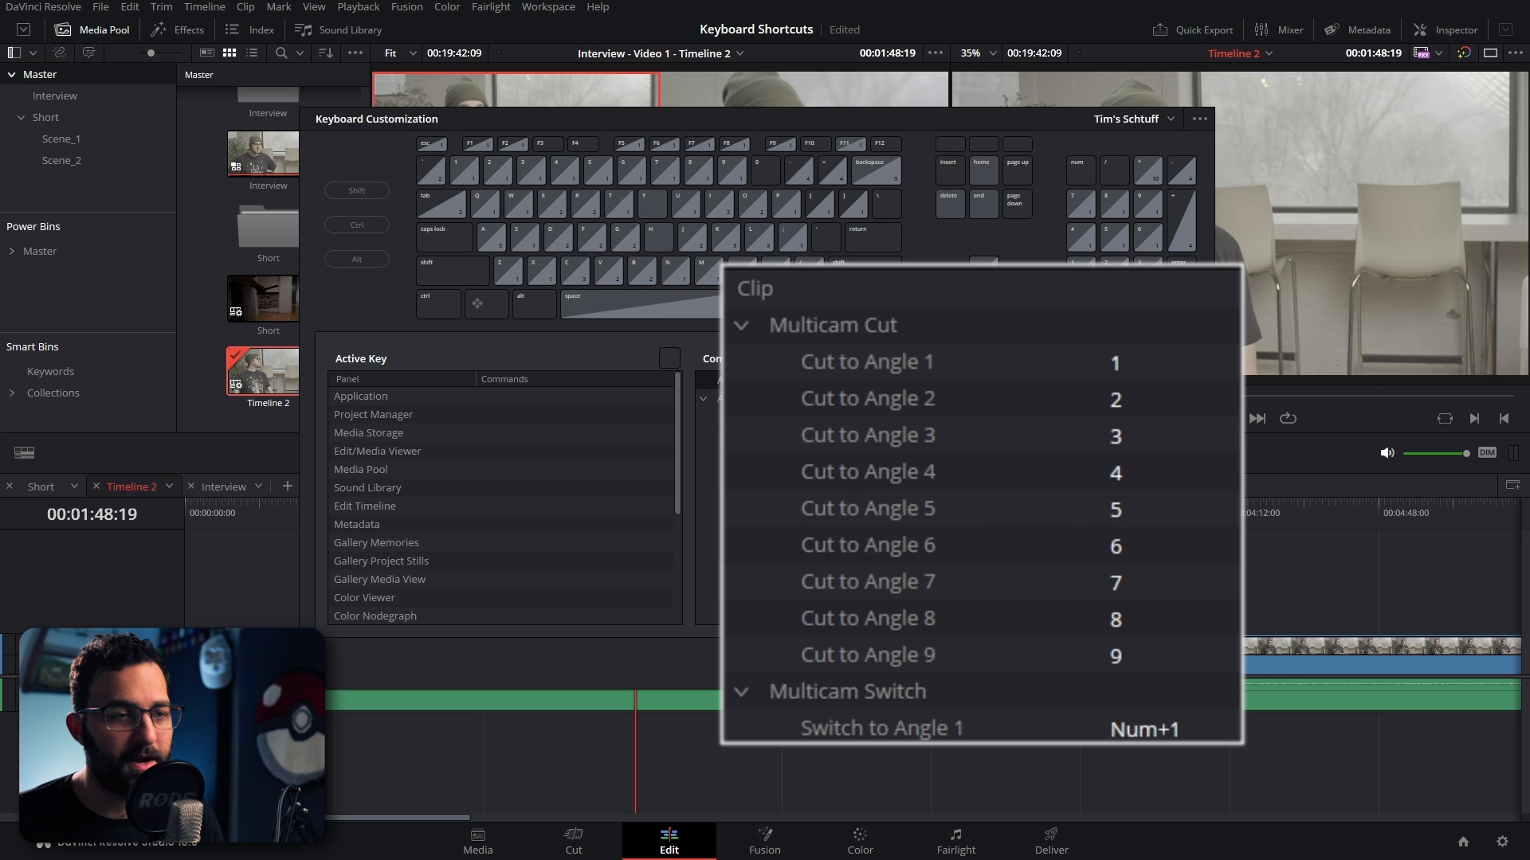
# Scroll to the multicam commands and remove the key assigned to Switch to Angle 1.
pyautogui.scroll(-3)
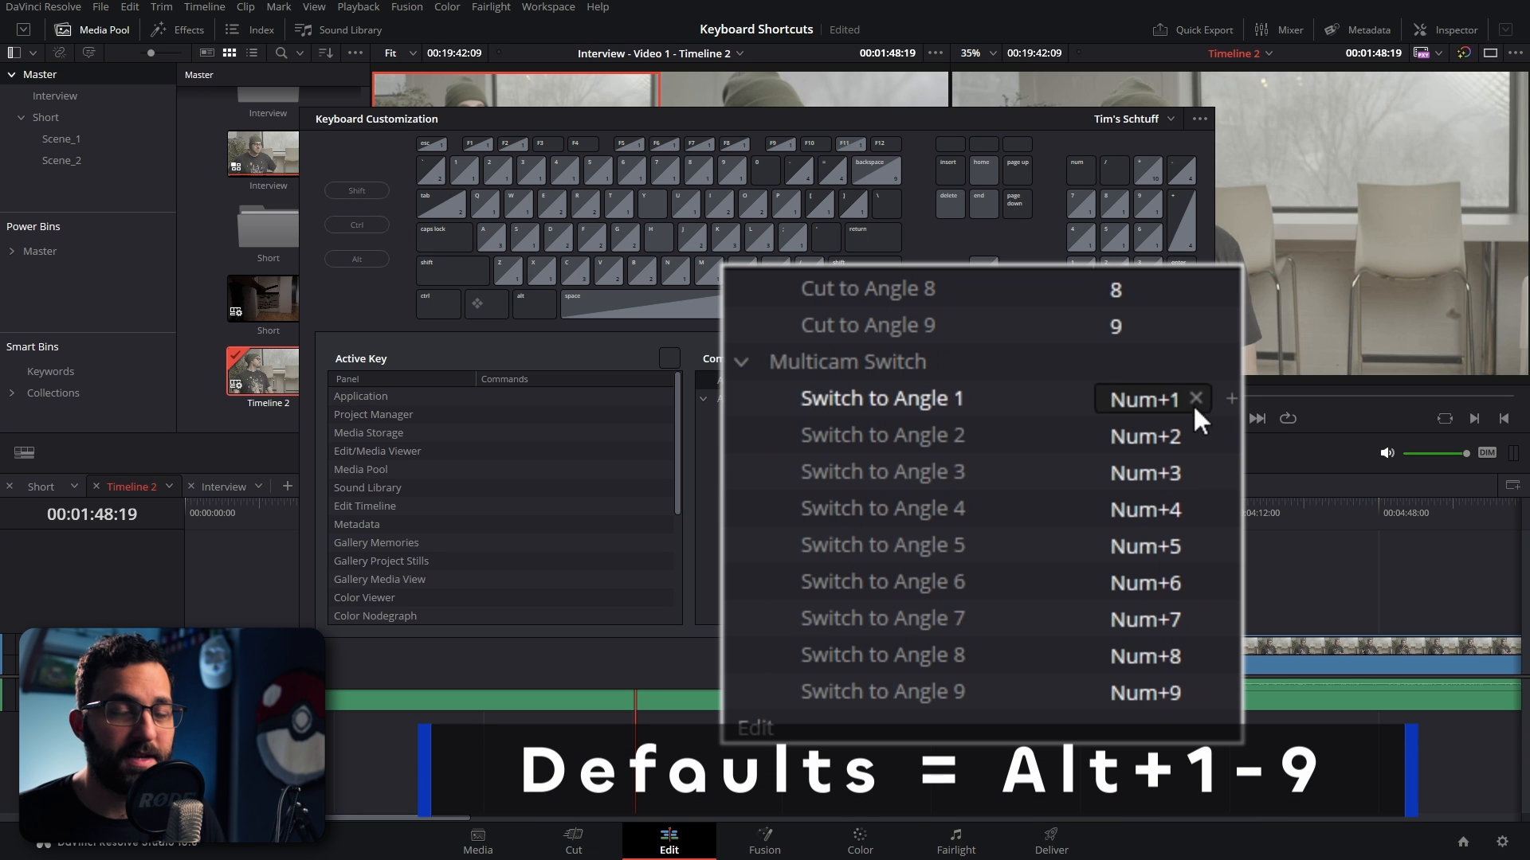
pyautogui.click(883, 617)
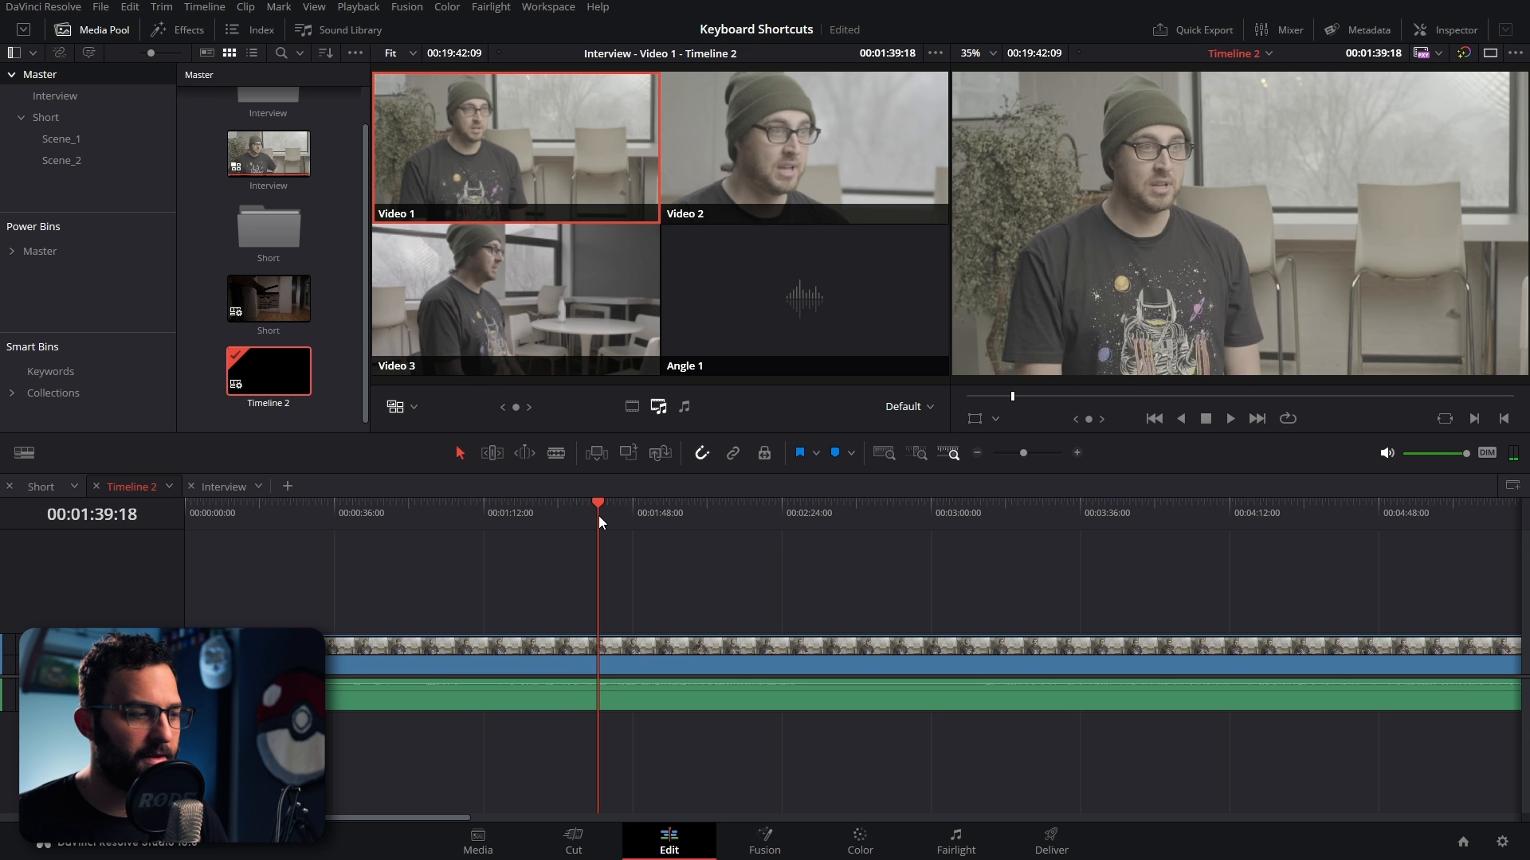
# Move the playhead to about 00:01:39 and cut the multicam interview between angles.
pyautogui.click(803, 147)
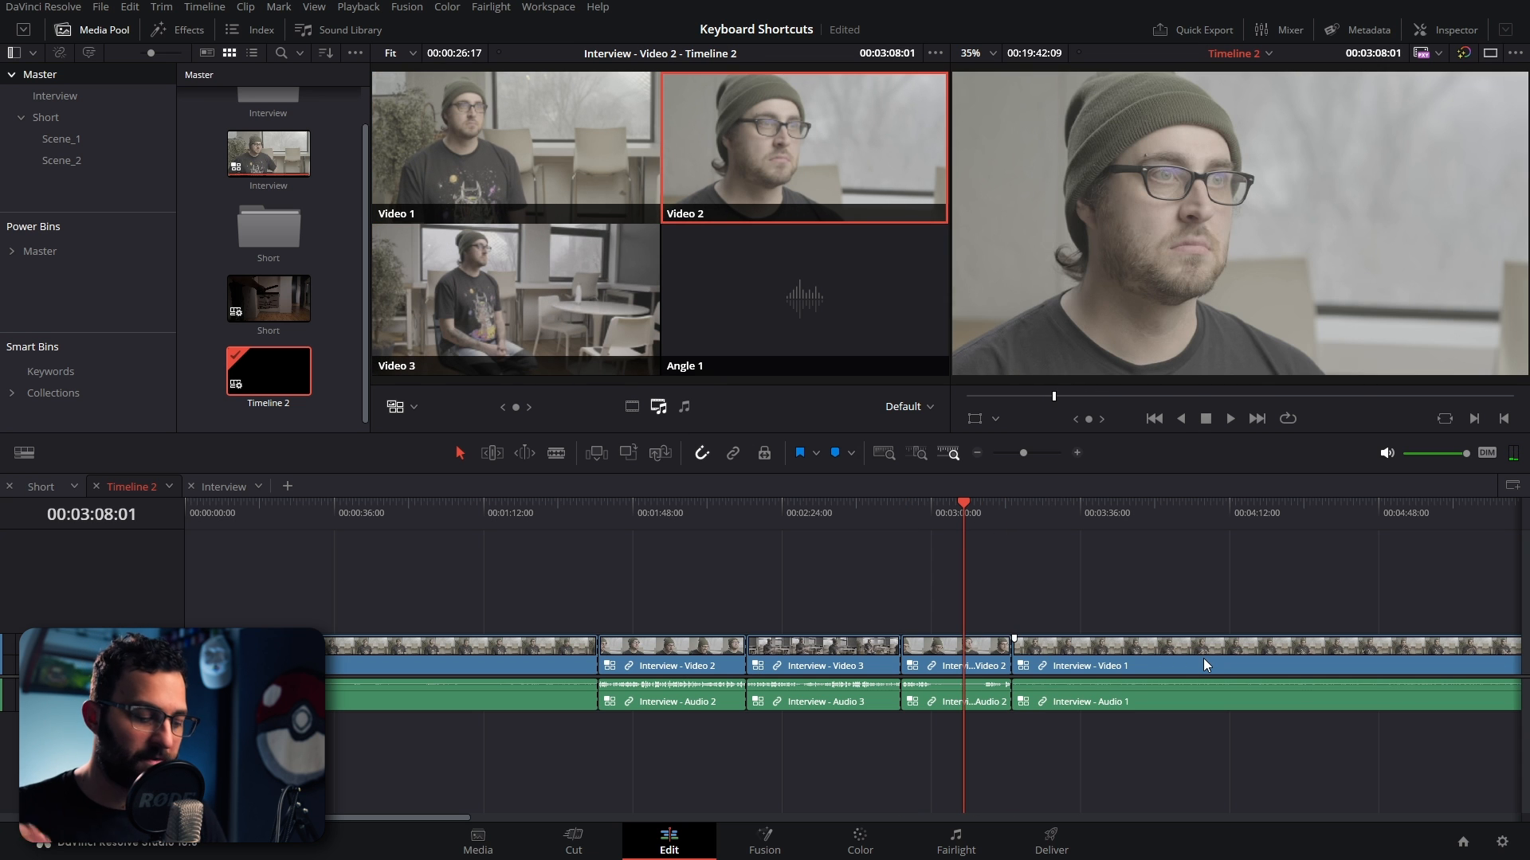
pyautogui.click(954, 657)
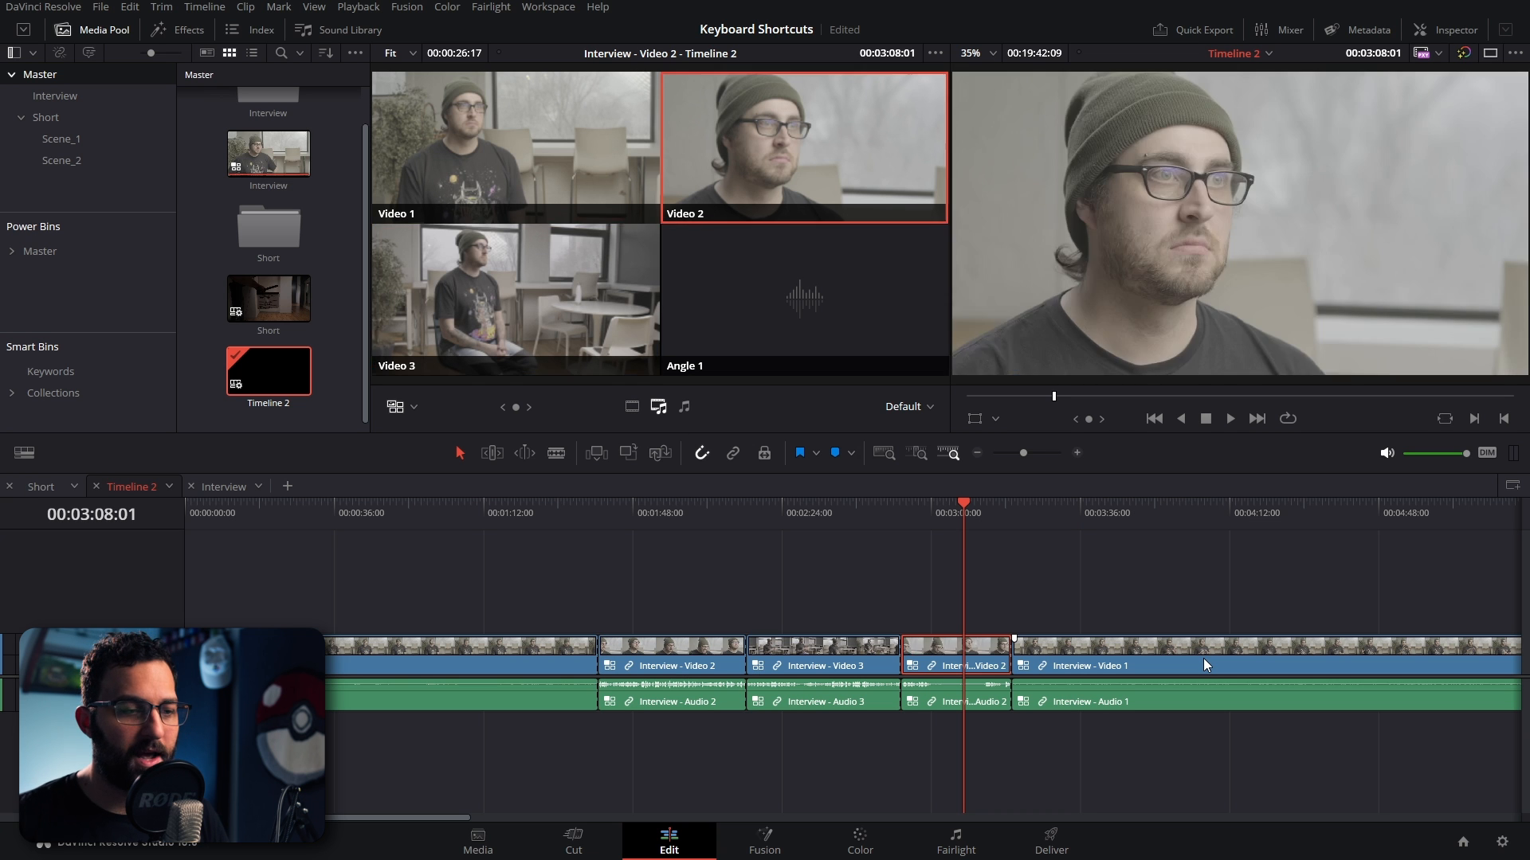
pyautogui.click(516, 147)
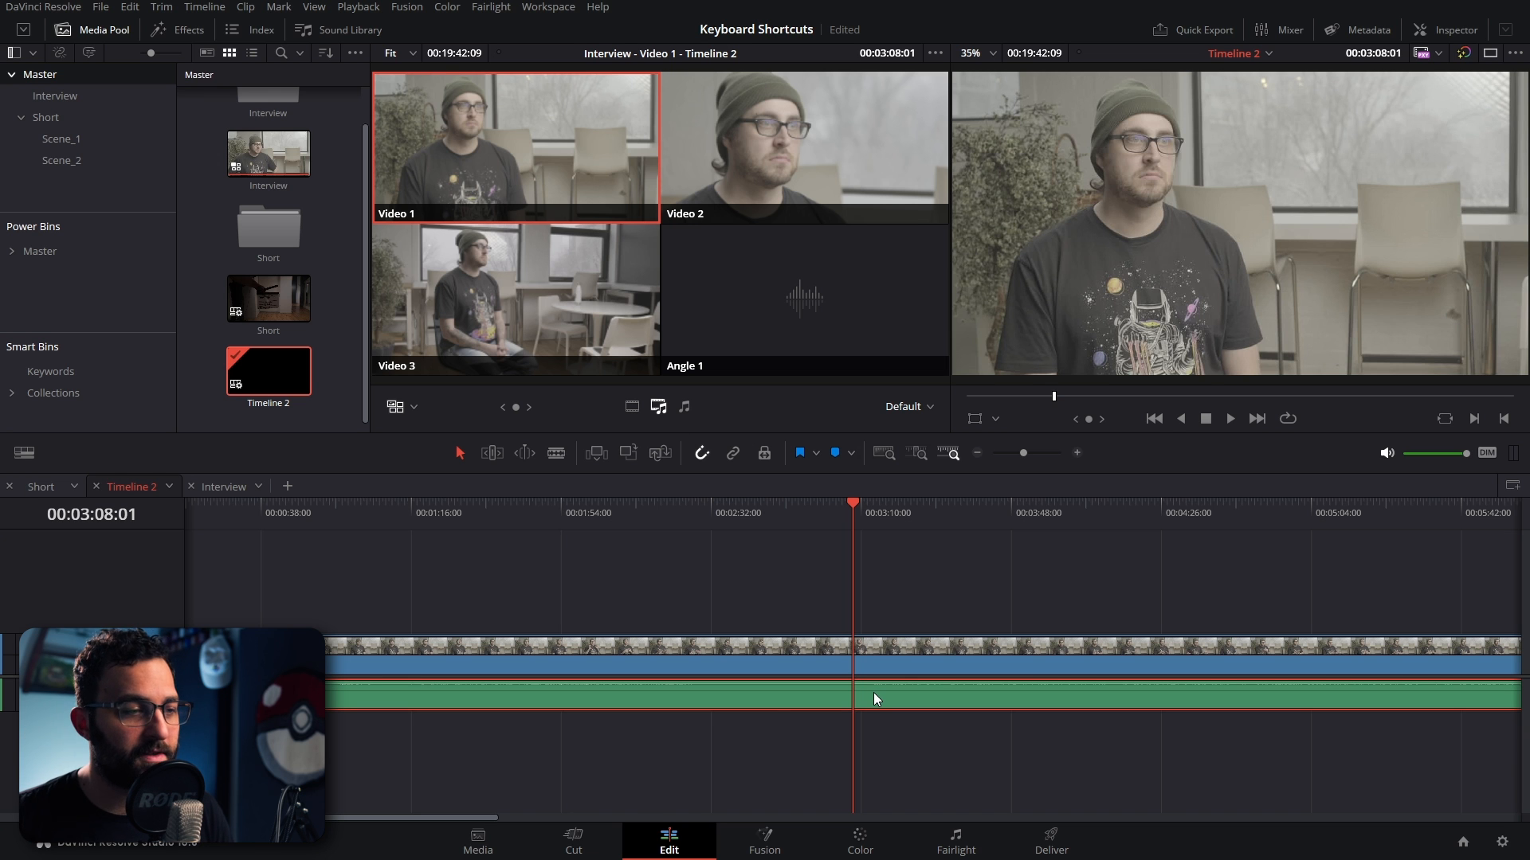
pyautogui.moveTo(743, 761)
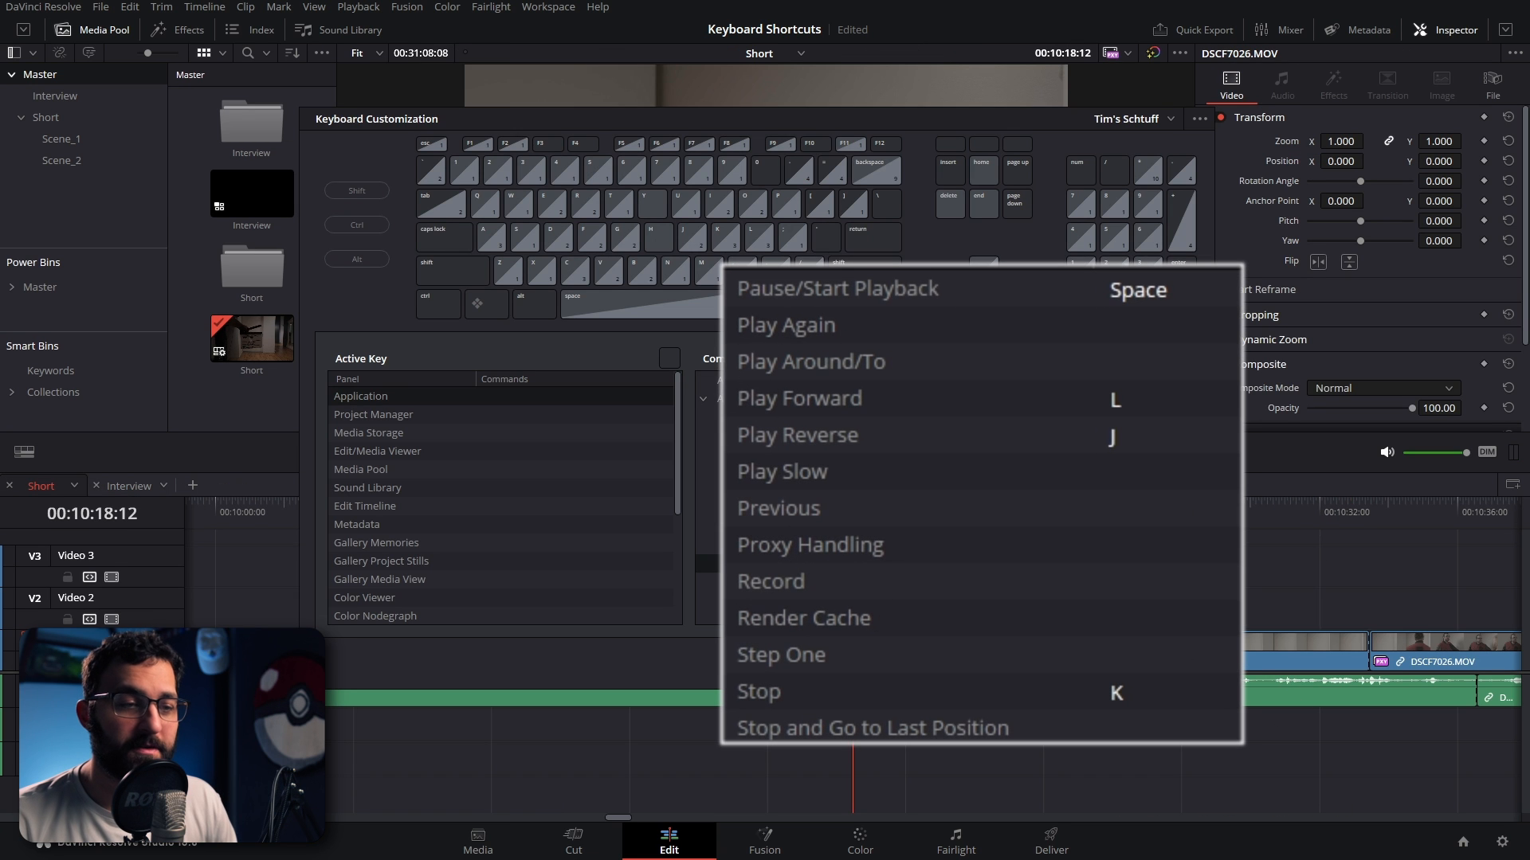
pyautogui.moveTo(1206, 644)
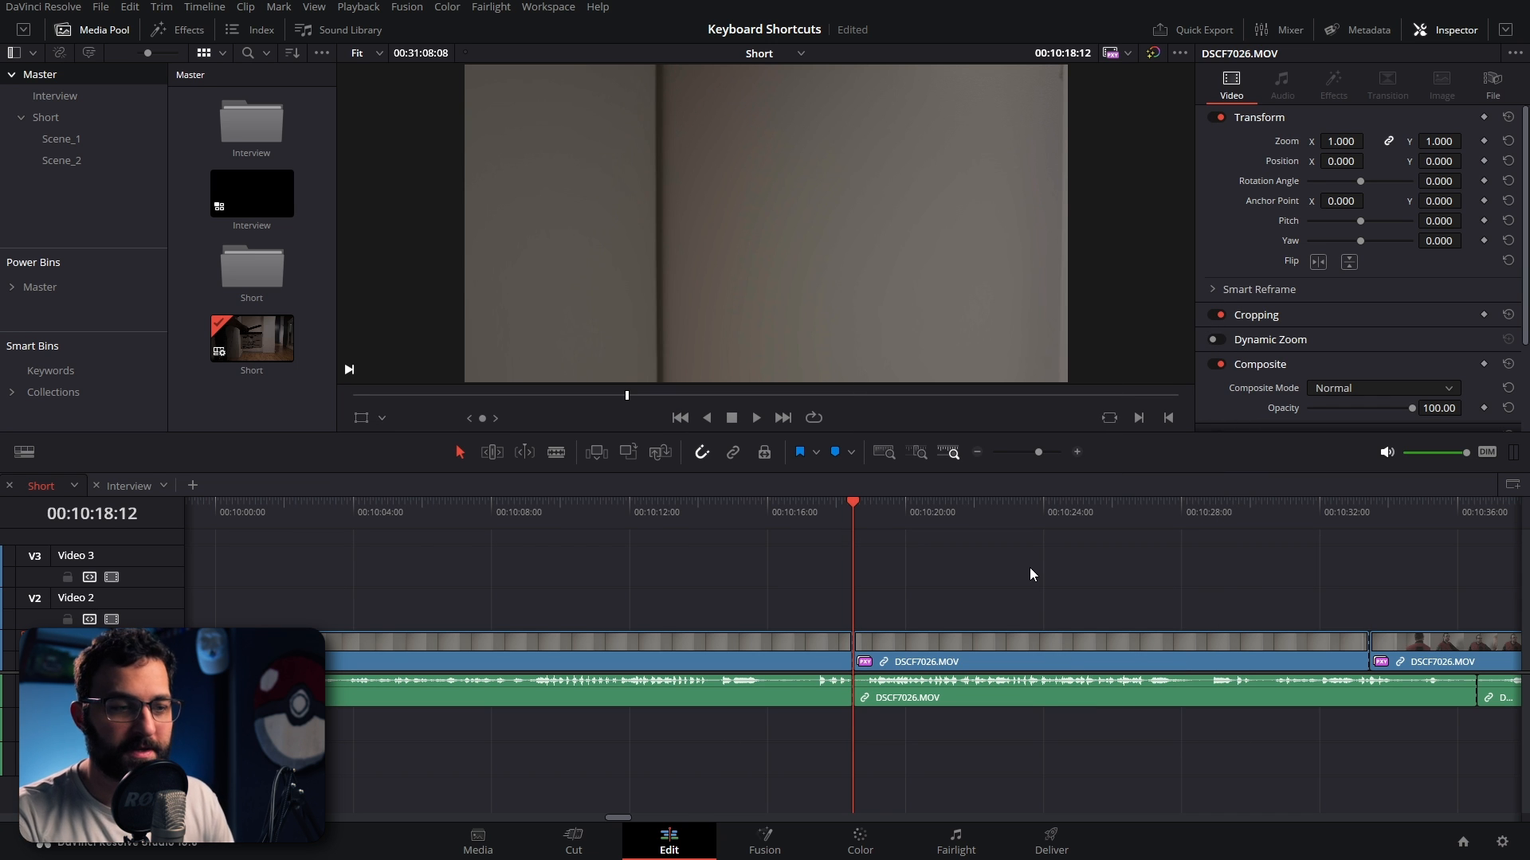
# Play around DSCF7026.MOV with J, K, L and search 'freeze' in the shortcut editor.
pyautogui.click(755, 417)
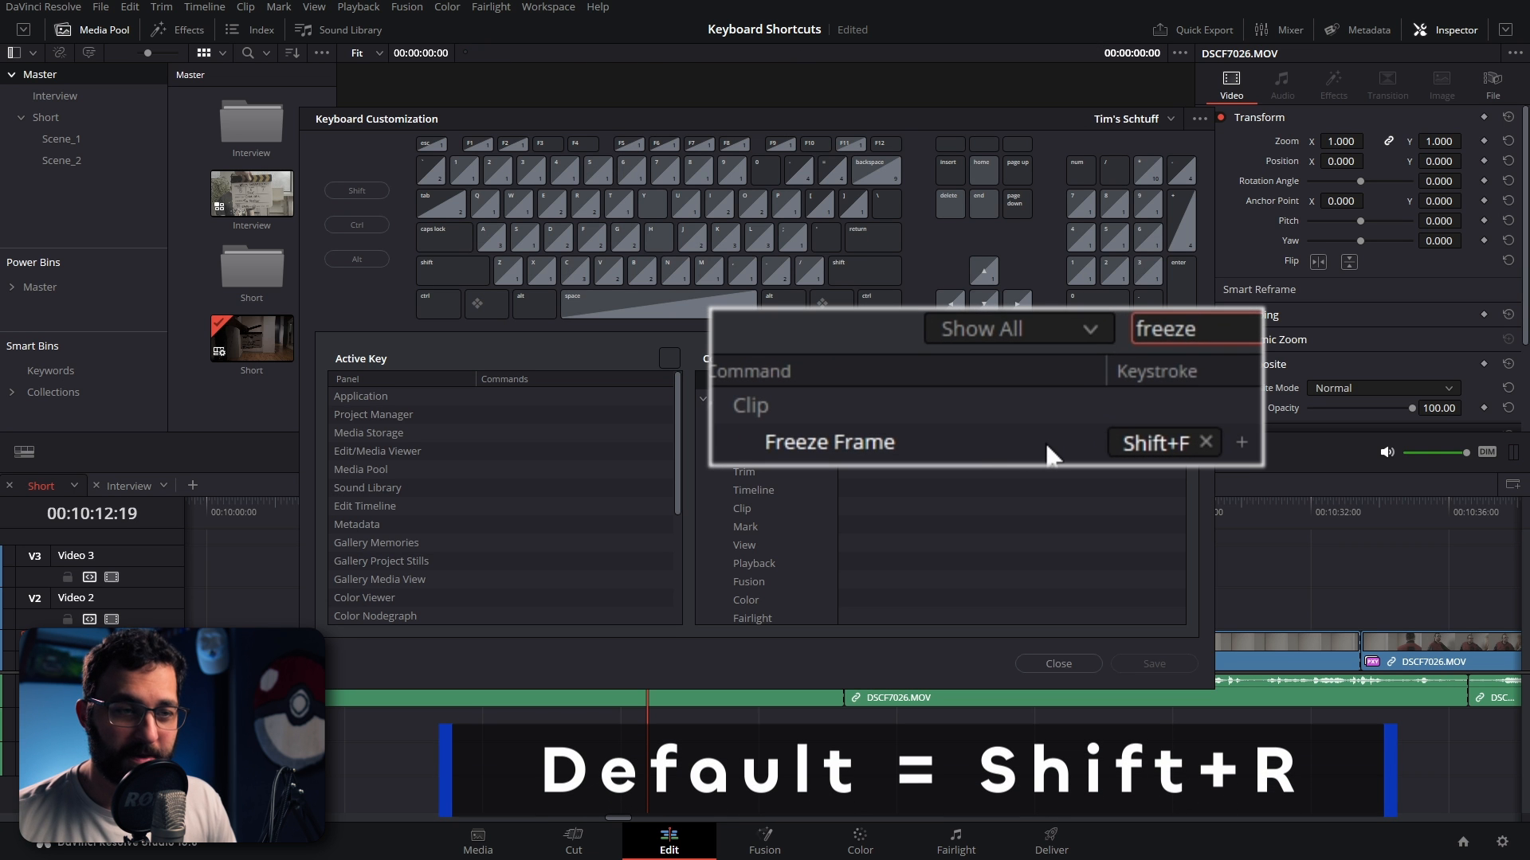
# Open Change Clip Speed for DSCF7026.MOV and tick Freeze Frame.
pyautogui.click(1058, 663)
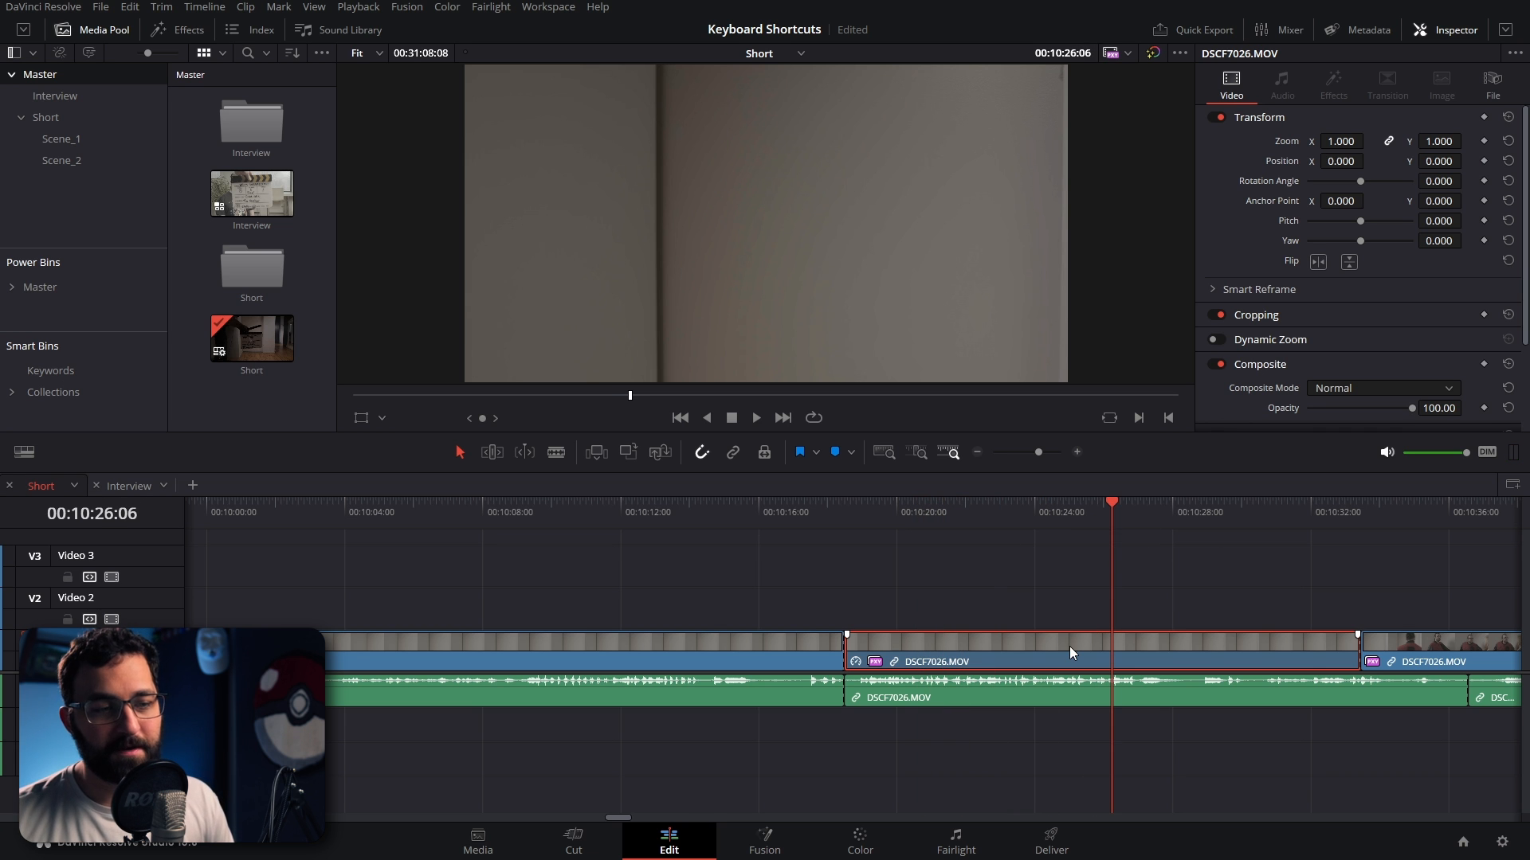
pyautogui.rightClick(1070, 653)
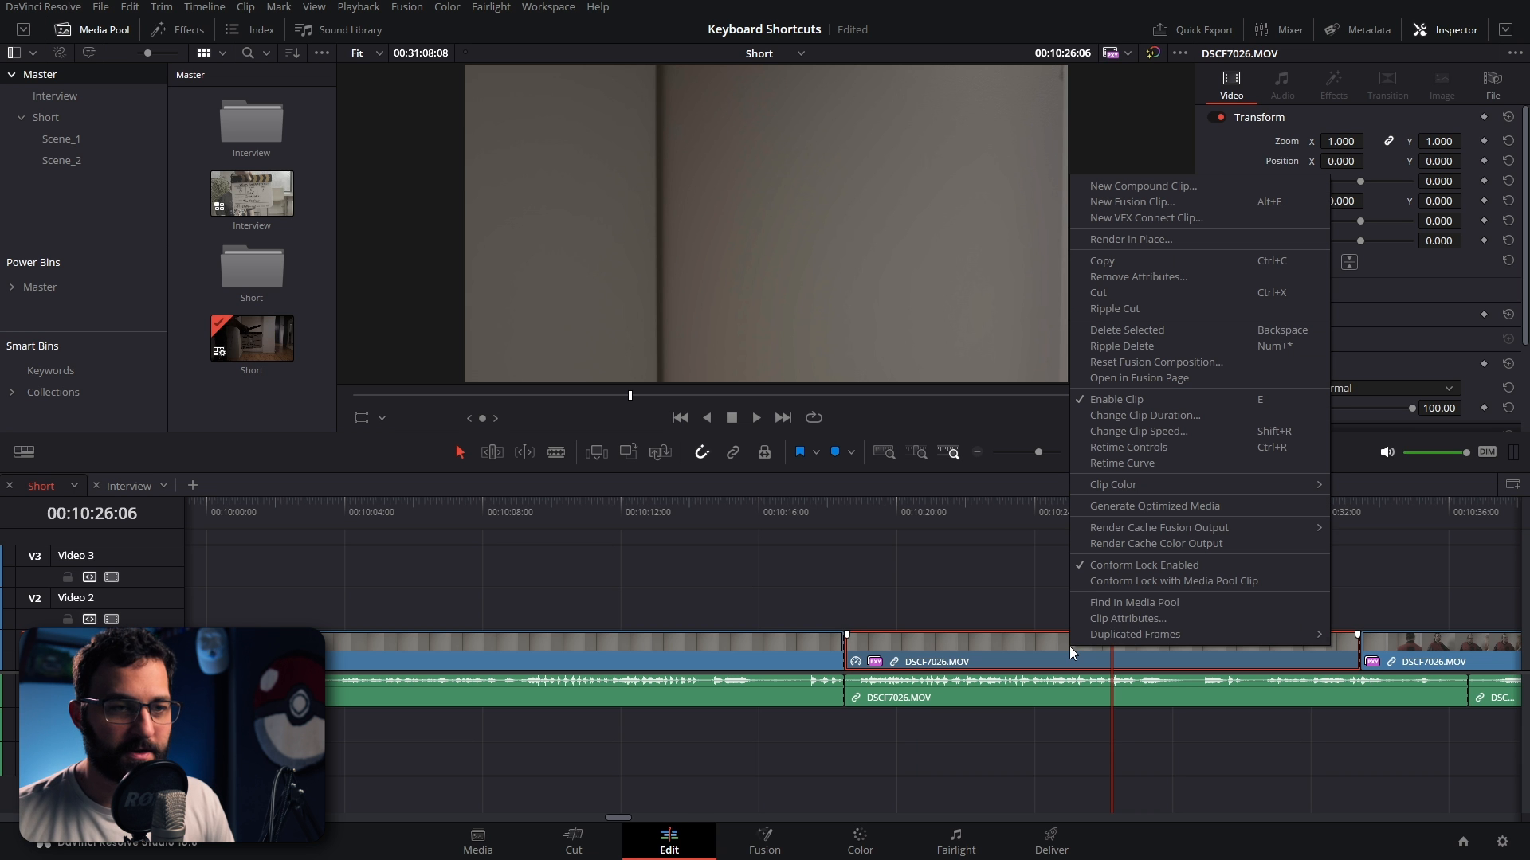
pyautogui.click(1137, 430)
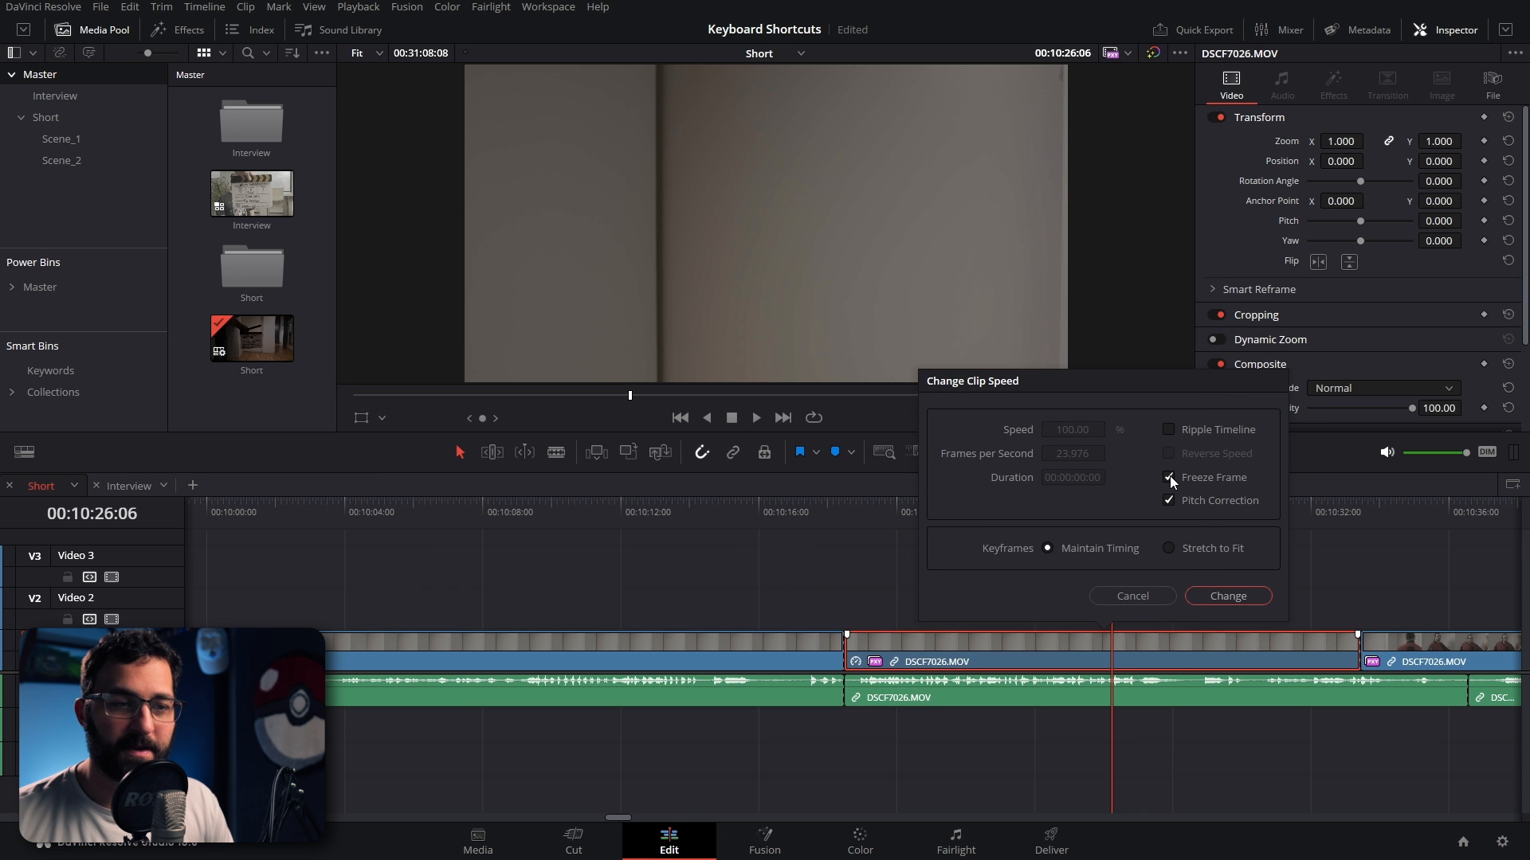
pyautogui.click(1169, 478)
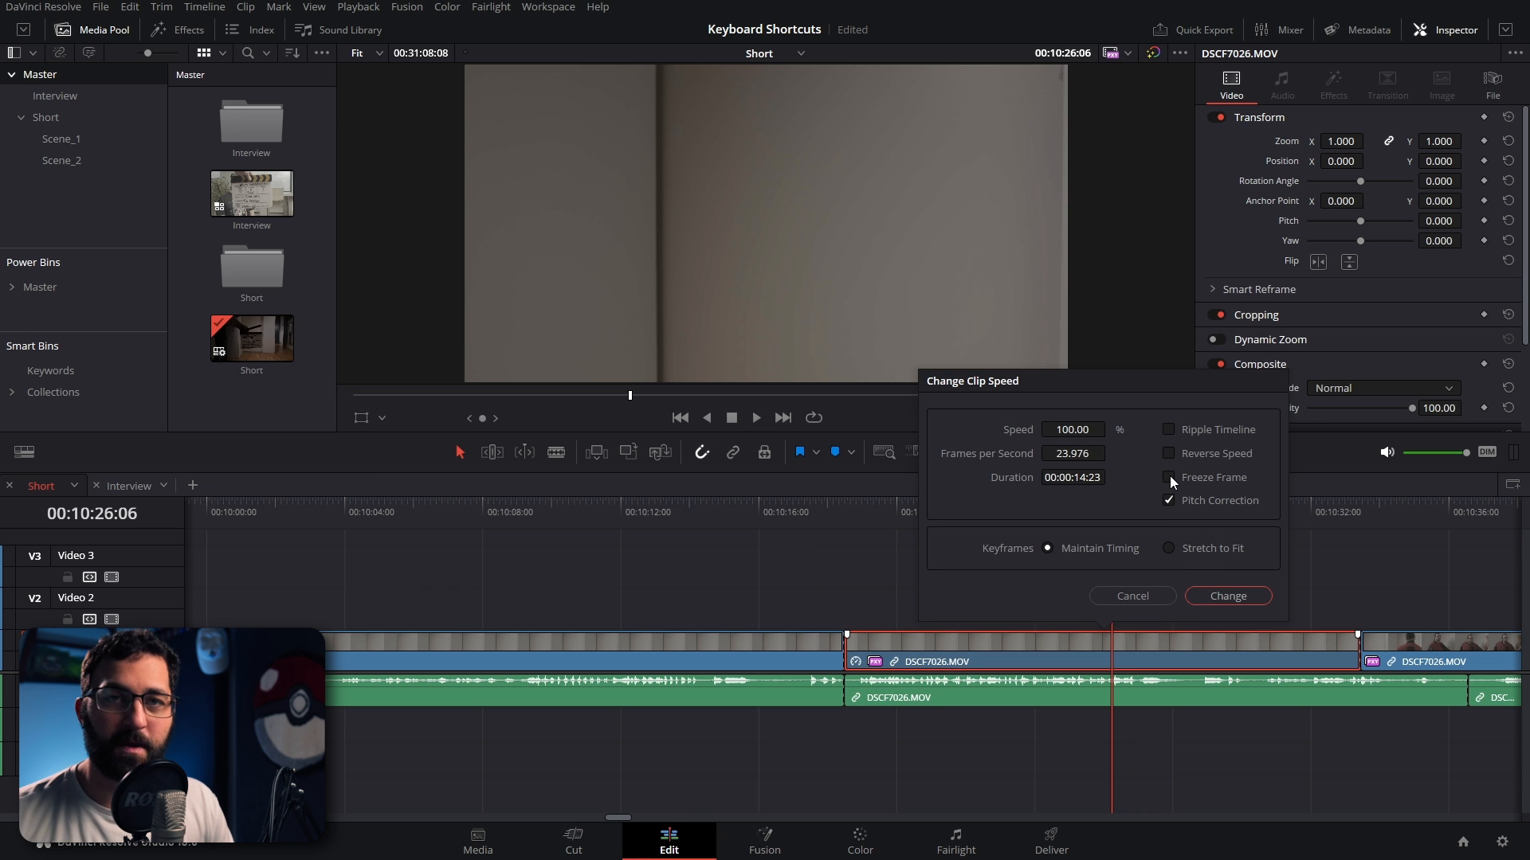